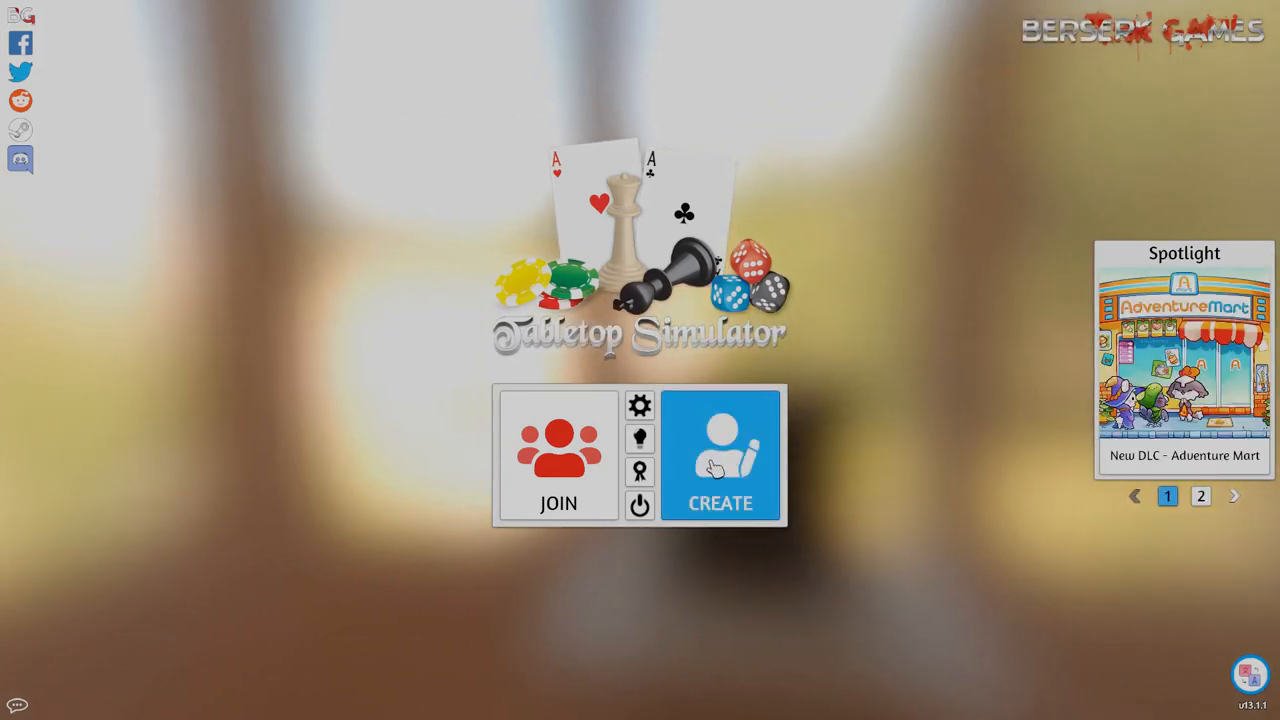
# - Create a new hosted game and bring up the Workshop in the Steam overlay
pyautogui.click(720, 456)
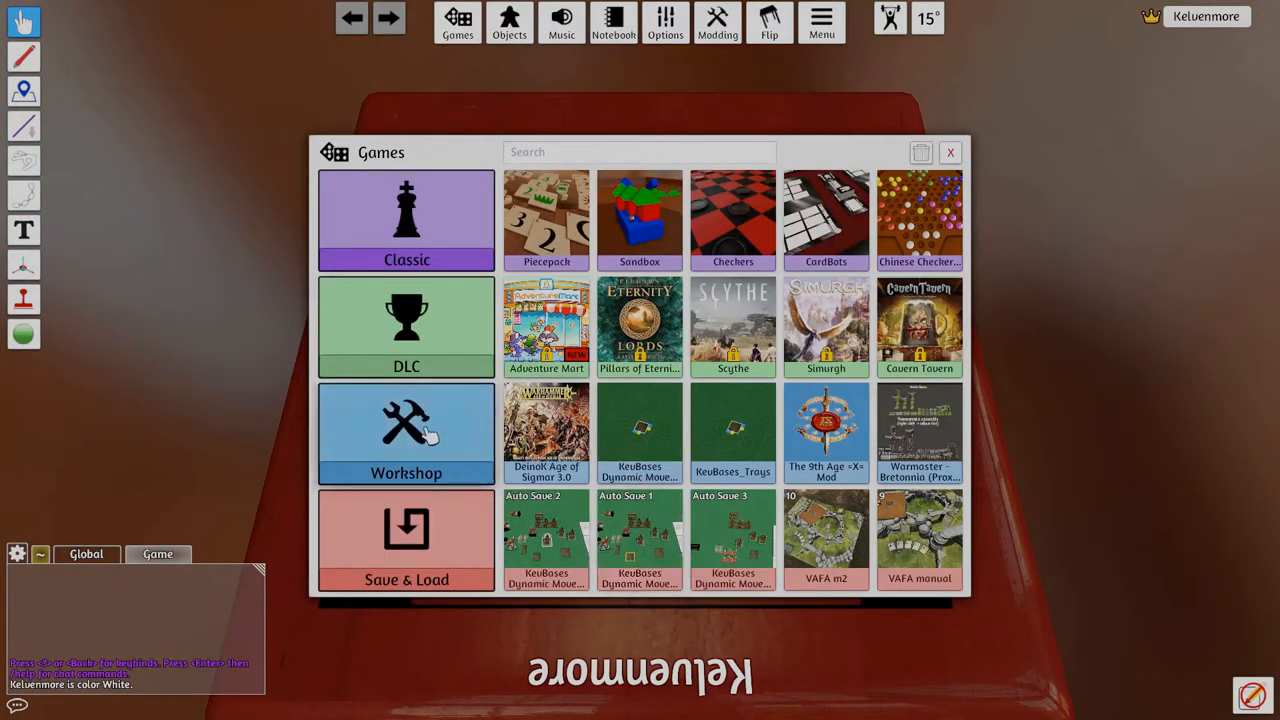
pyautogui.click(406, 432)
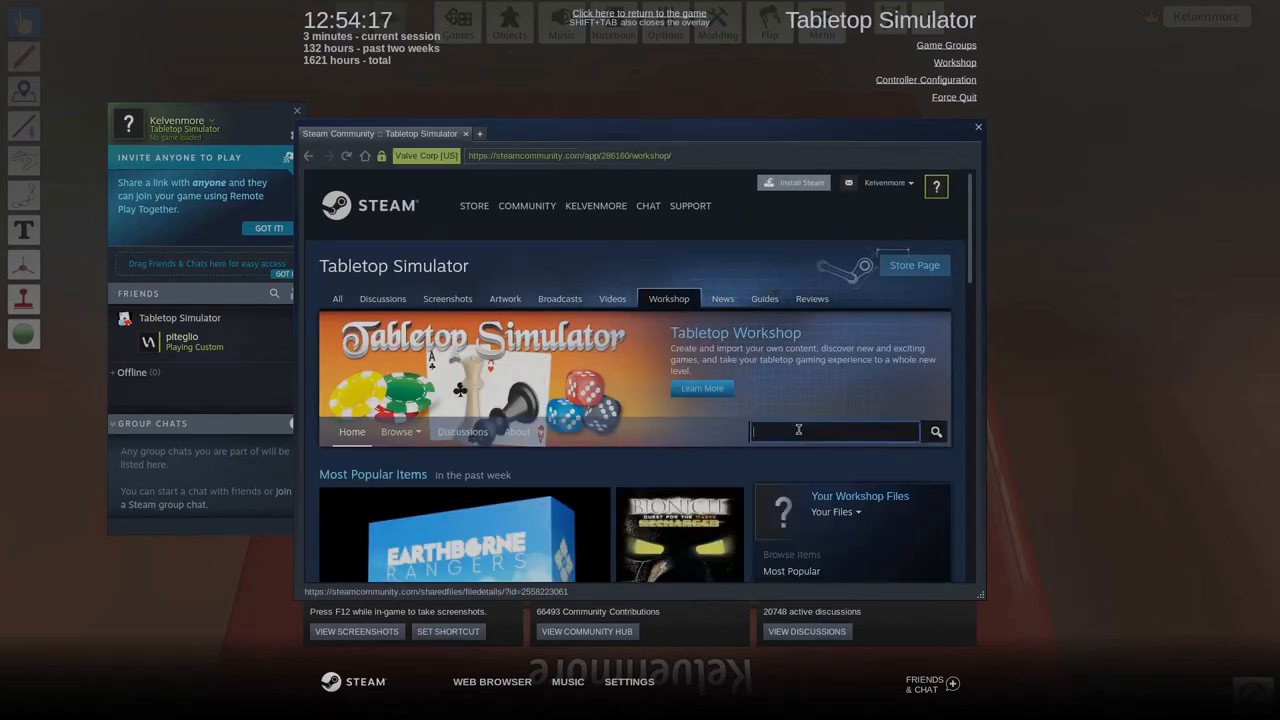
# - Search the Workshop for 'kev', then for 'dynamic' movement trays
pyautogui.write('kevbases')
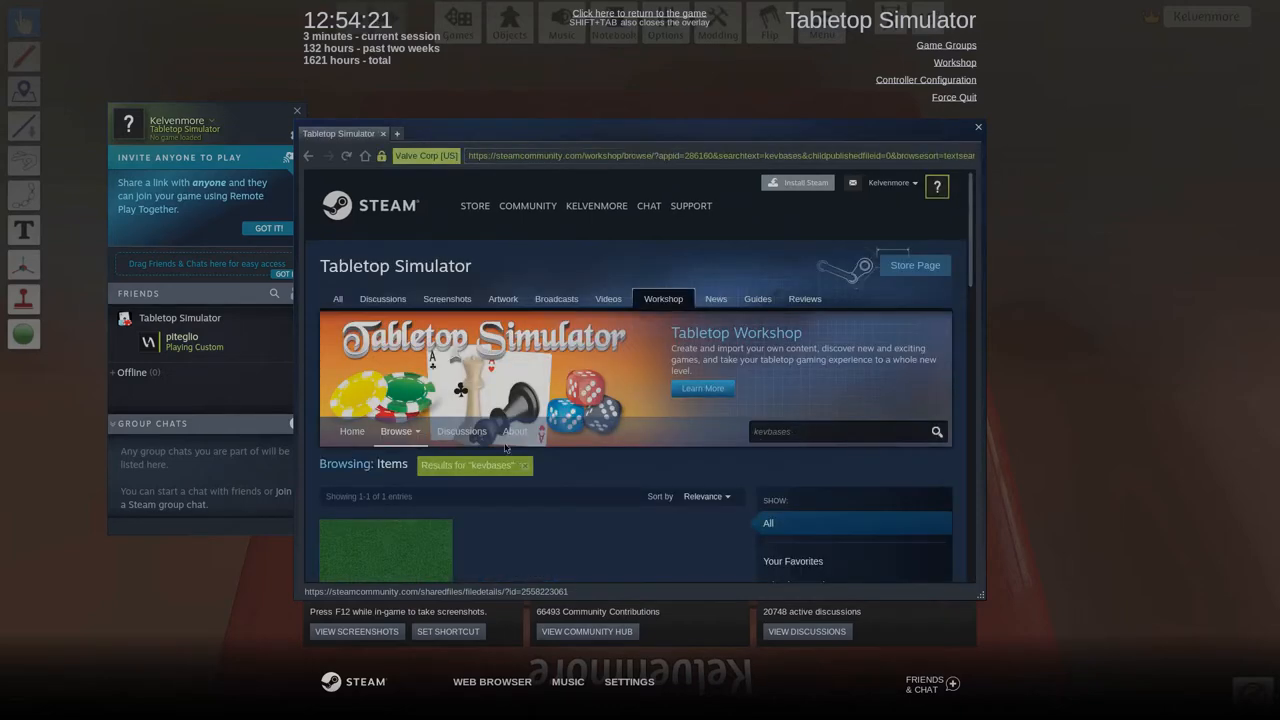
pyautogui.scroll(-3)
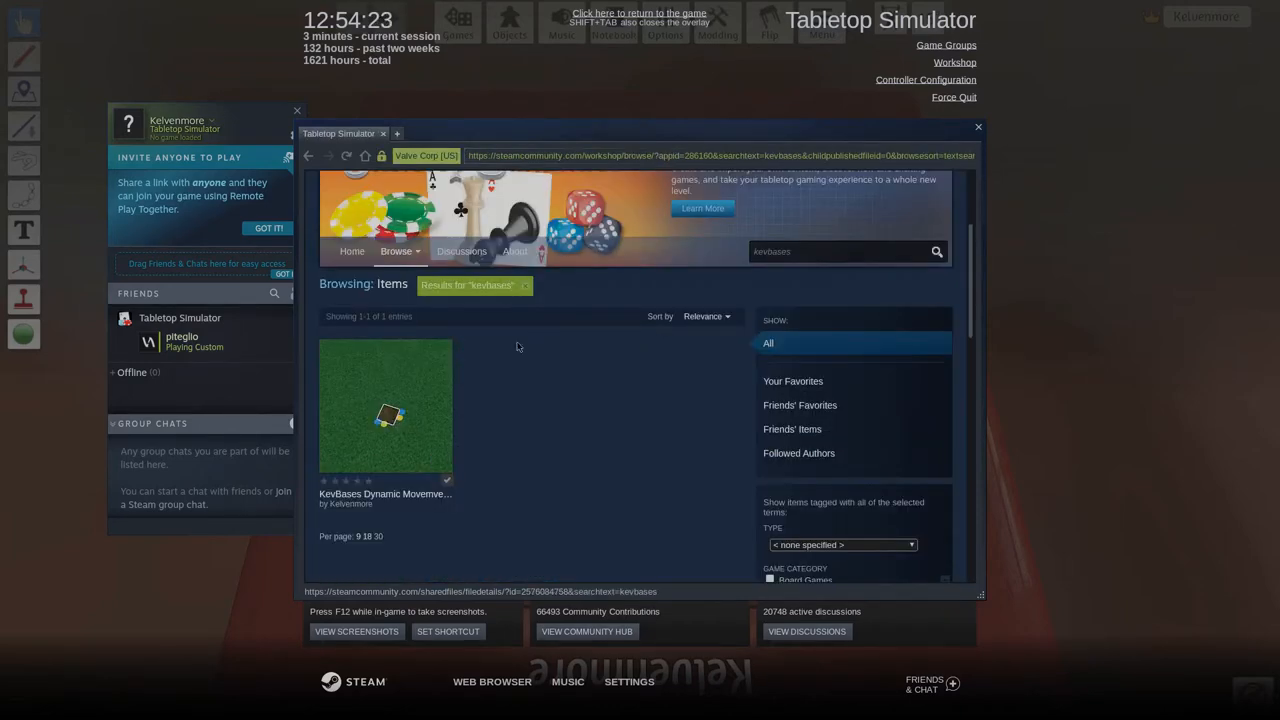
pyautogui.moveTo(868, 278)
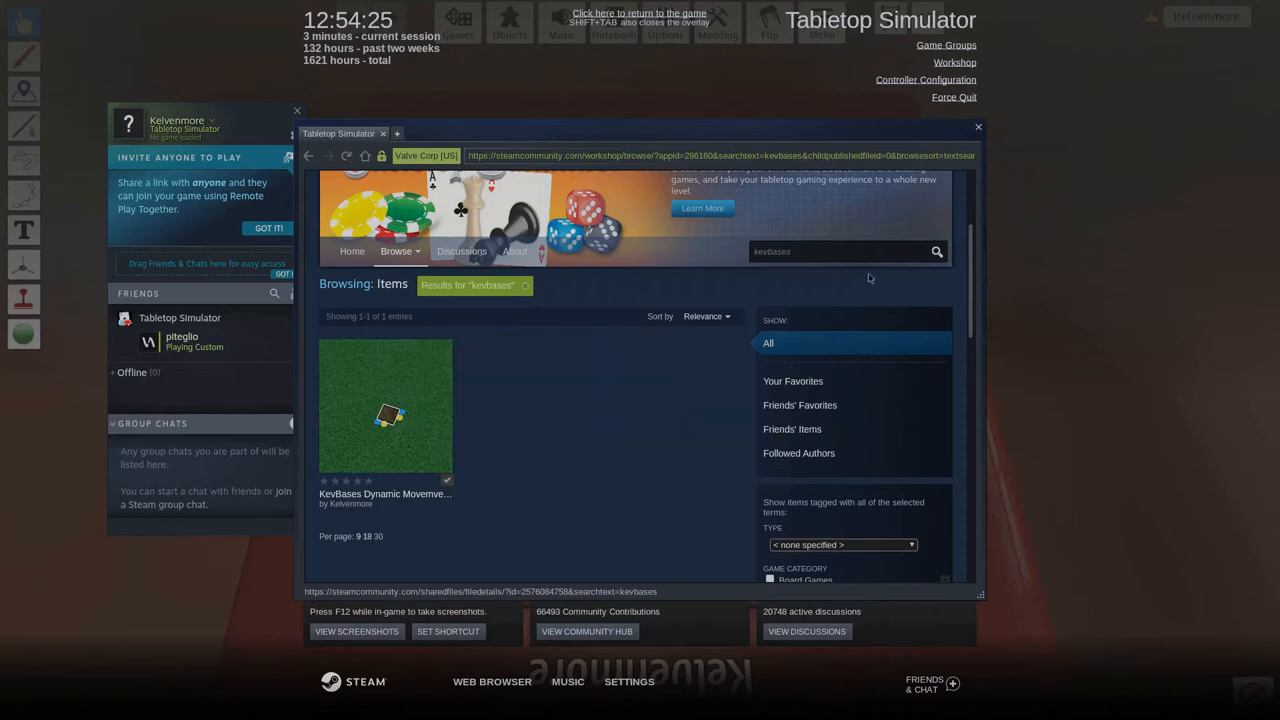
pyautogui.click(836, 252)
pyautogui.write('dyb')
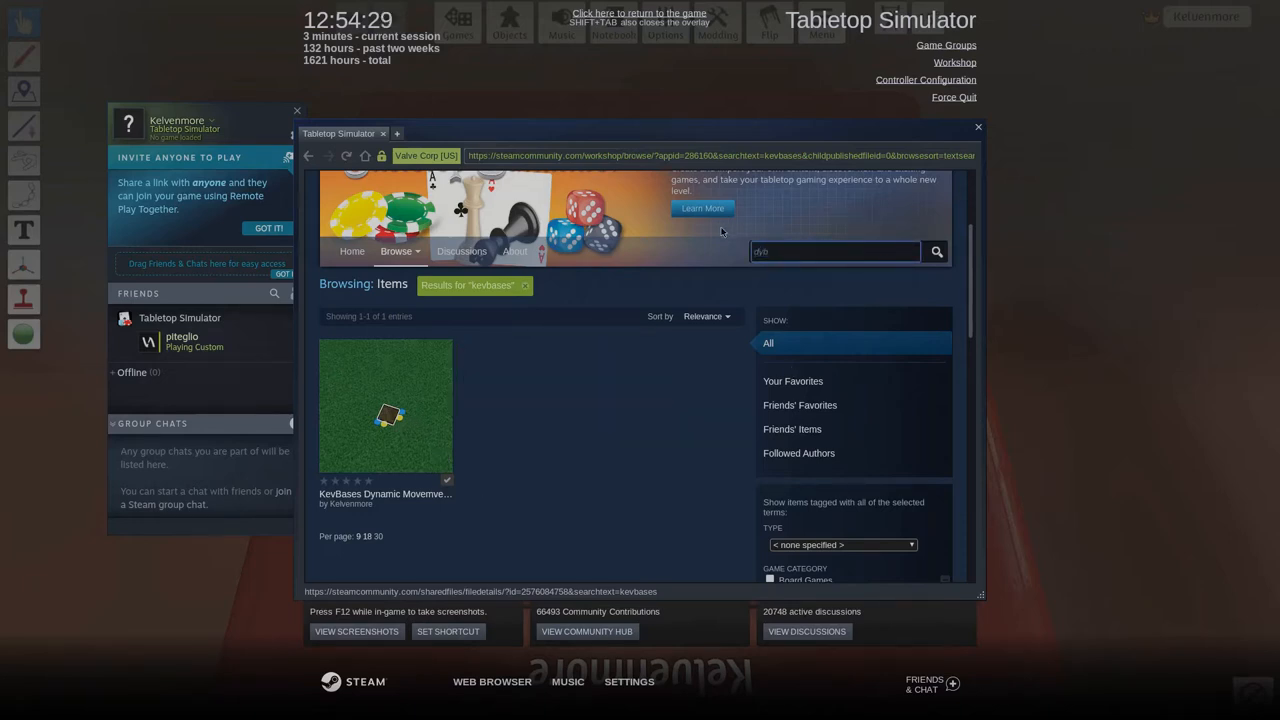
pyautogui.write('dynamic movement trays')
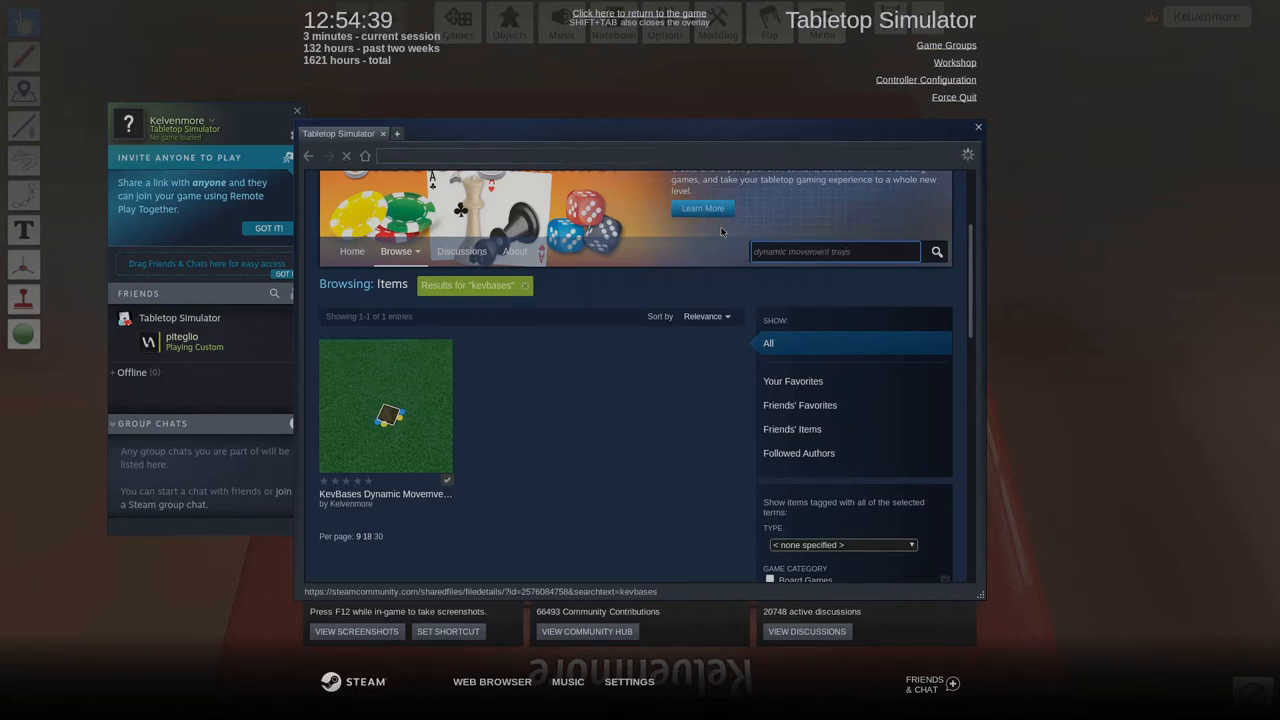
pyautogui.click(936, 252)
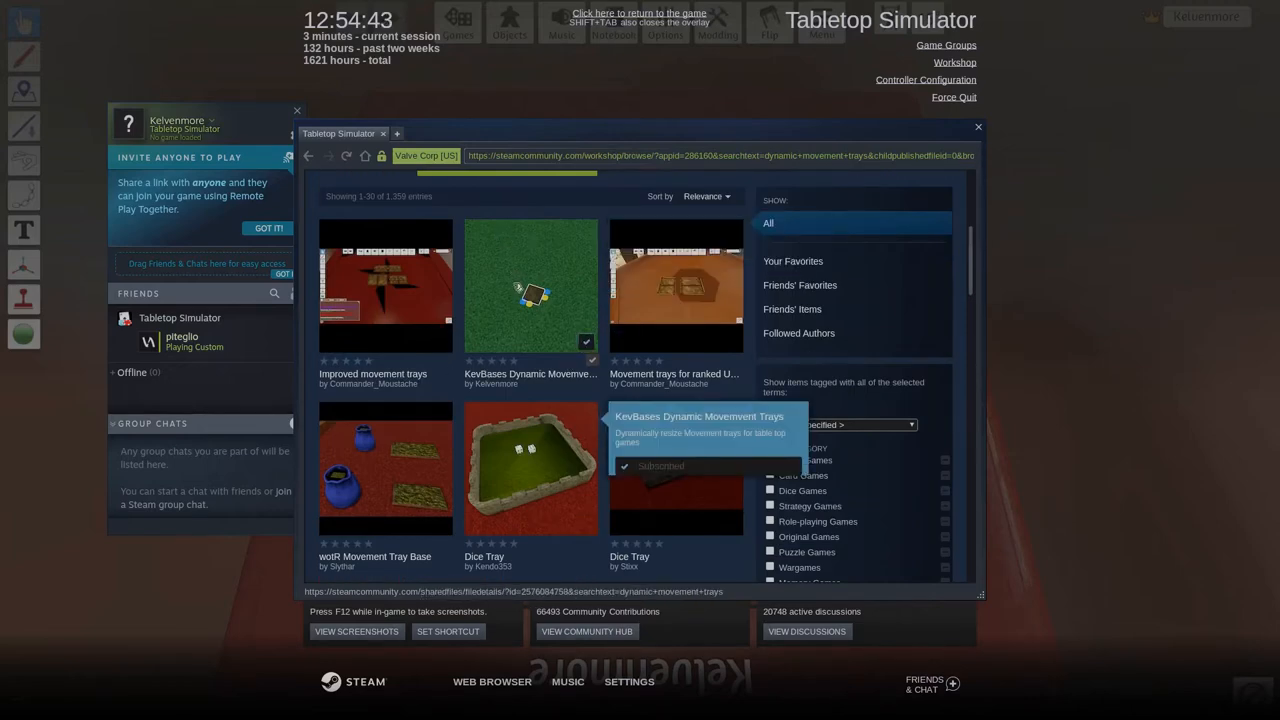
# - Subscribe to the KevBases Dynamic Movement Trays item
pyautogui.click(530, 284)
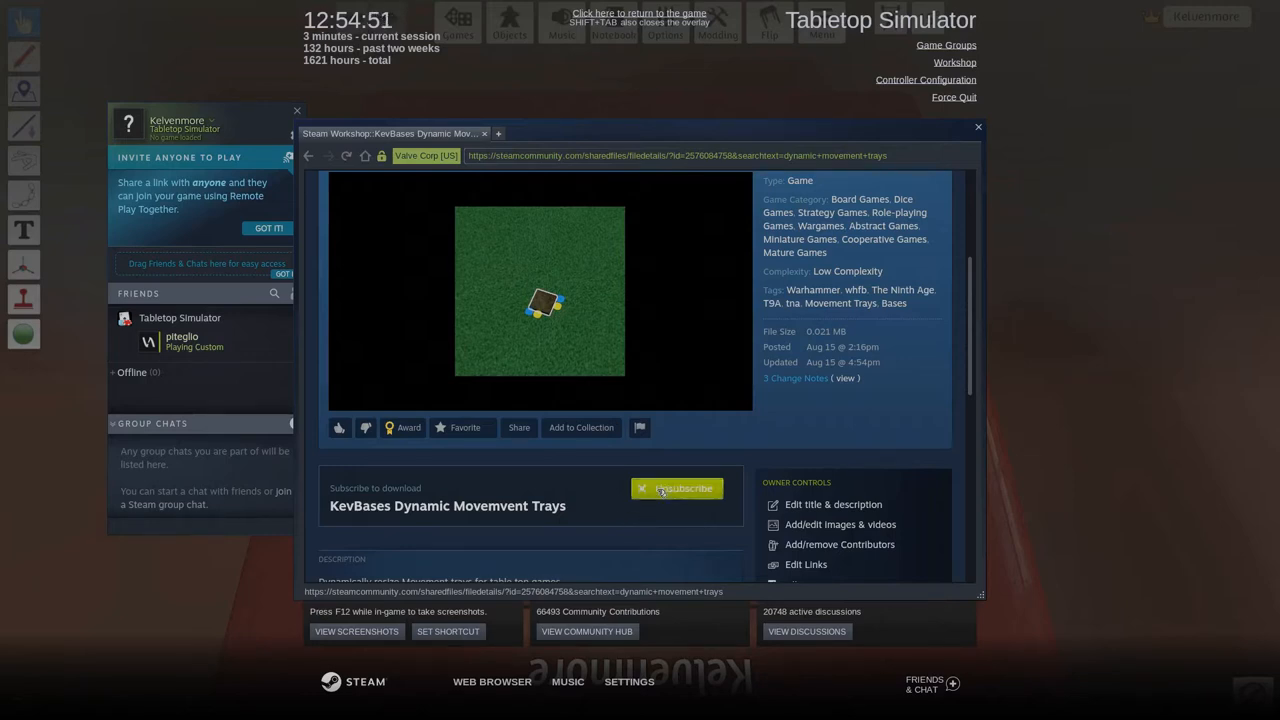
pyautogui.click(676, 488)
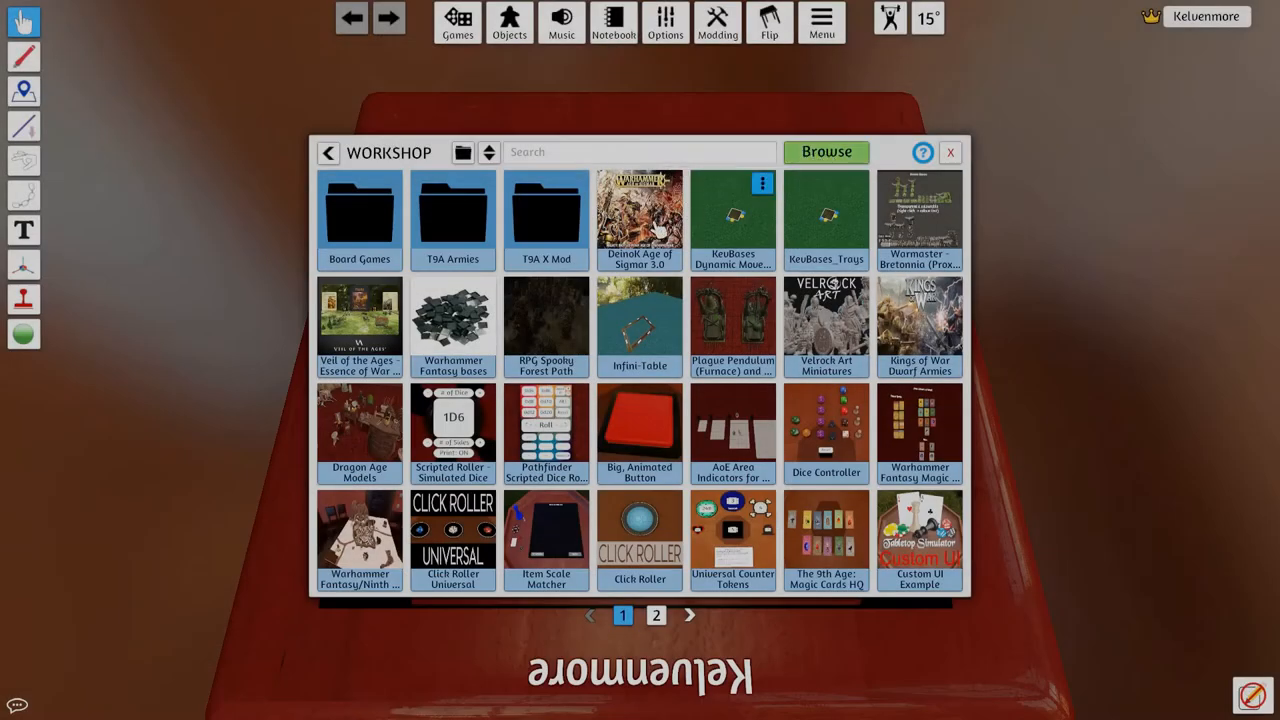
pyautogui.moveTo(568, 420)
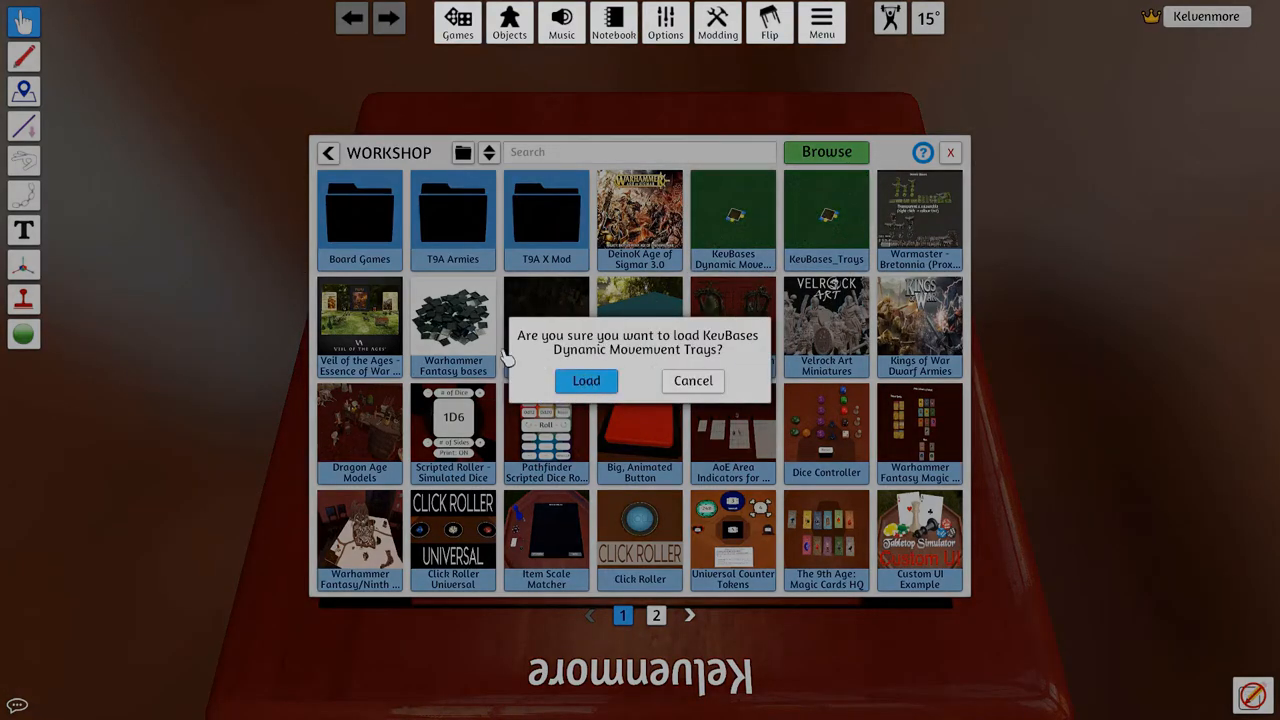
# - Confirm loading the KevBases Dynamic Movement Trays mod onto the table
pyautogui.click(586, 380)
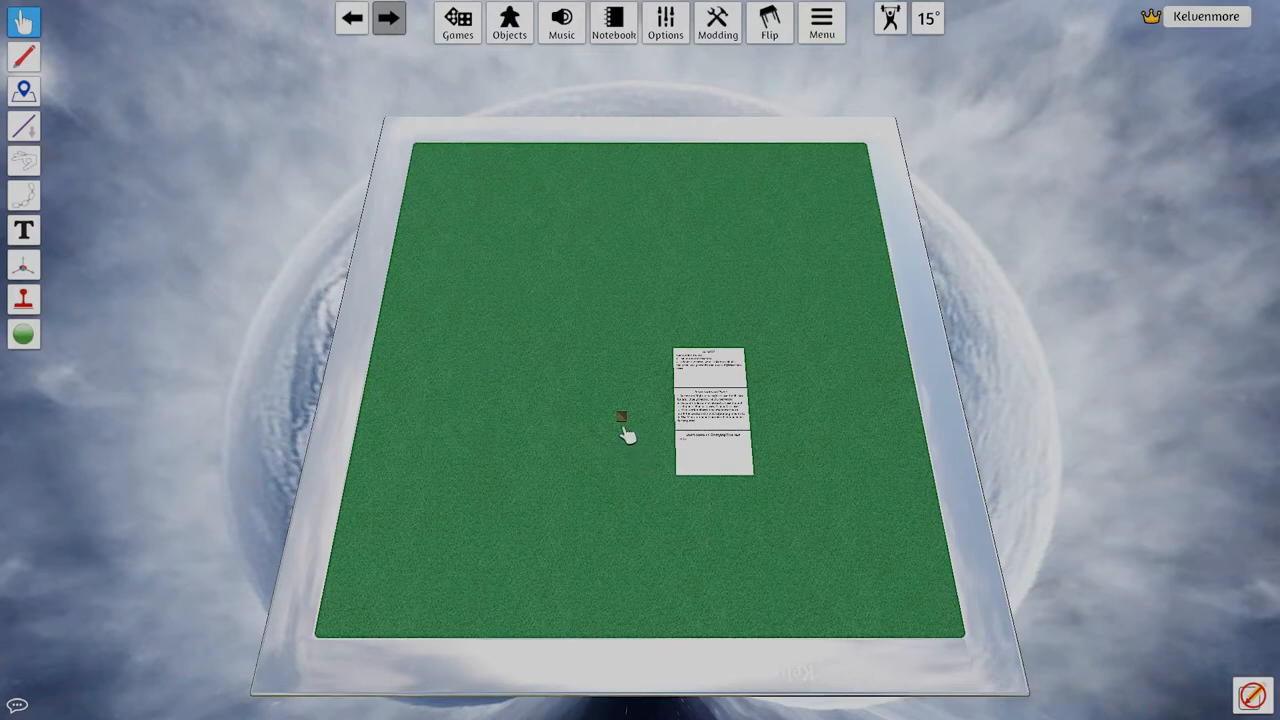
pyautogui.moveTo(638, 492)
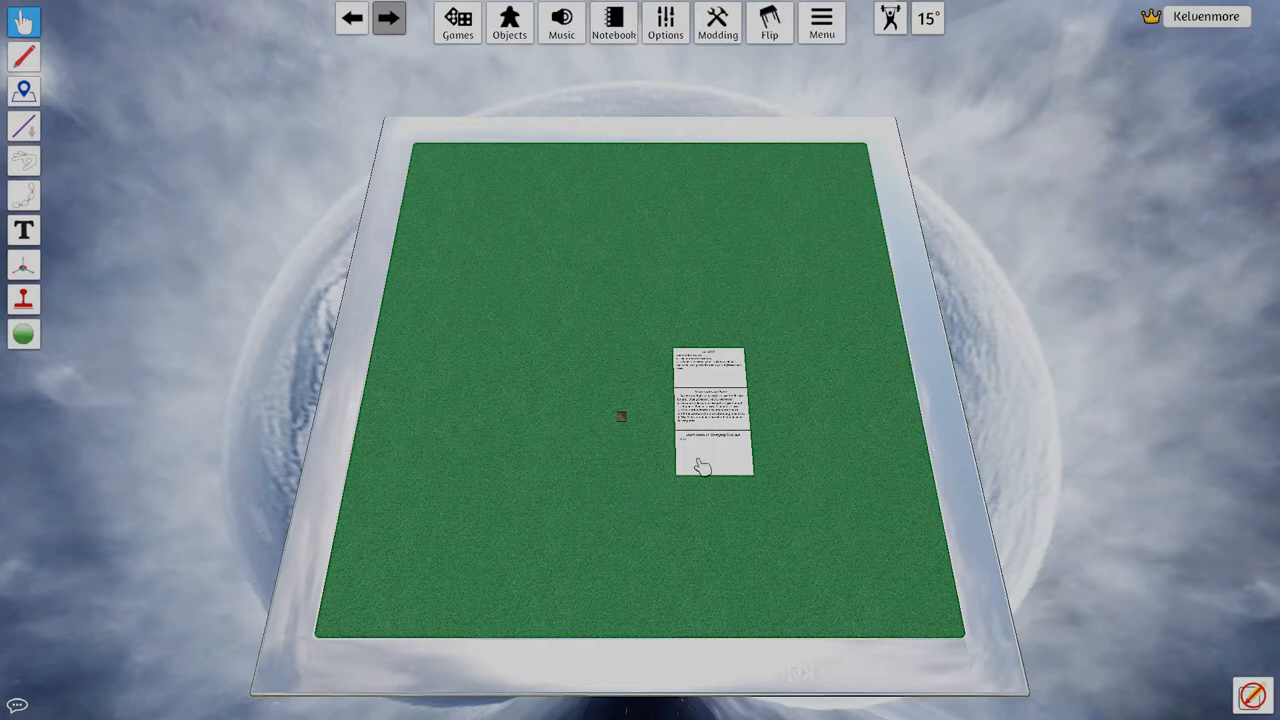
pyautogui.moveTo(744, 412)
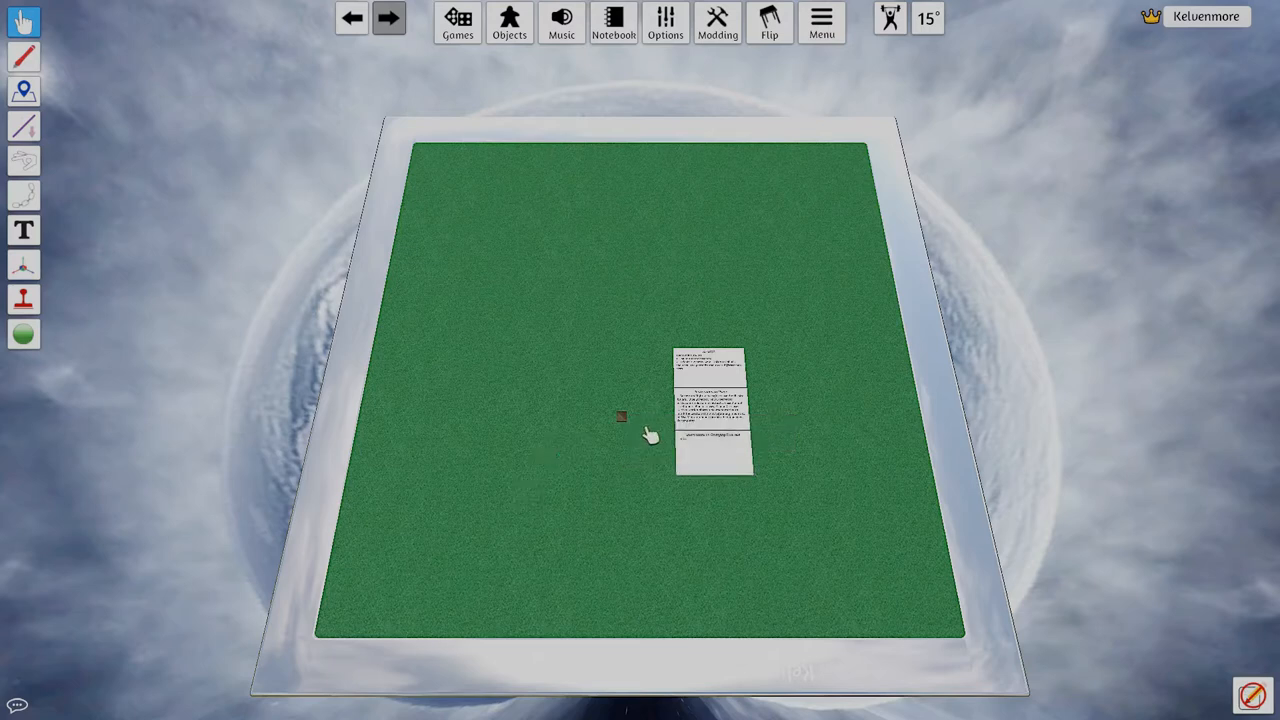
pyautogui.moveTo(652, 432)
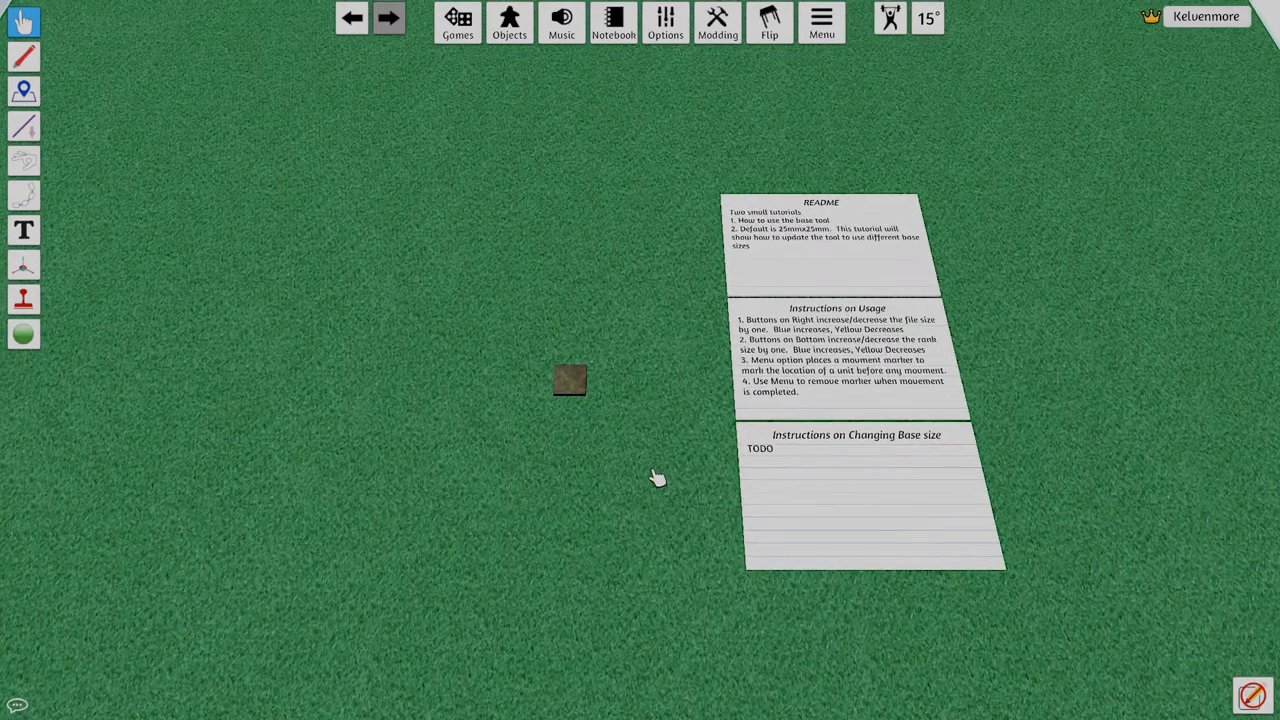
pyautogui.moveTo(662, 370)
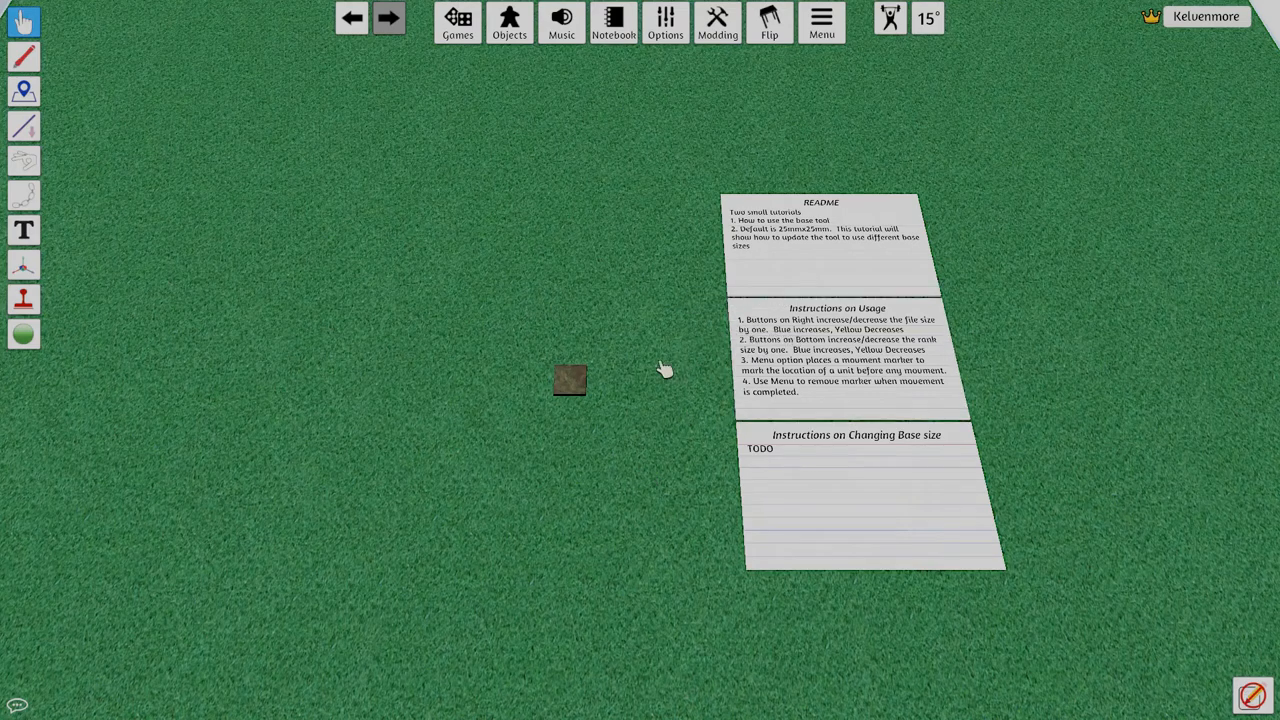
# - Toggle the small tray's size controls and grow it into a large square base
pyautogui.click(570, 380)
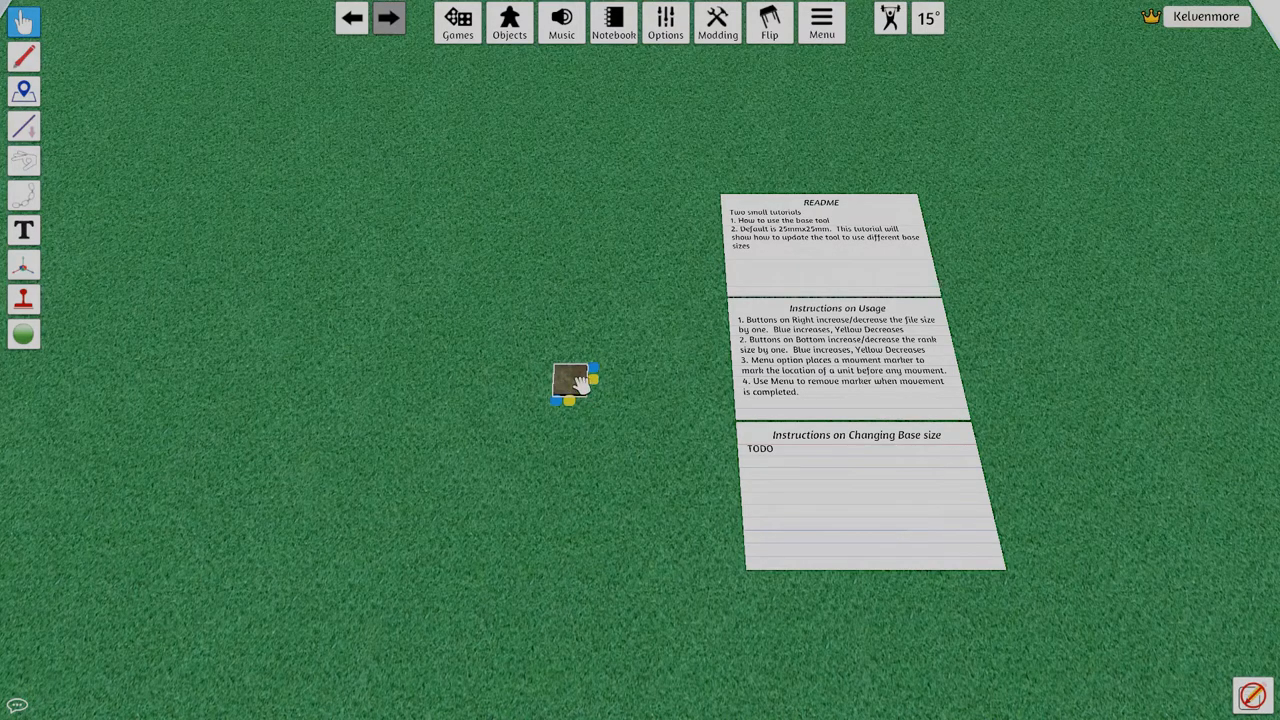
pyautogui.click(576, 380)
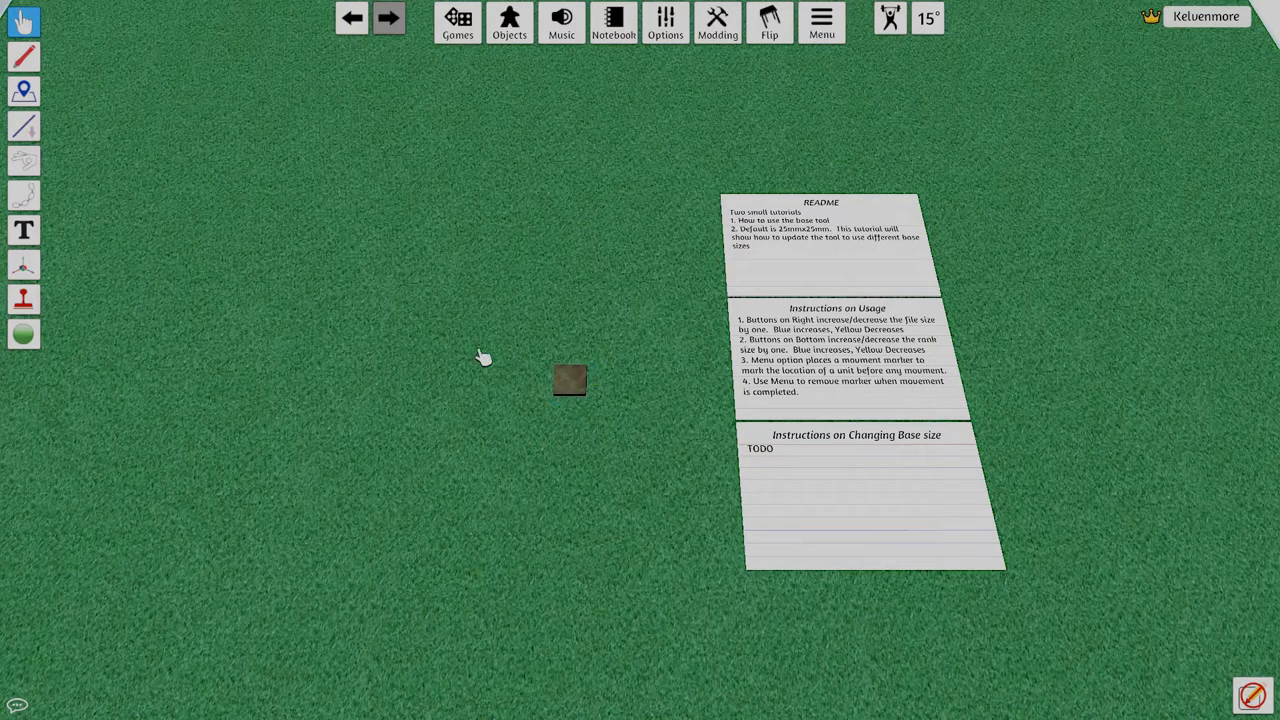
pyautogui.click(568, 380)
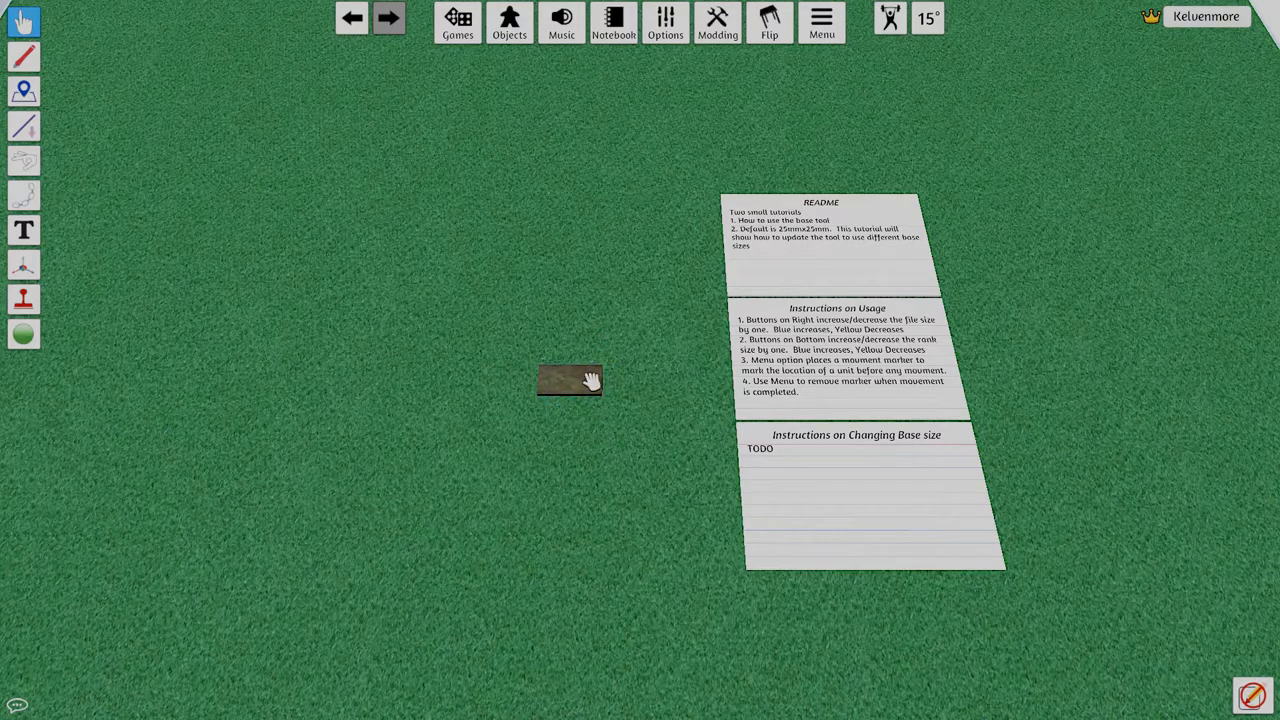
pyautogui.click(570, 380)
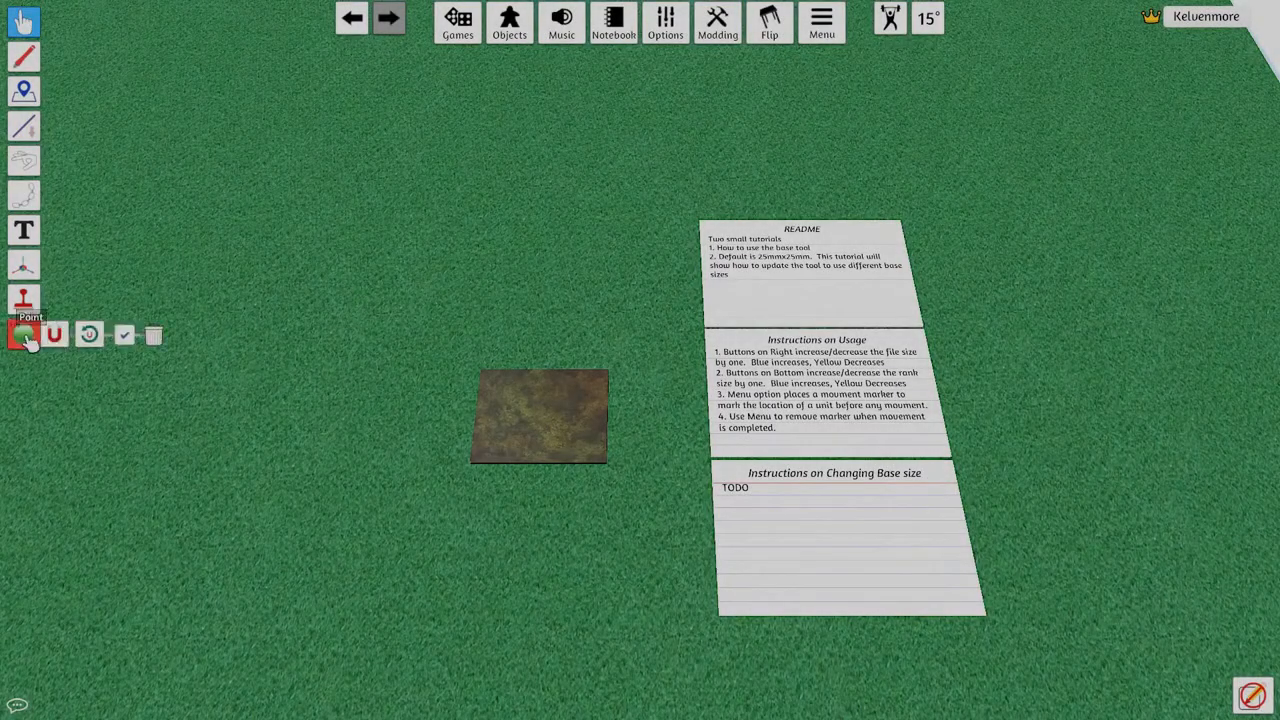
# - Return to the Grab tool so the tray's sizing buttons can be shown again
pyautogui.click(24, 334)
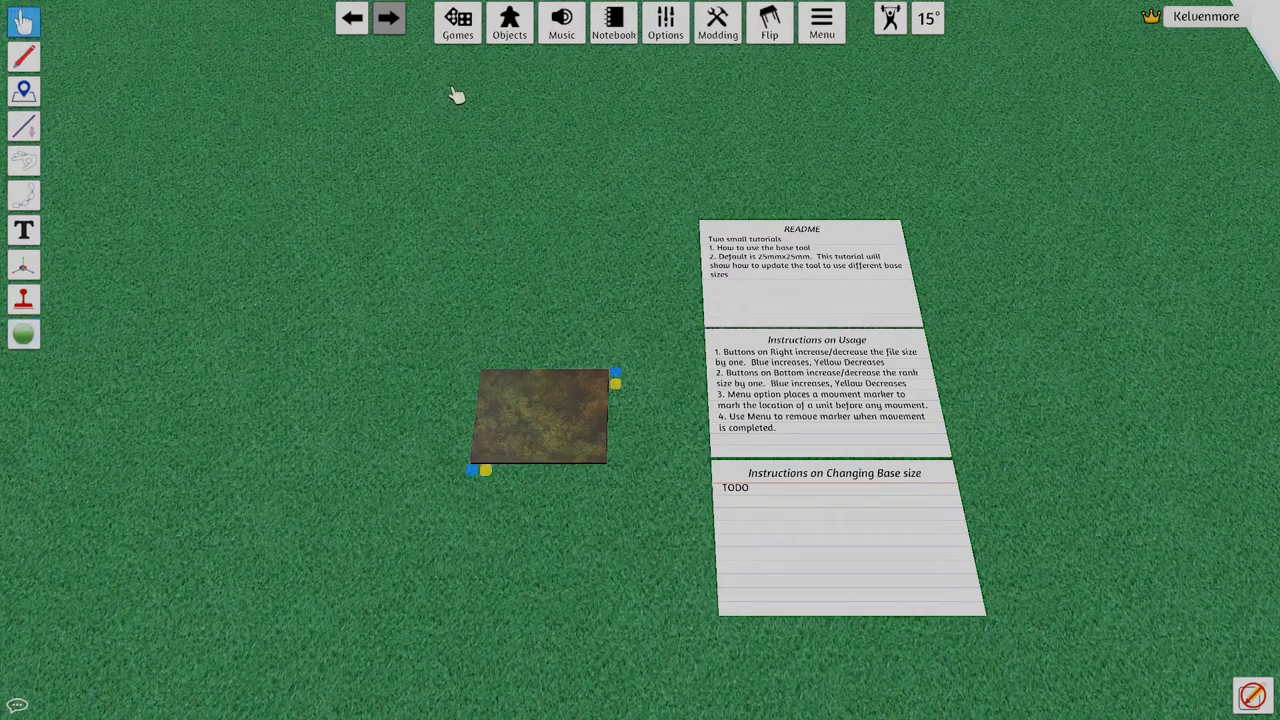
# - Spawn a saved BeastHeard unit from Saved Objects onto the square tray
pyautogui.click(508, 22)
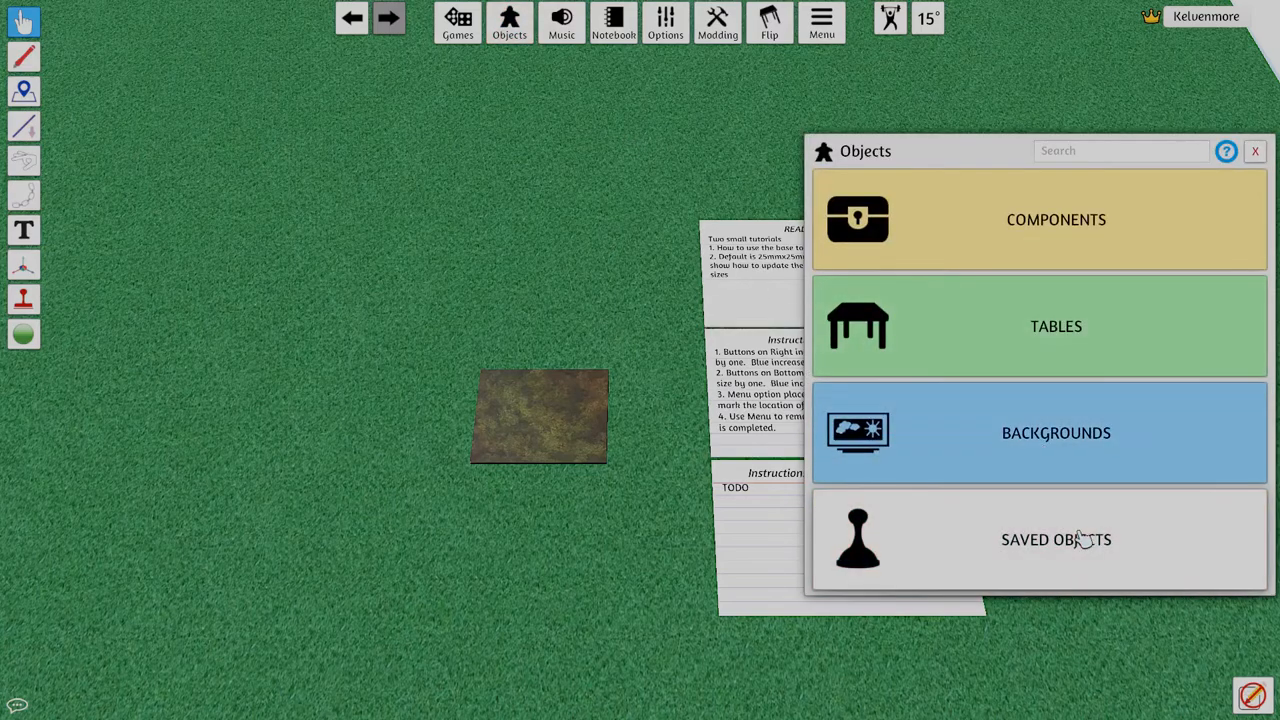
pyautogui.click(1056, 540)
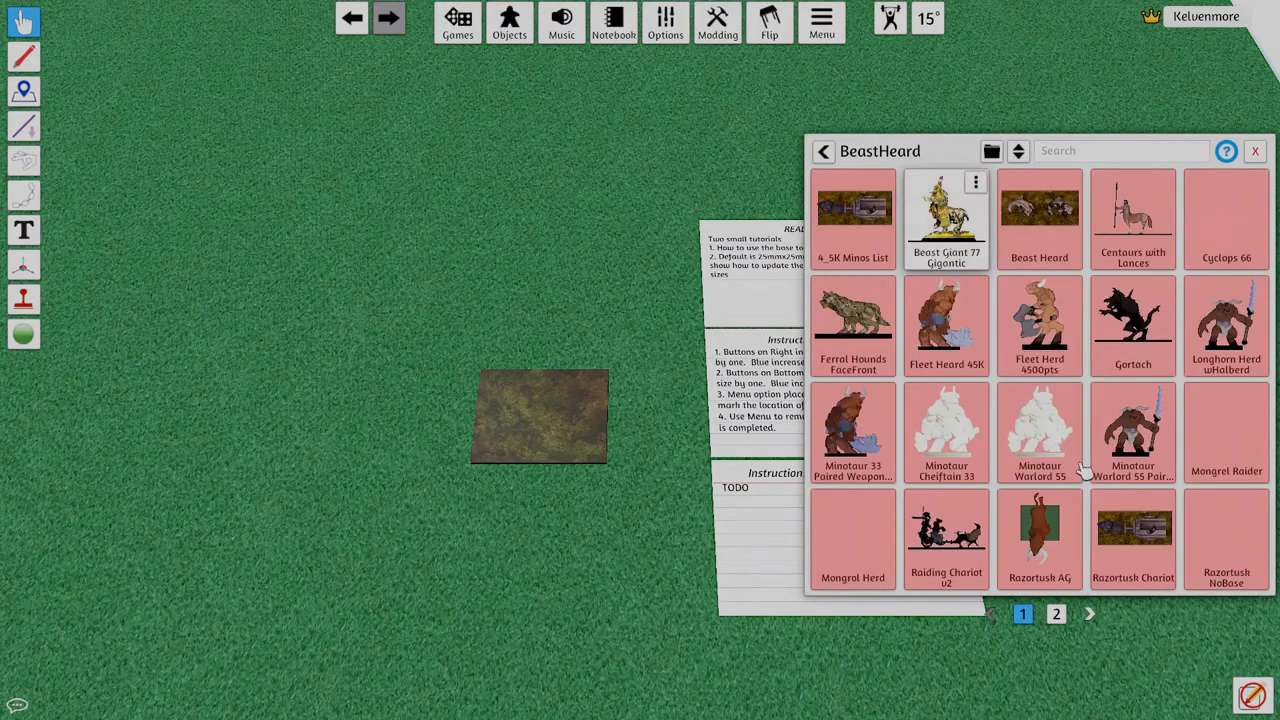
pyautogui.click(1254, 152)
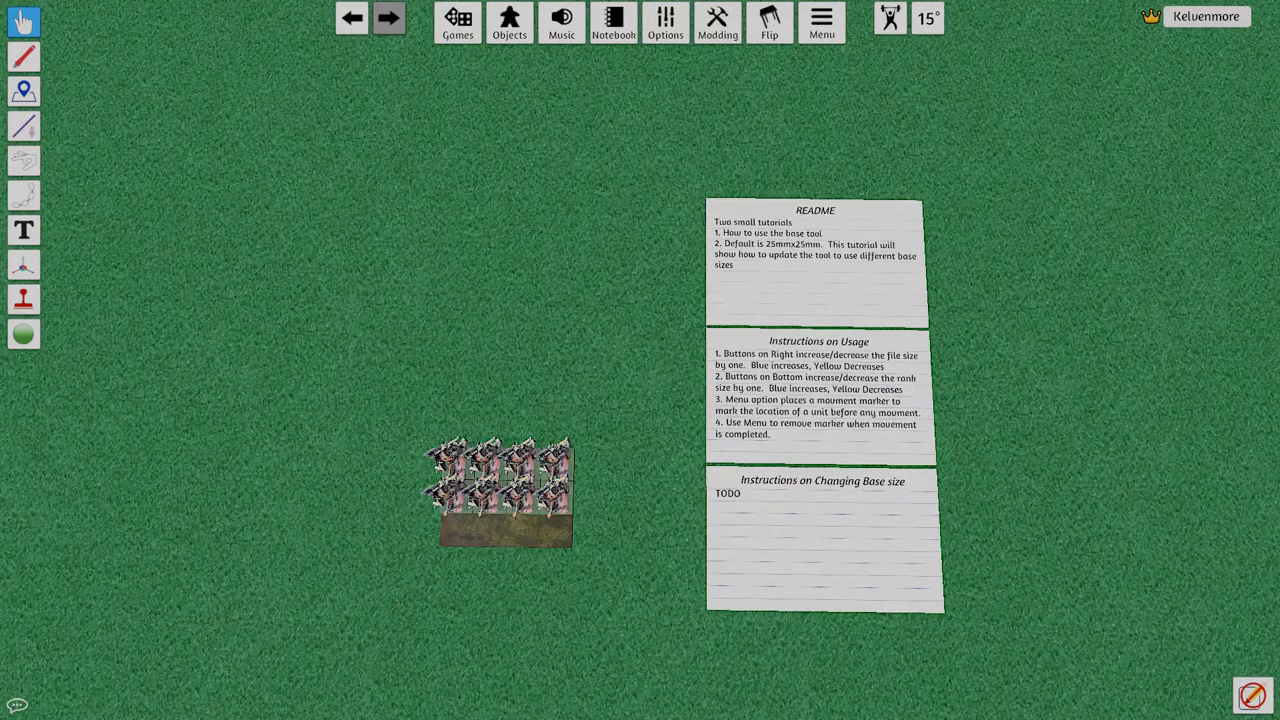
pyautogui.moveTo(196, 504)
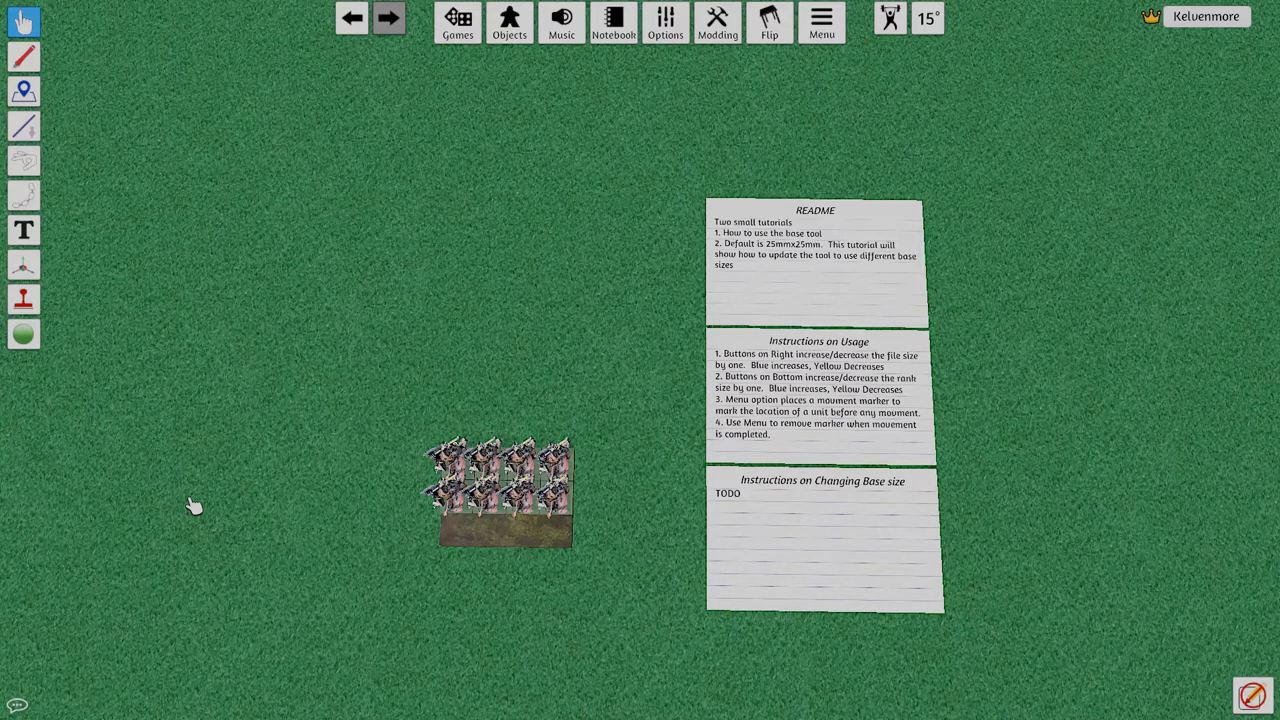
pyautogui.moveTo(214, 500)
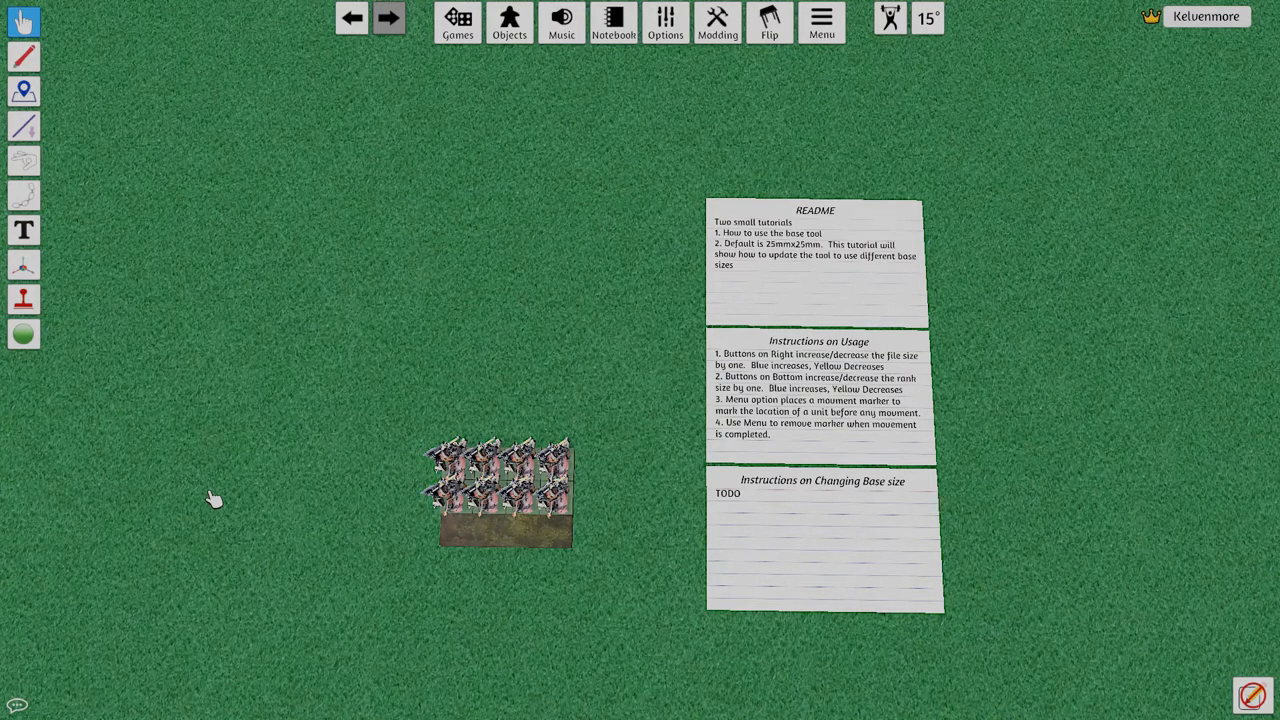
pyautogui.moveTo(452, 344)
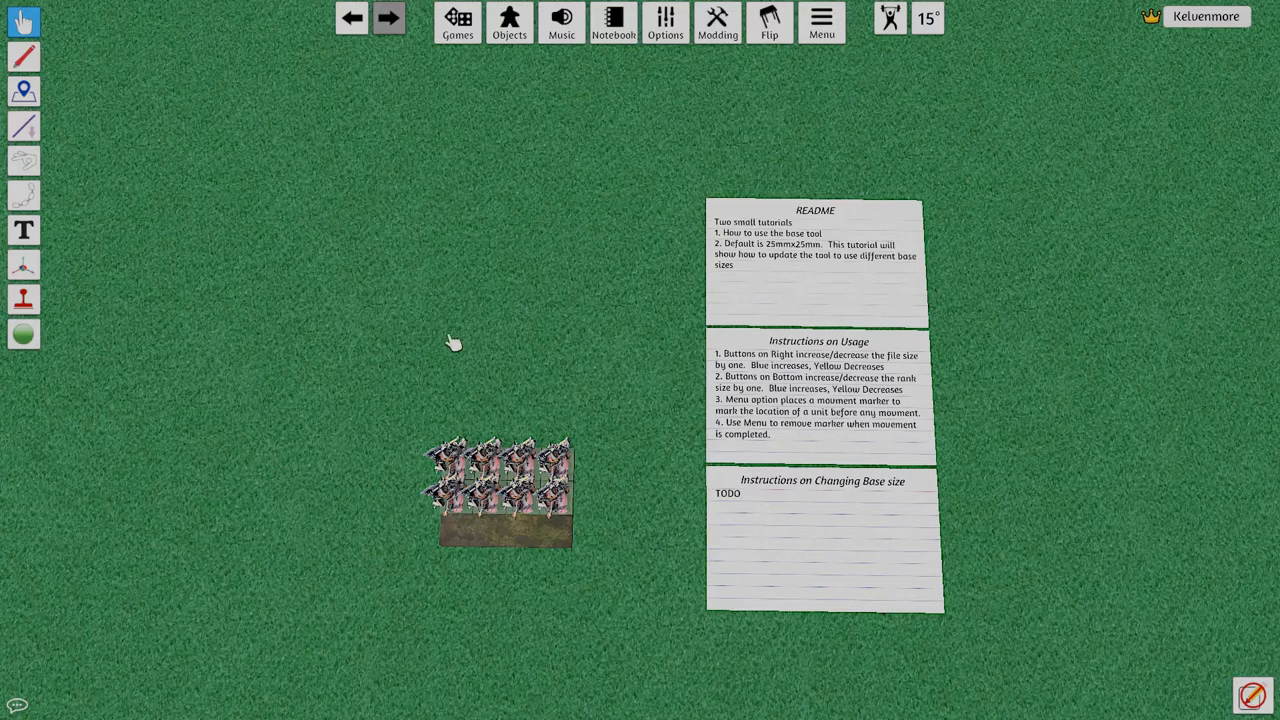
pyautogui.click(508, 22)
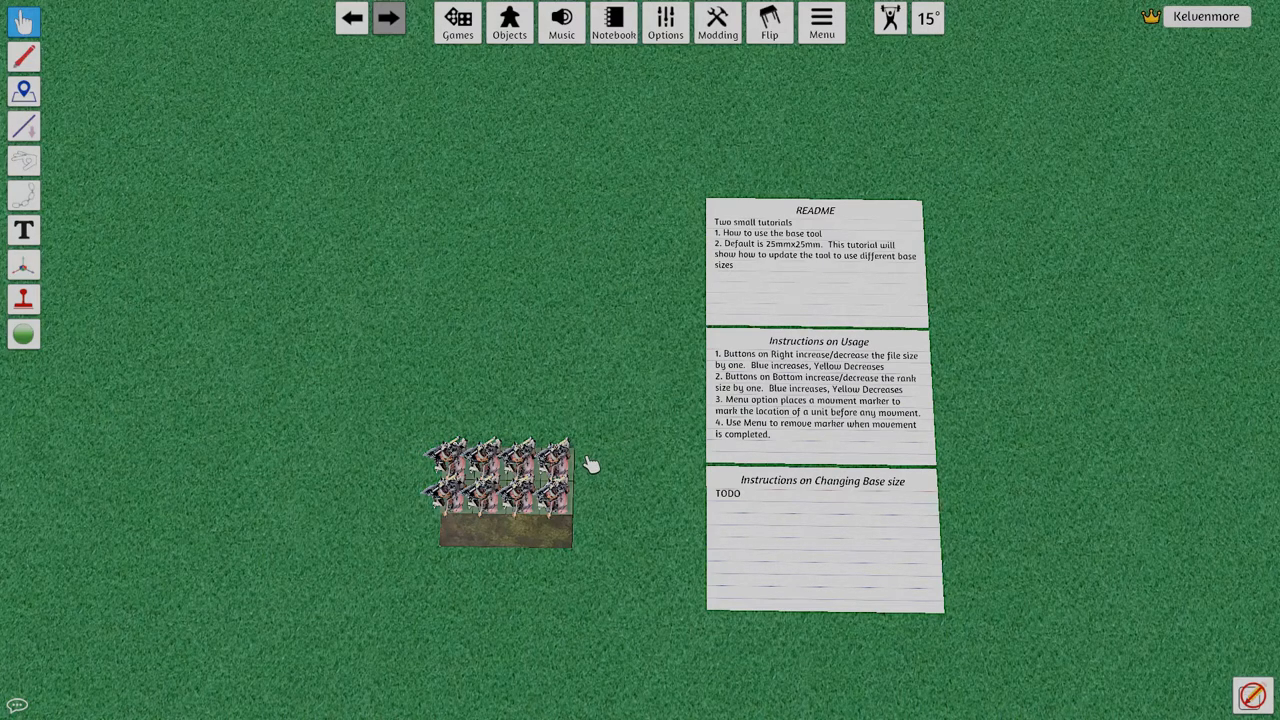
pyautogui.moveTo(592, 472)
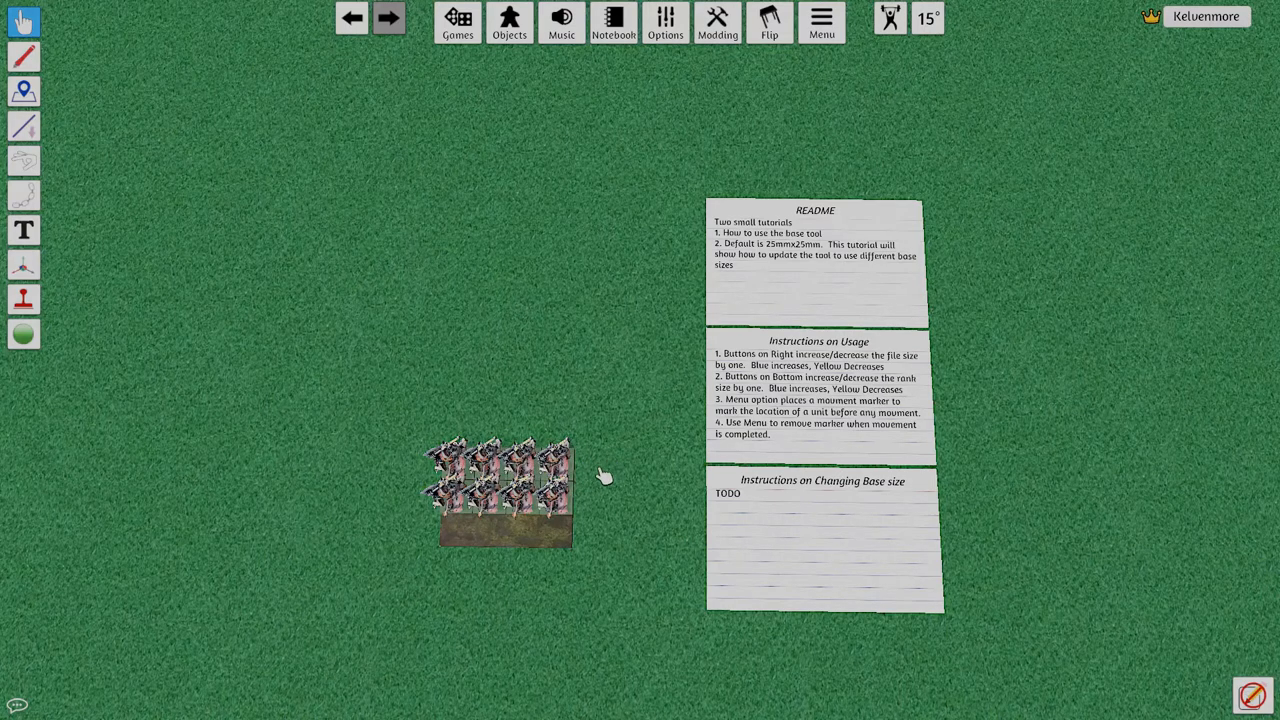
pyautogui.moveTo(592, 488)
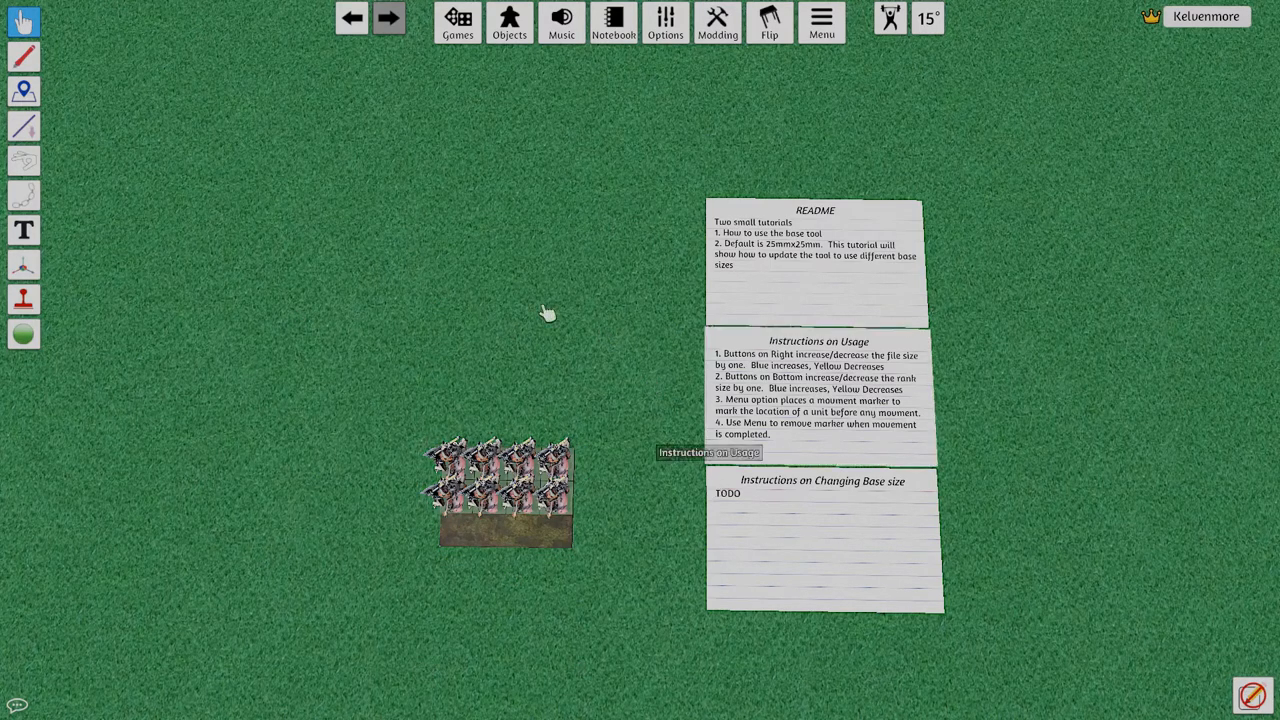
pyautogui.moveTo(410, 592)
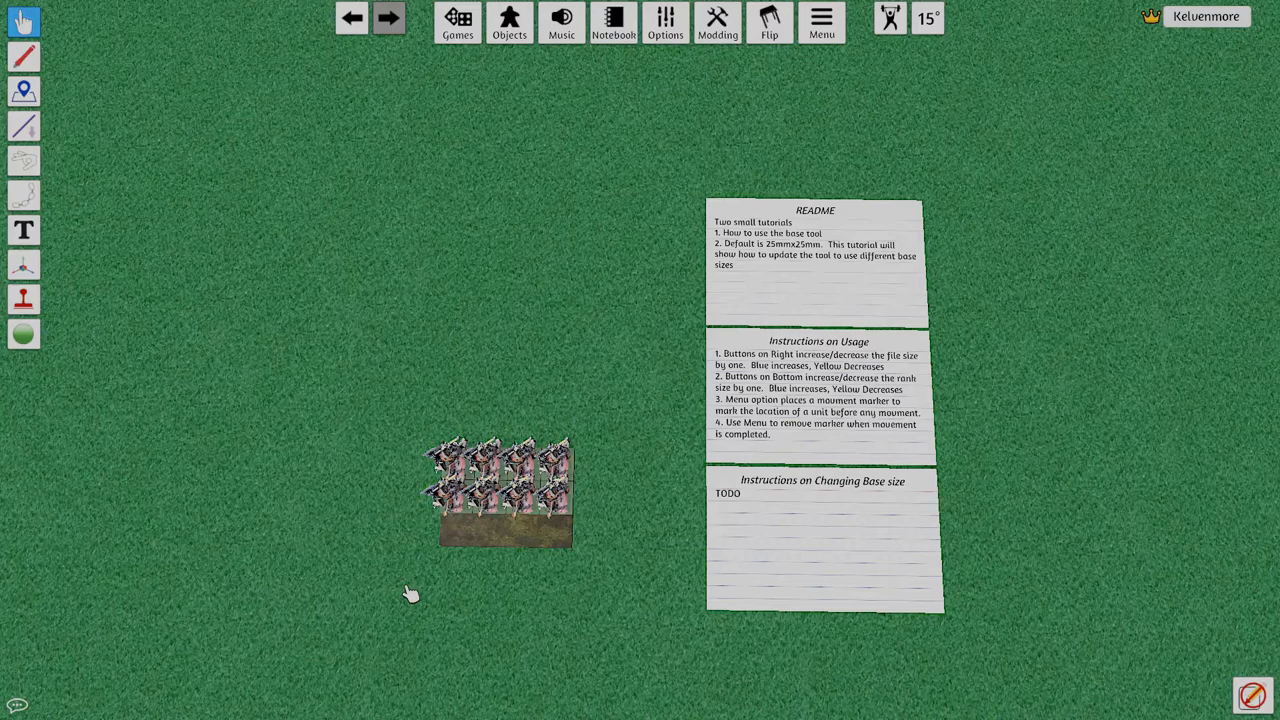
pyautogui.moveTo(352, 544)
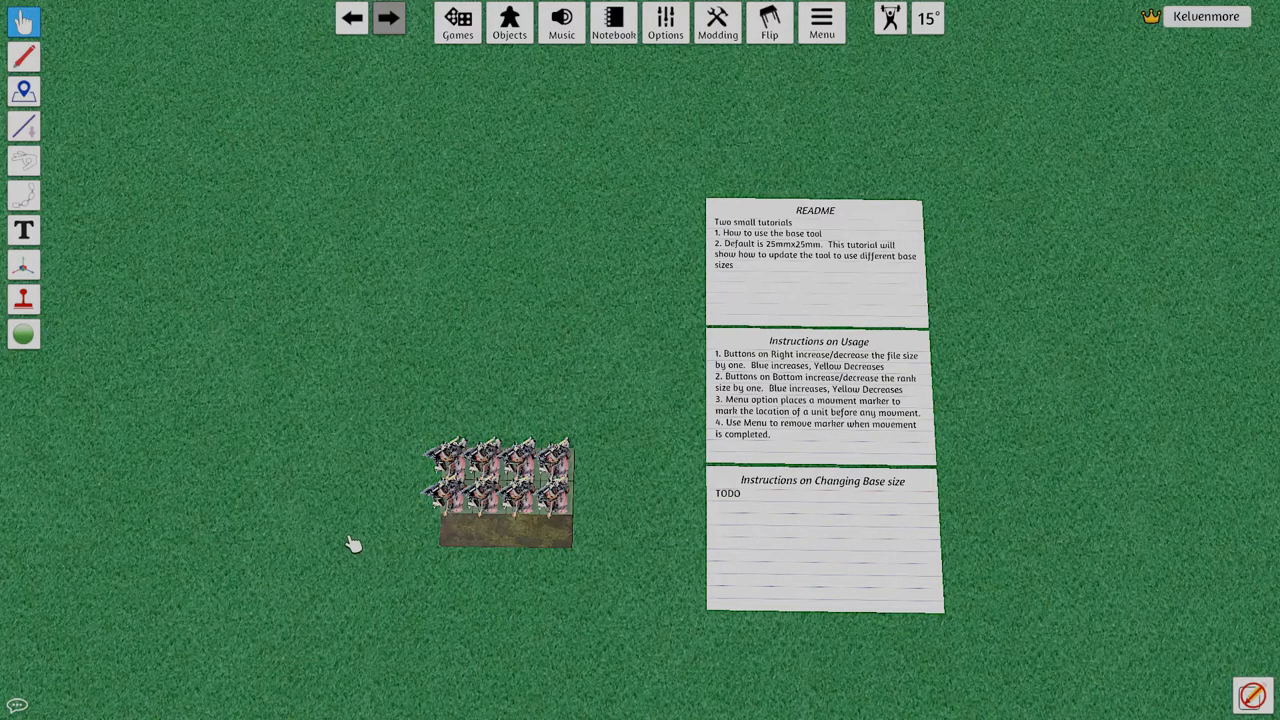
pyautogui.click(504, 490)
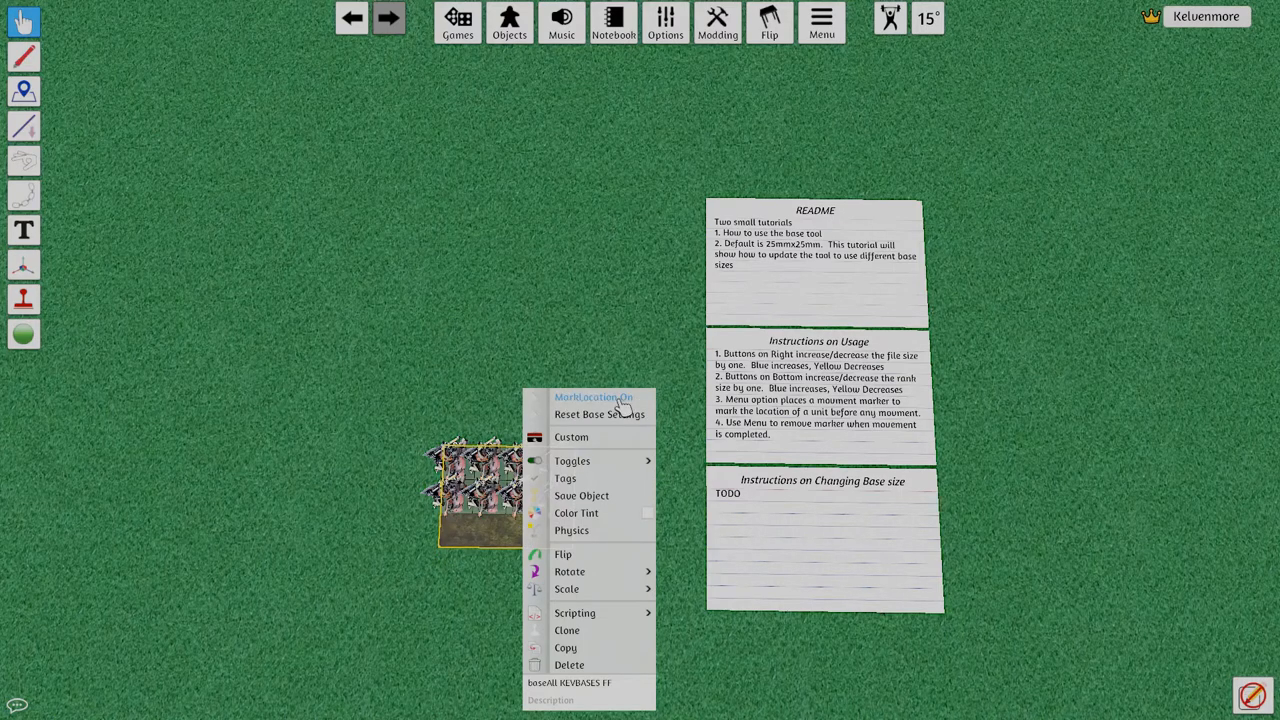
# - Mark the tray's location, move the unit forward, then return it to the marker
pyautogui.click(592, 396)
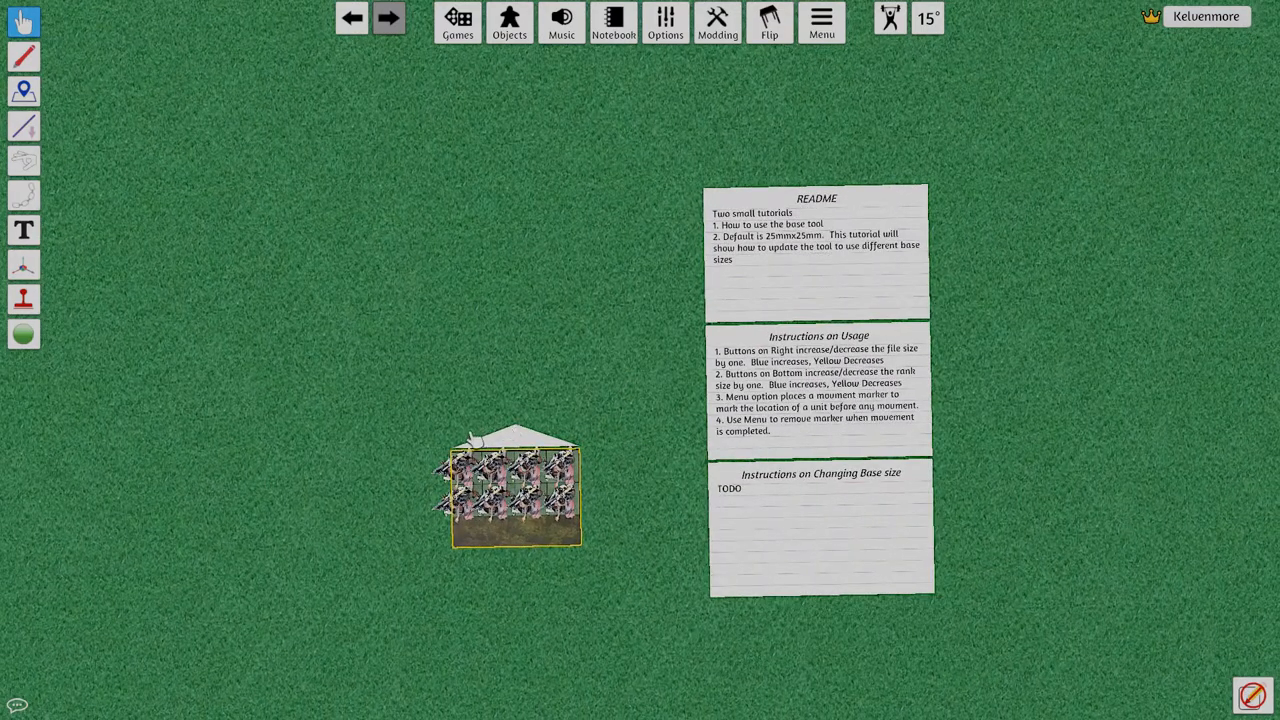
pyautogui.moveTo(590, 458)
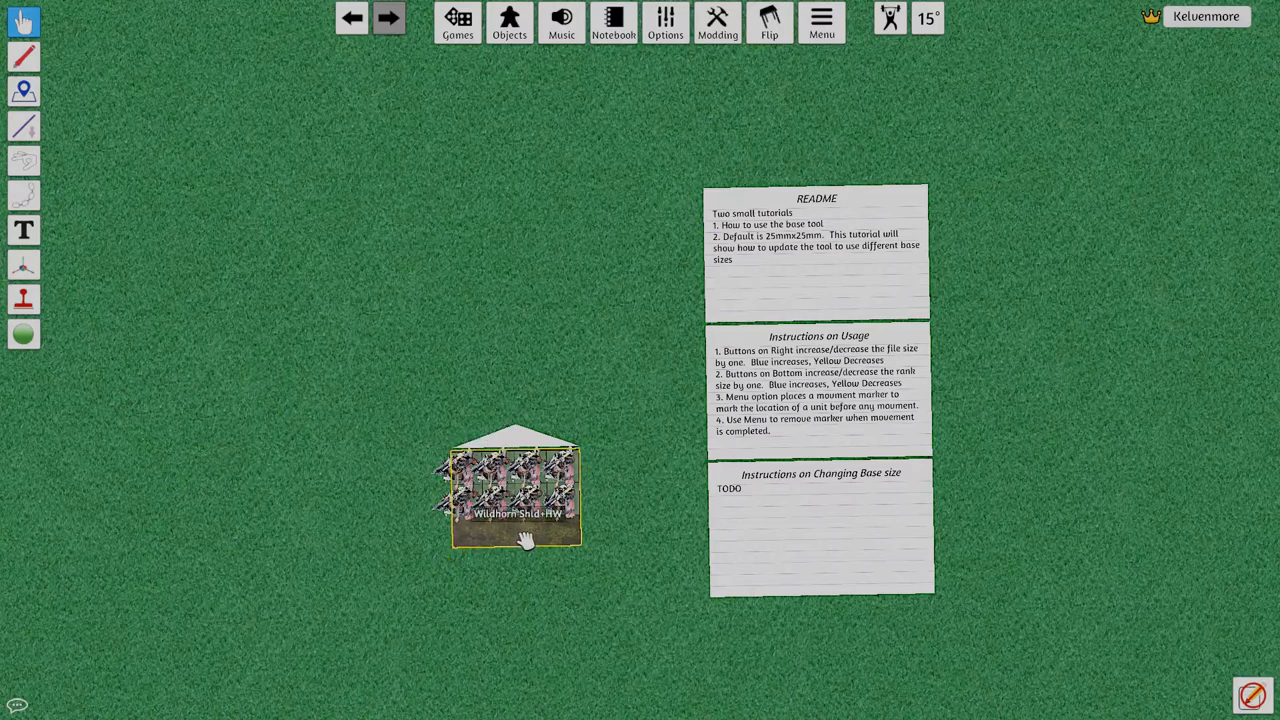
pyautogui.moveTo(520, 540); pyautogui.dragTo(424, 414)
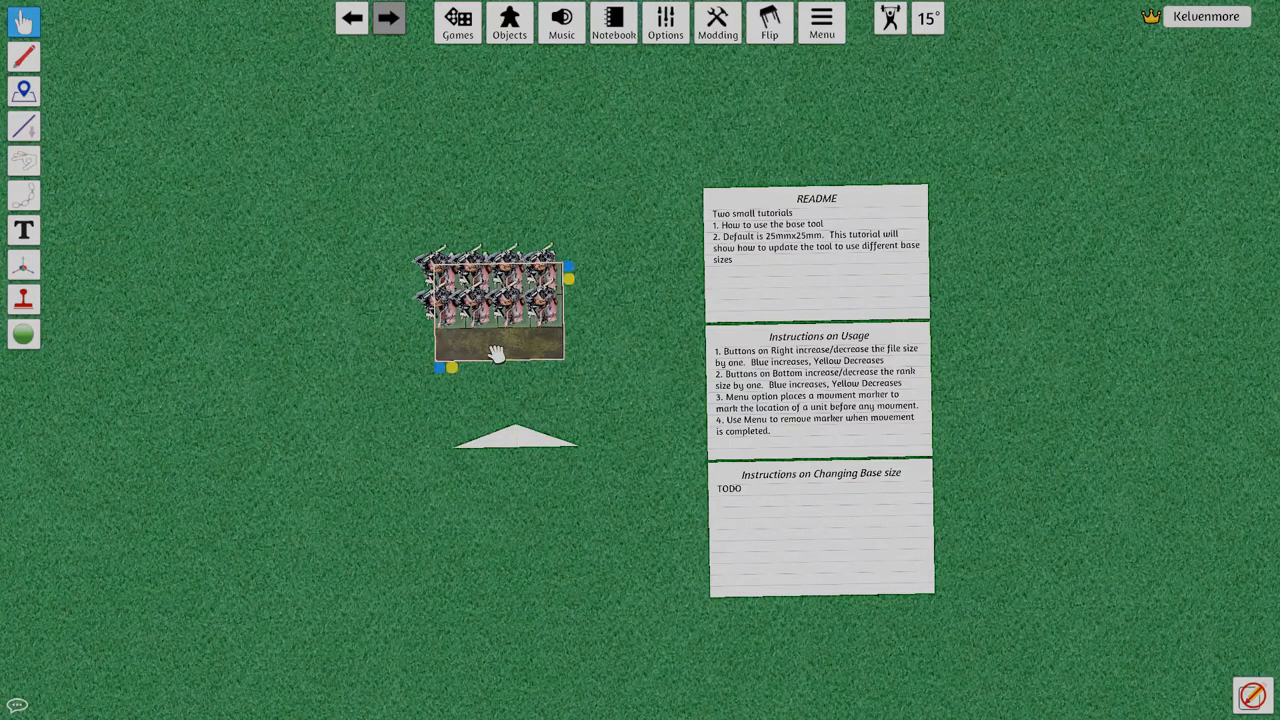
pyautogui.moveTo(498, 310); pyautogui.dragTo(520, 510)
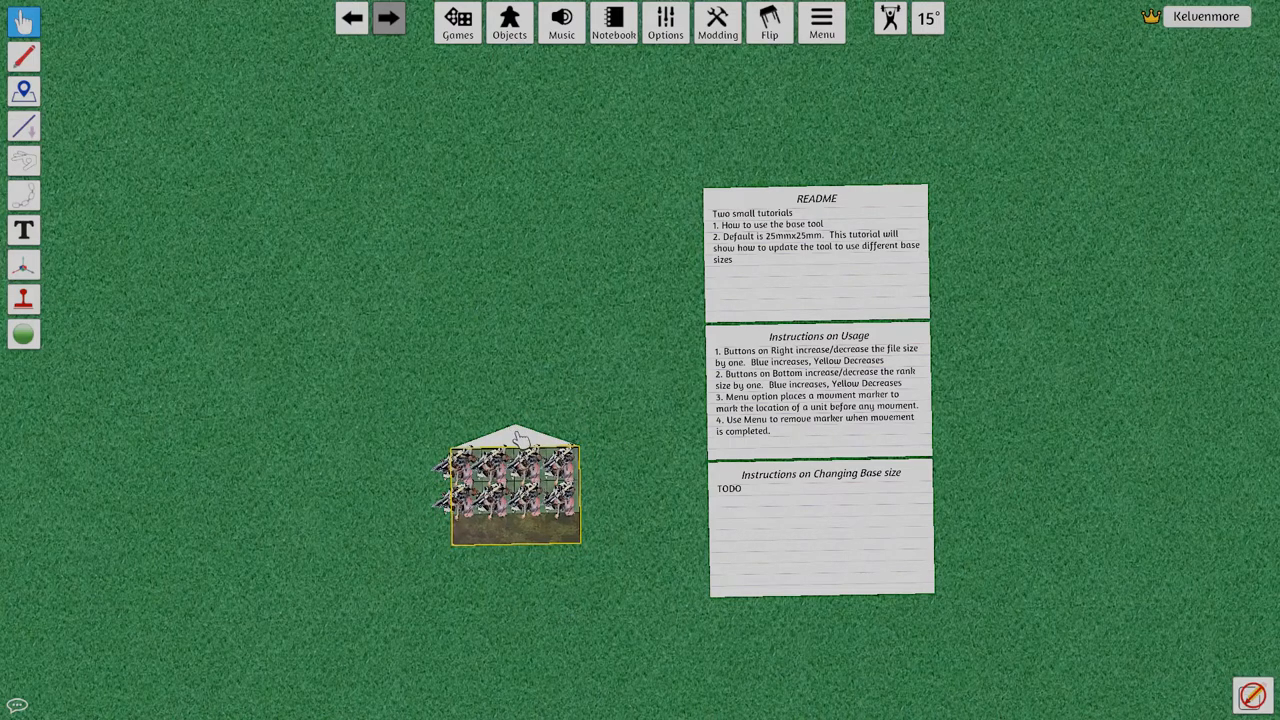
pyautogui.moveTo(1208, 28)
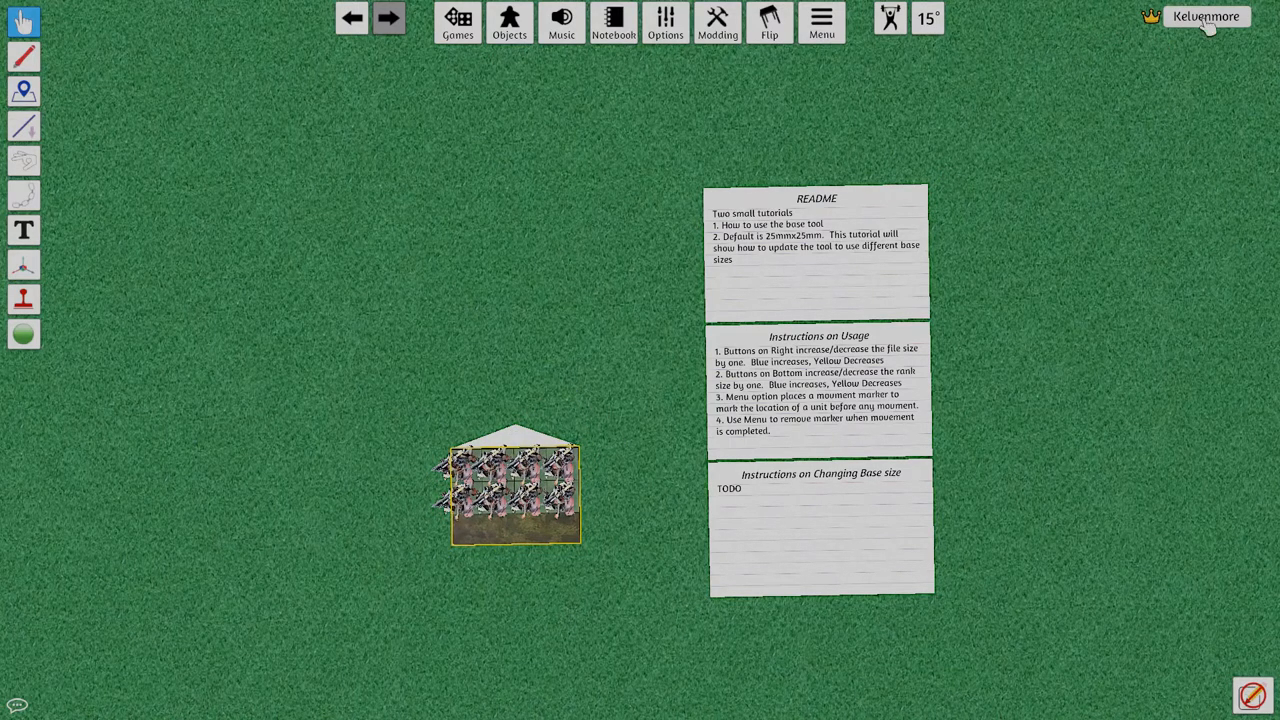
# - Bring up the seat colour chooser from the player name menu
pyautogui.click(1206, 16)
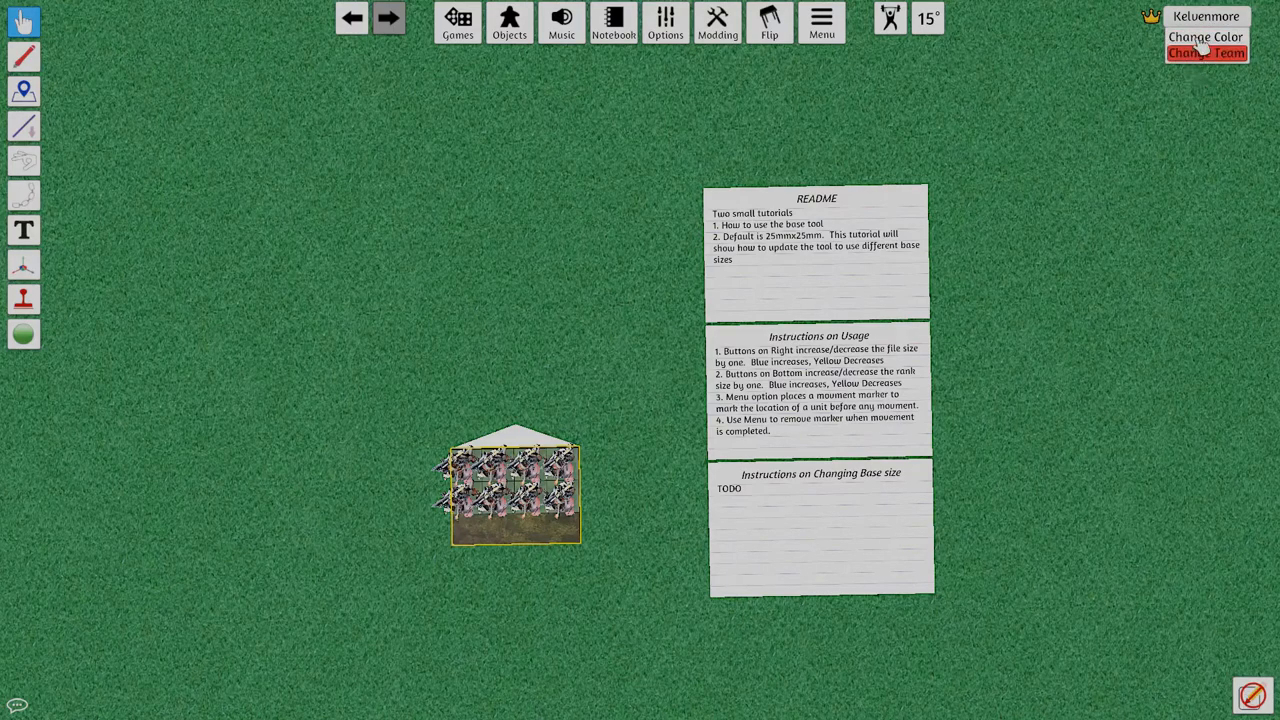
pyautogui.click(1204, 36)
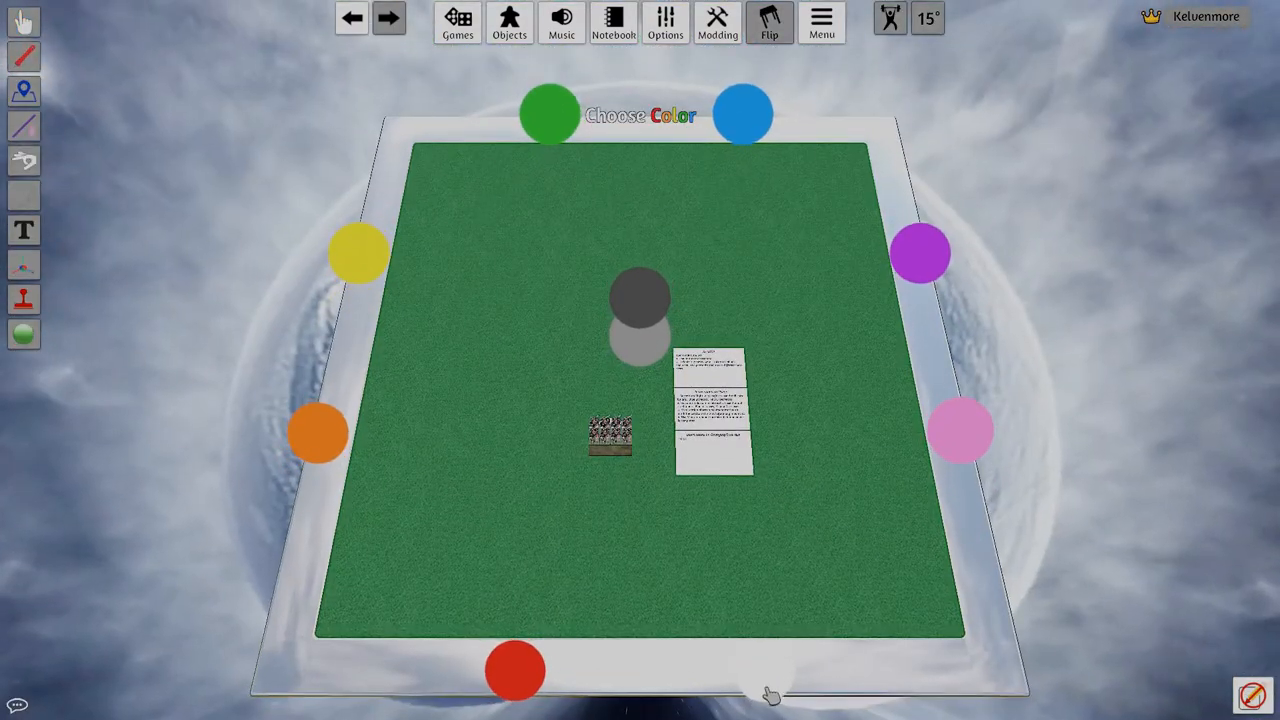
pyautogui.moveTo(764, 680)
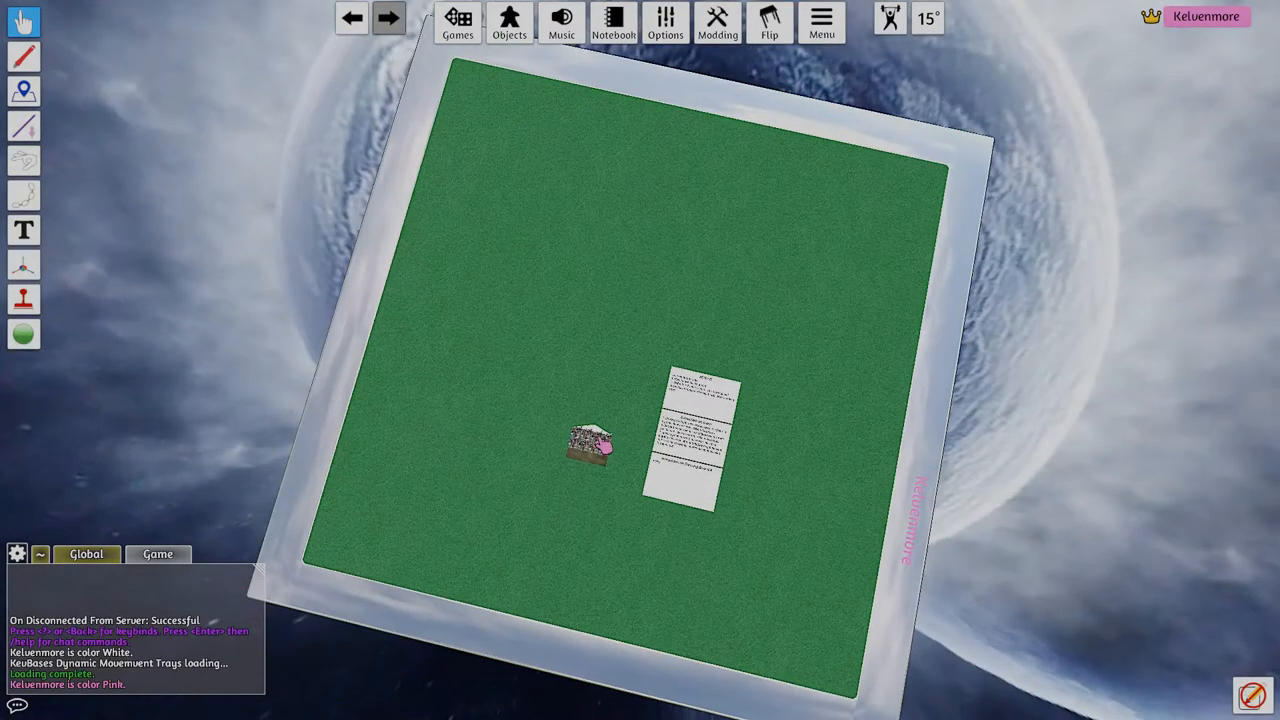
# - Drop a pink movement marker at the tray's current position via Mark Location On
pyautogui.rightClick(590, 440)
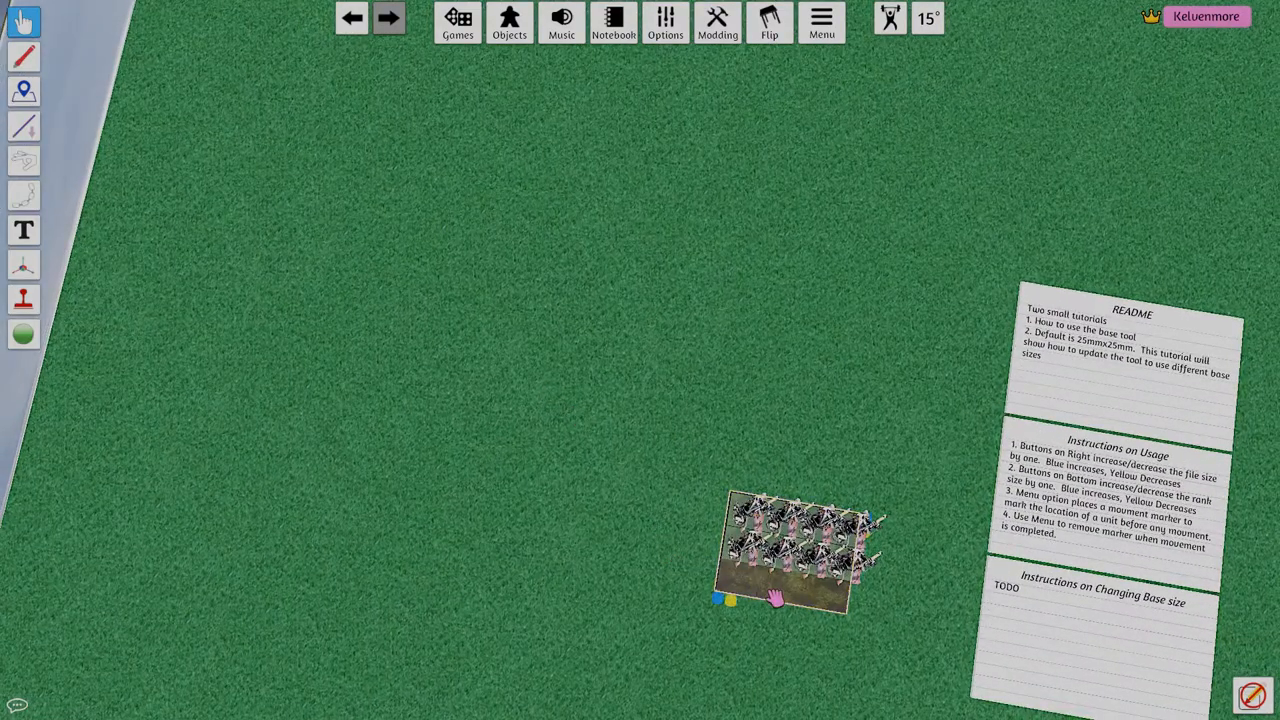
pyautogui.rightClick(780, 556)
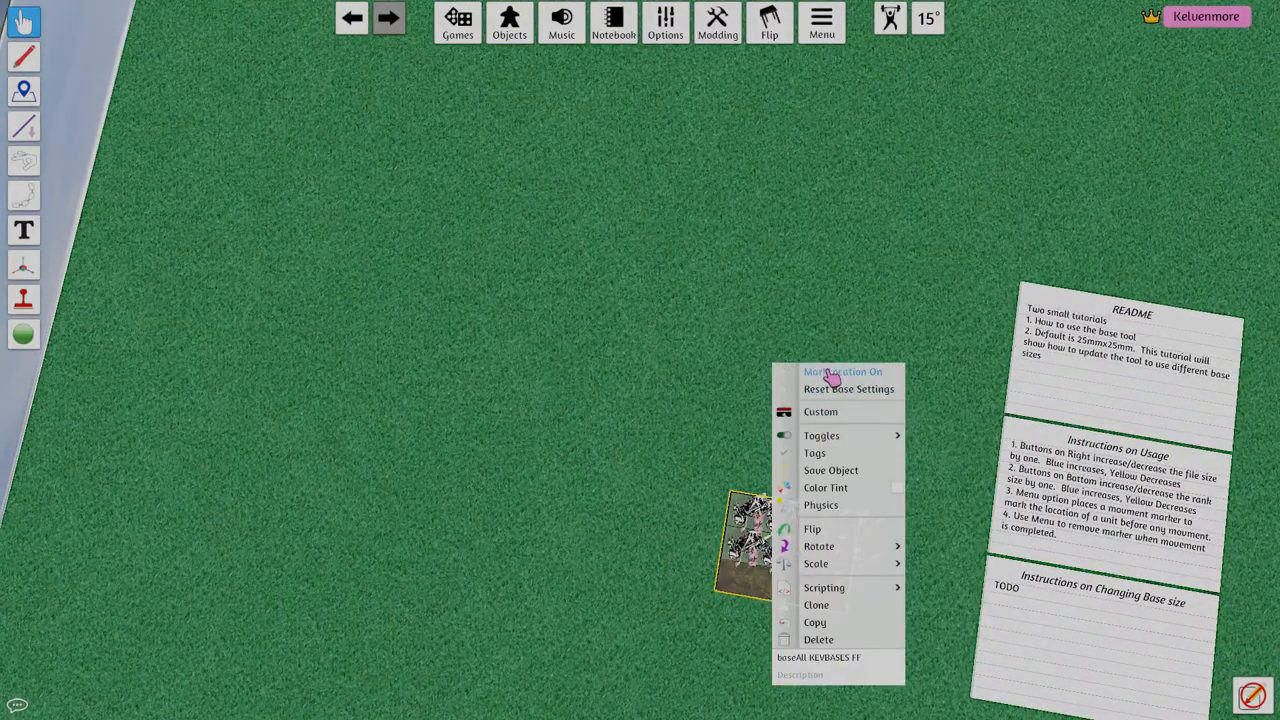
pyautogui.click(842, 370)
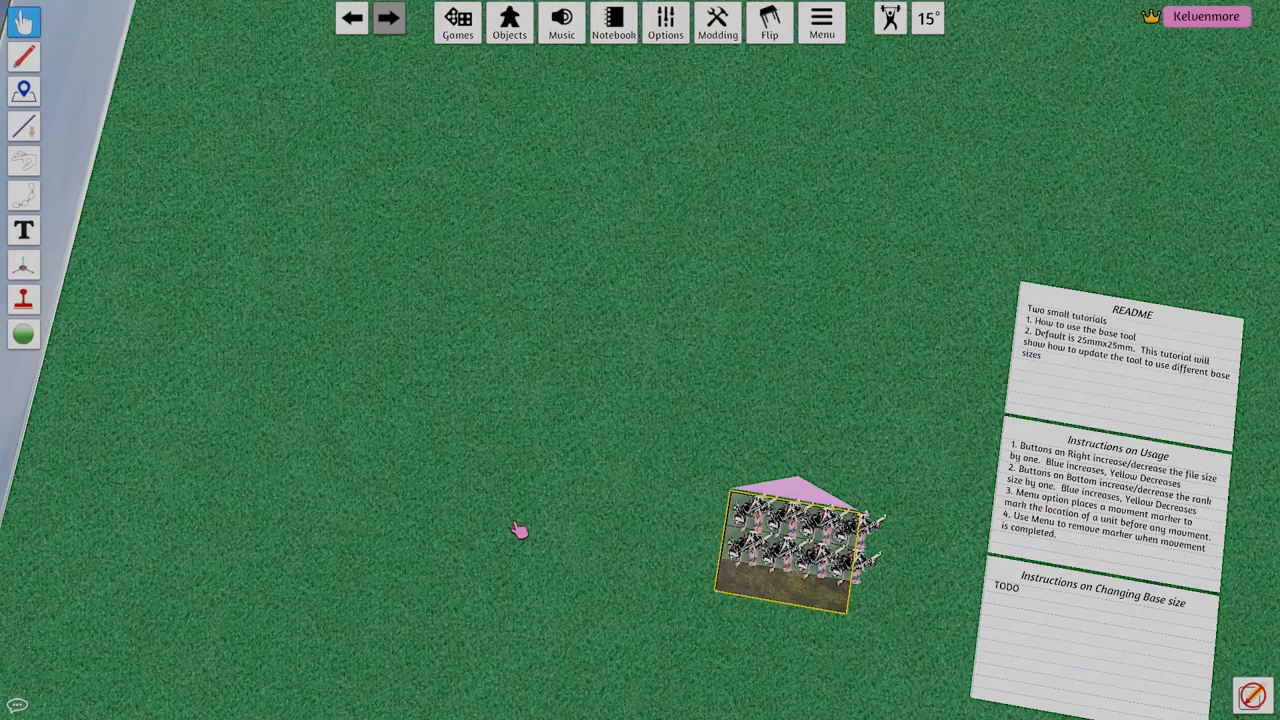
pyautogui.moveTo(800, 504)
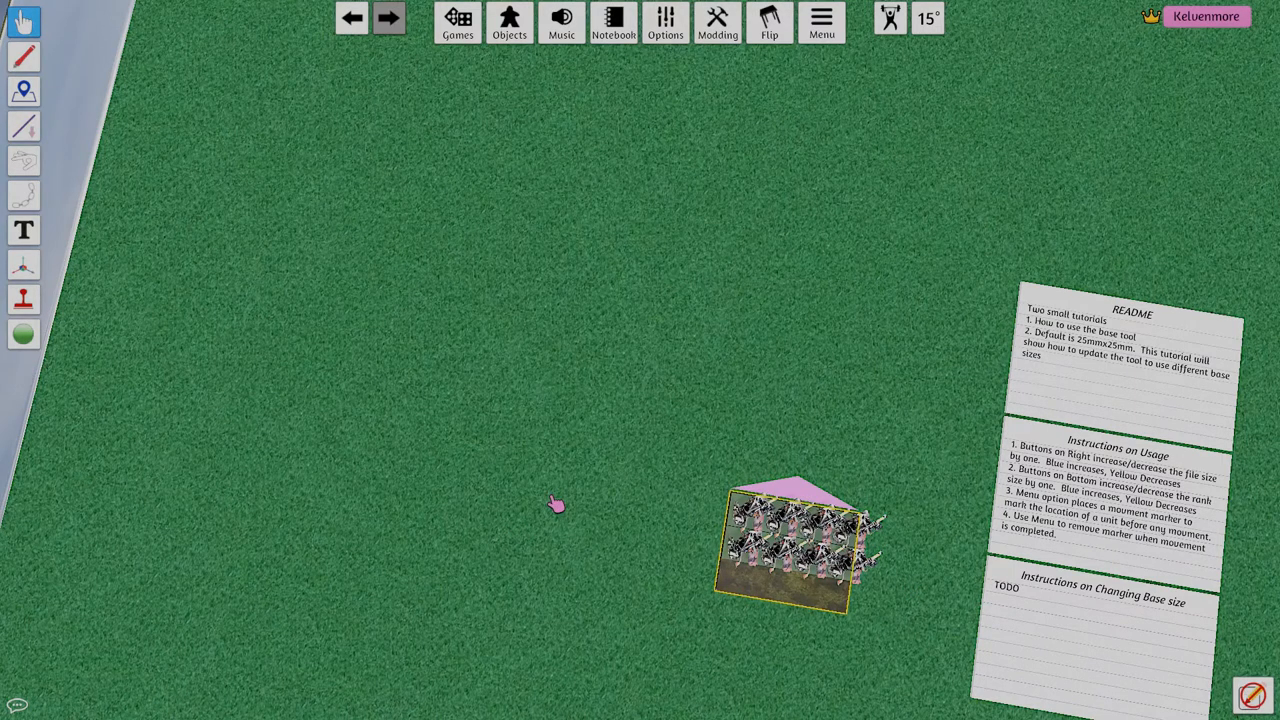
# - Mark the tray's location again before advancing the unit past the marker
pyautogui.rightClick(790, 540)
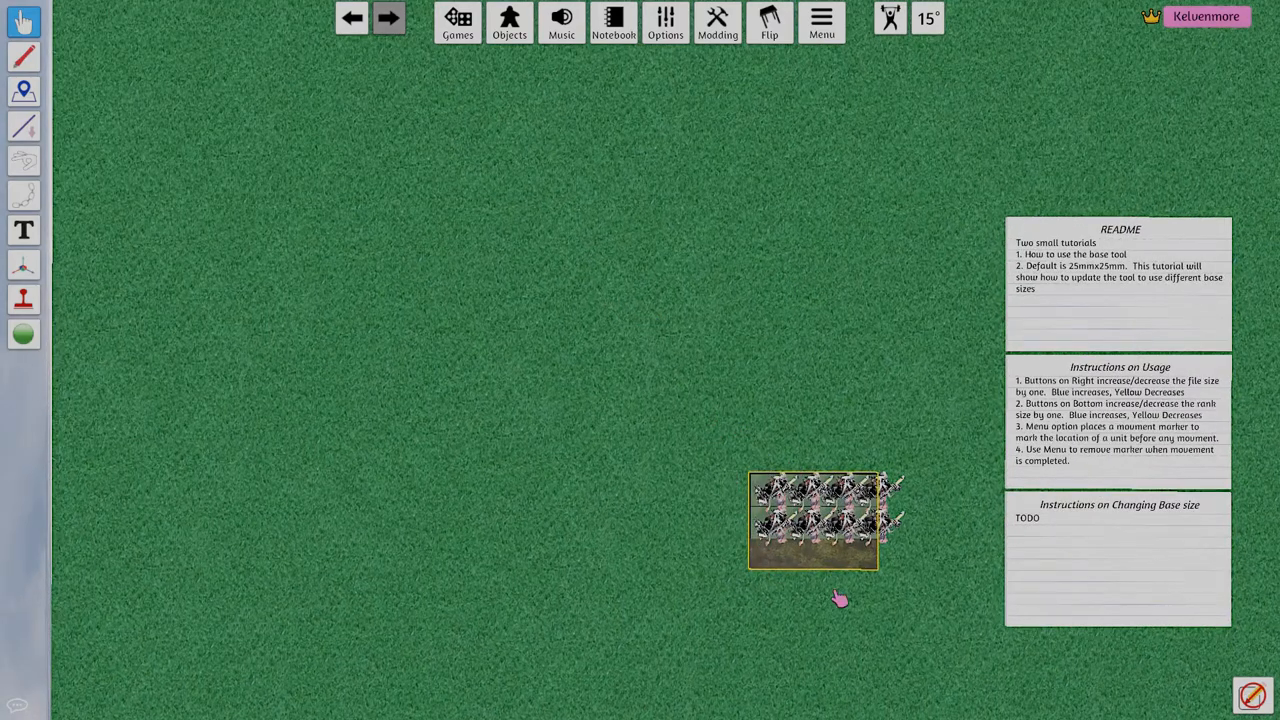
pyautogui.rightClick(812, 520)
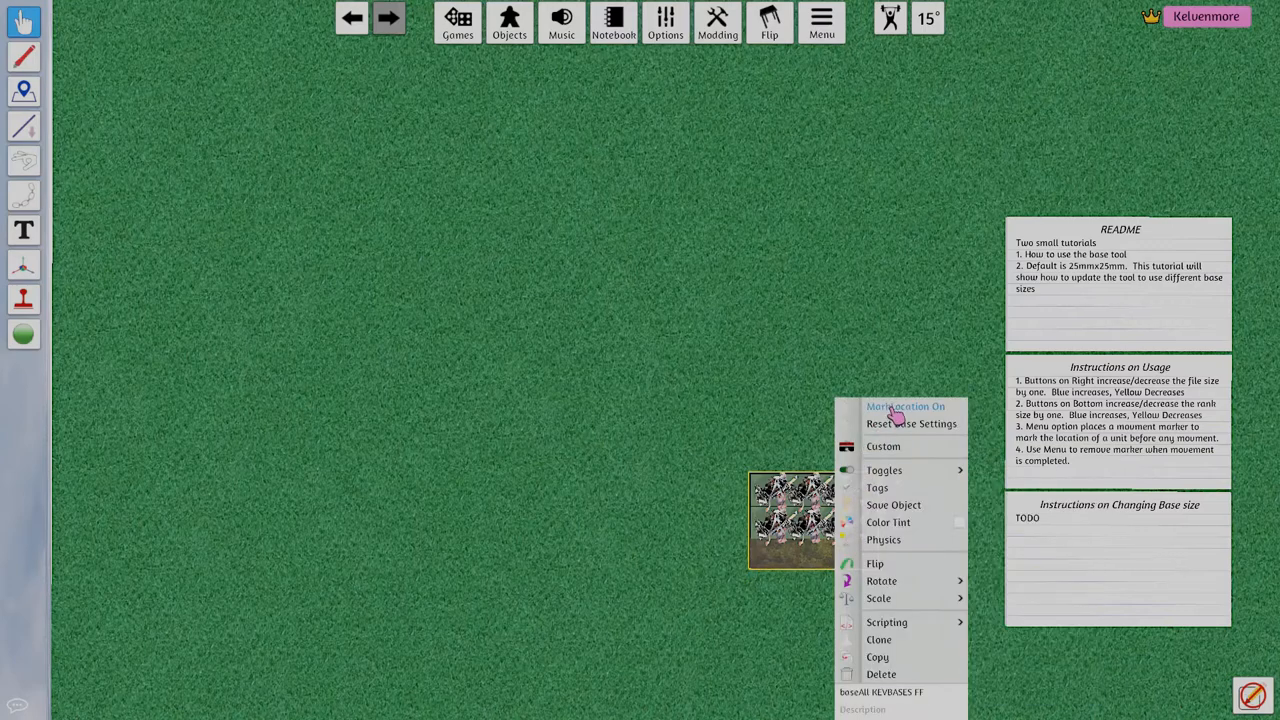
pyautogui.click(904, 406)
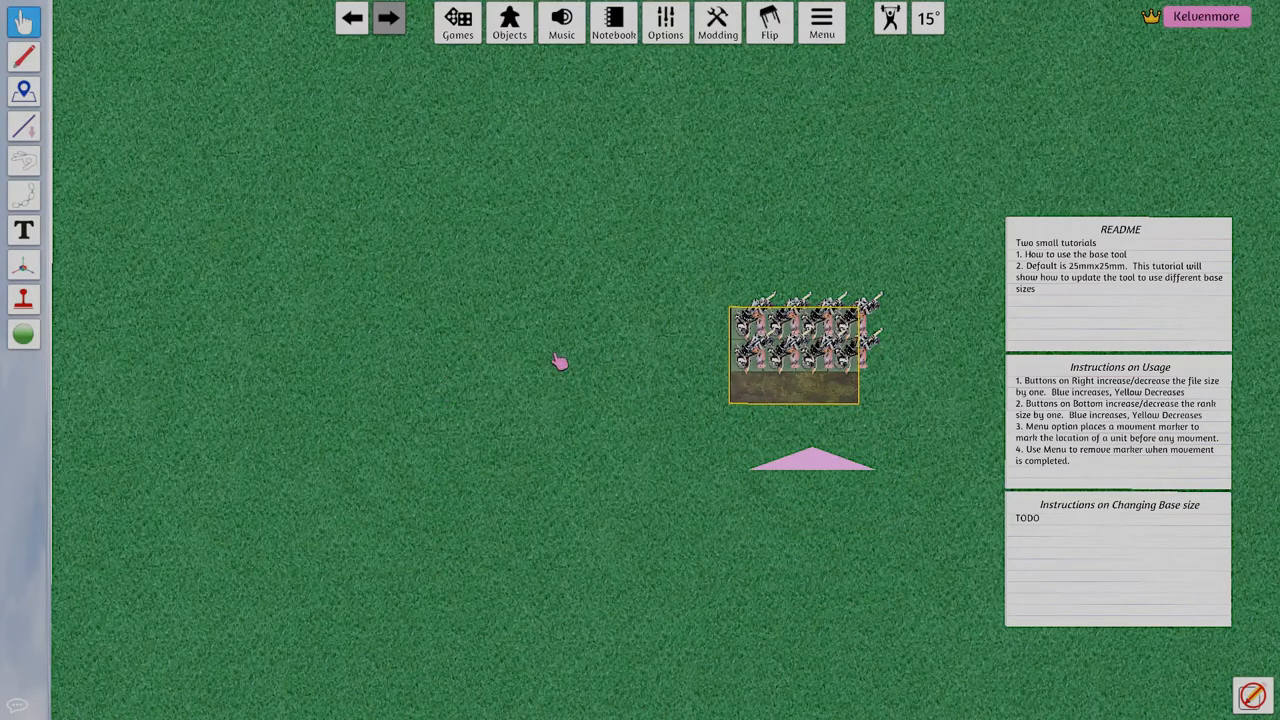
pyautogui.rightClick(810, 350)
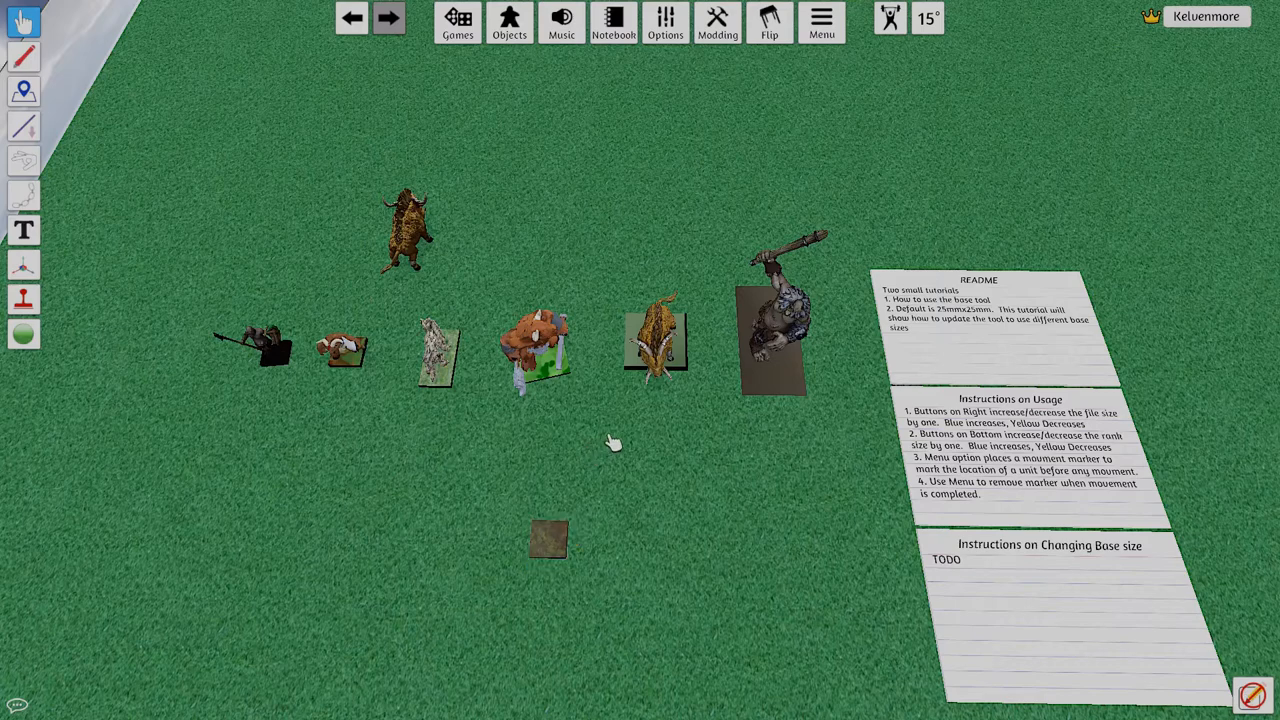
pyautogui.click(548, 540)
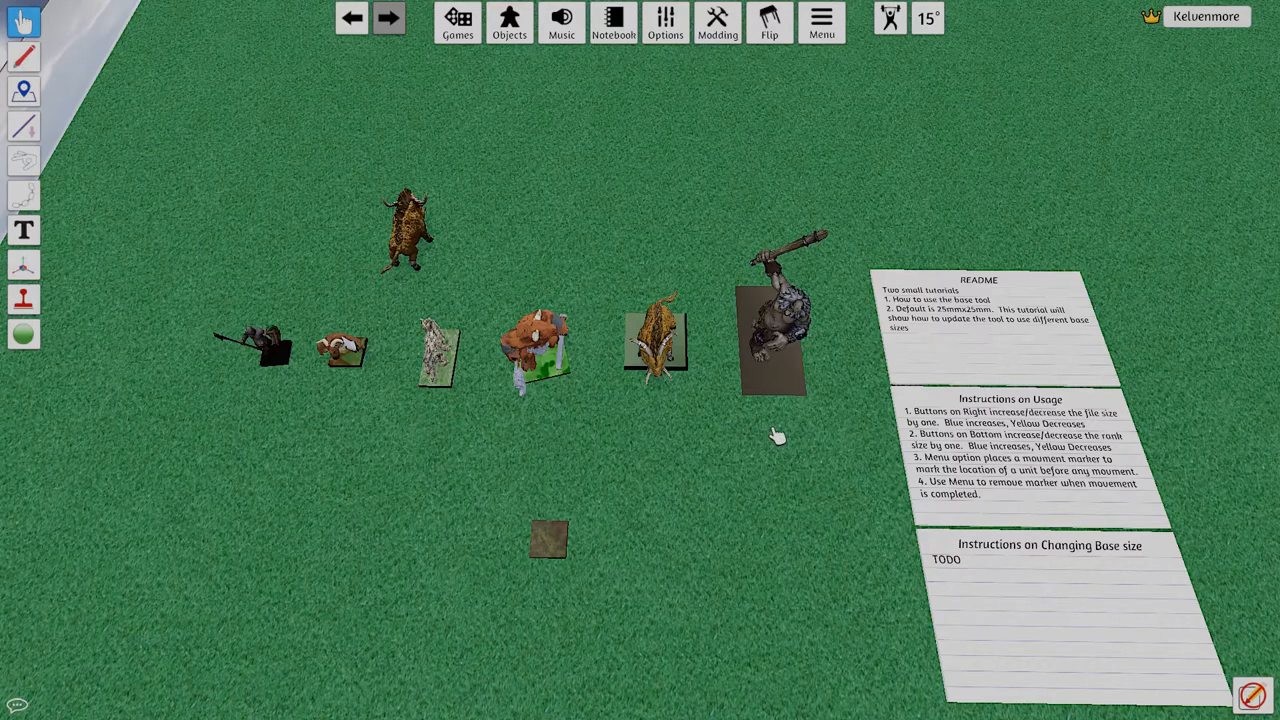
pyautogui.moveTo(344, 418)
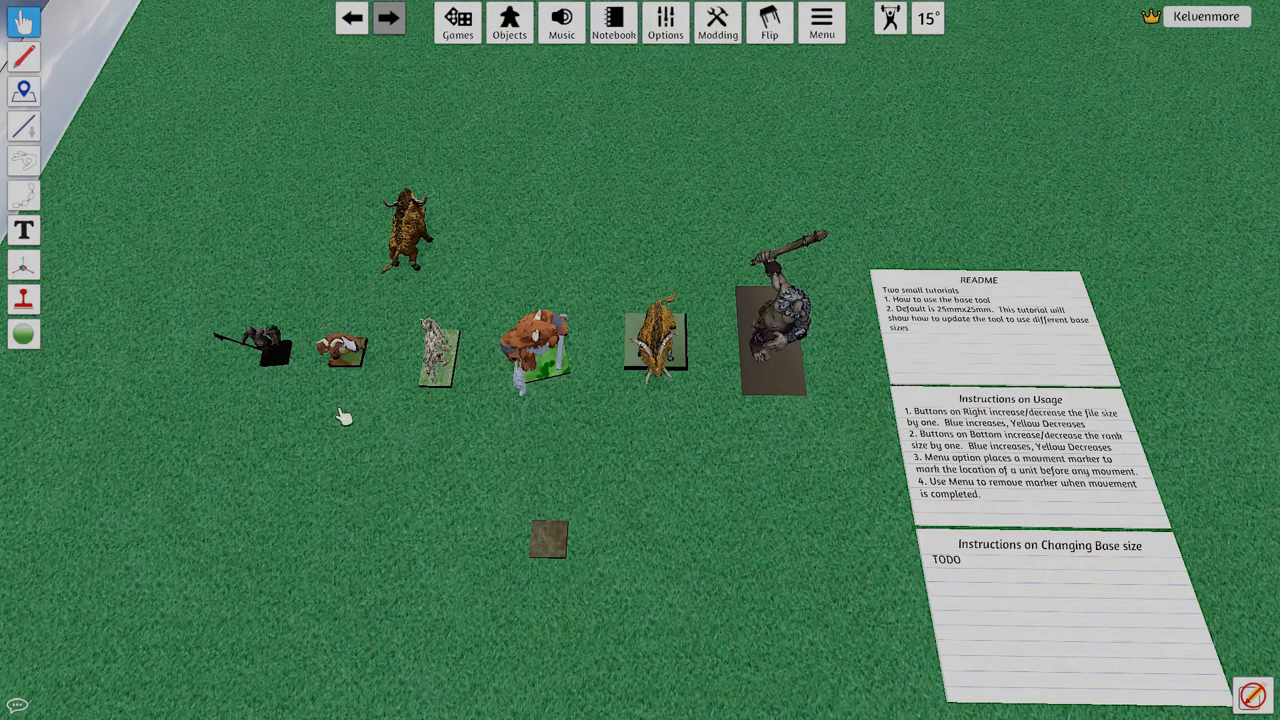
pyautogui.moveTo(294, 460)
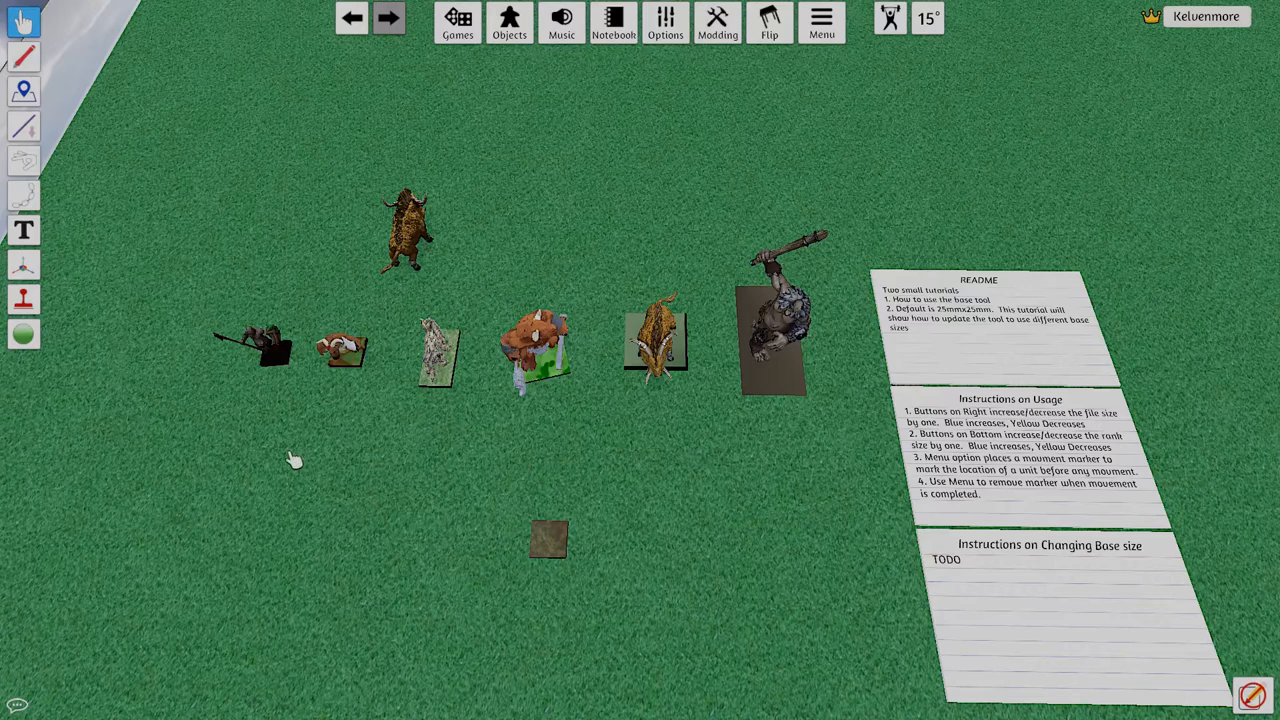
pyautogui.moveTo(718, 476)
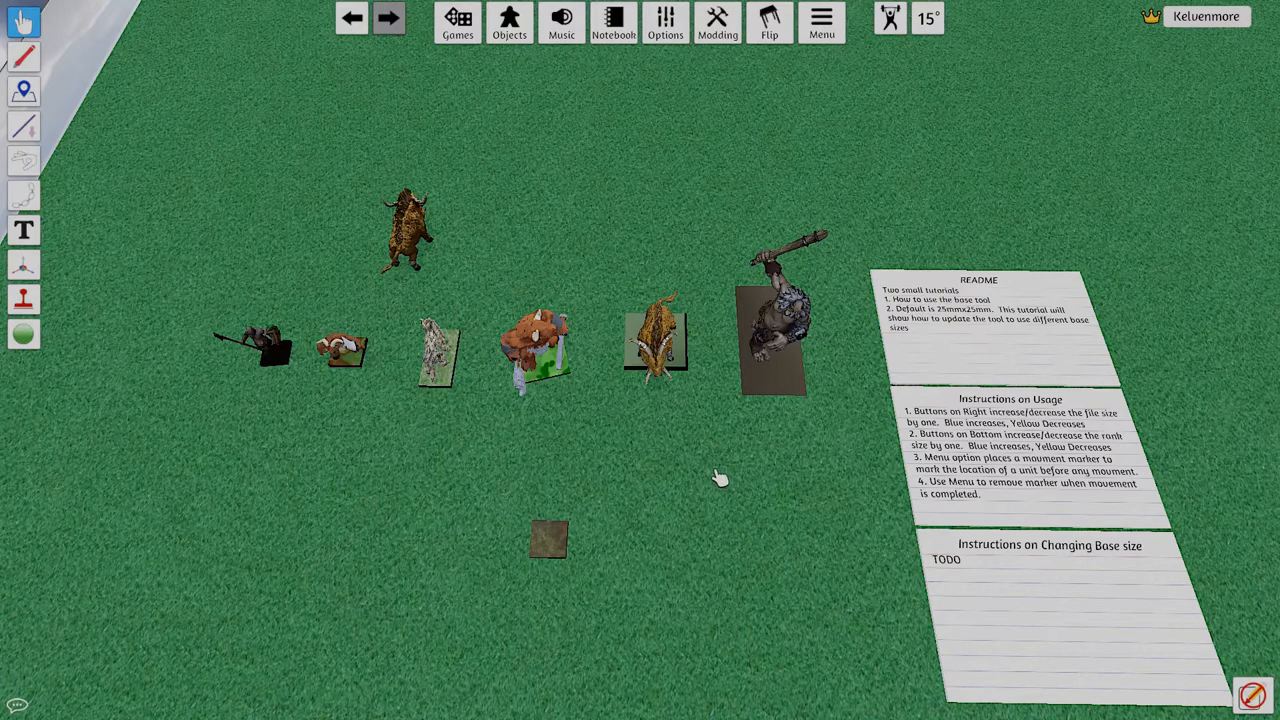
pyautogui.moveTo(500, 452)
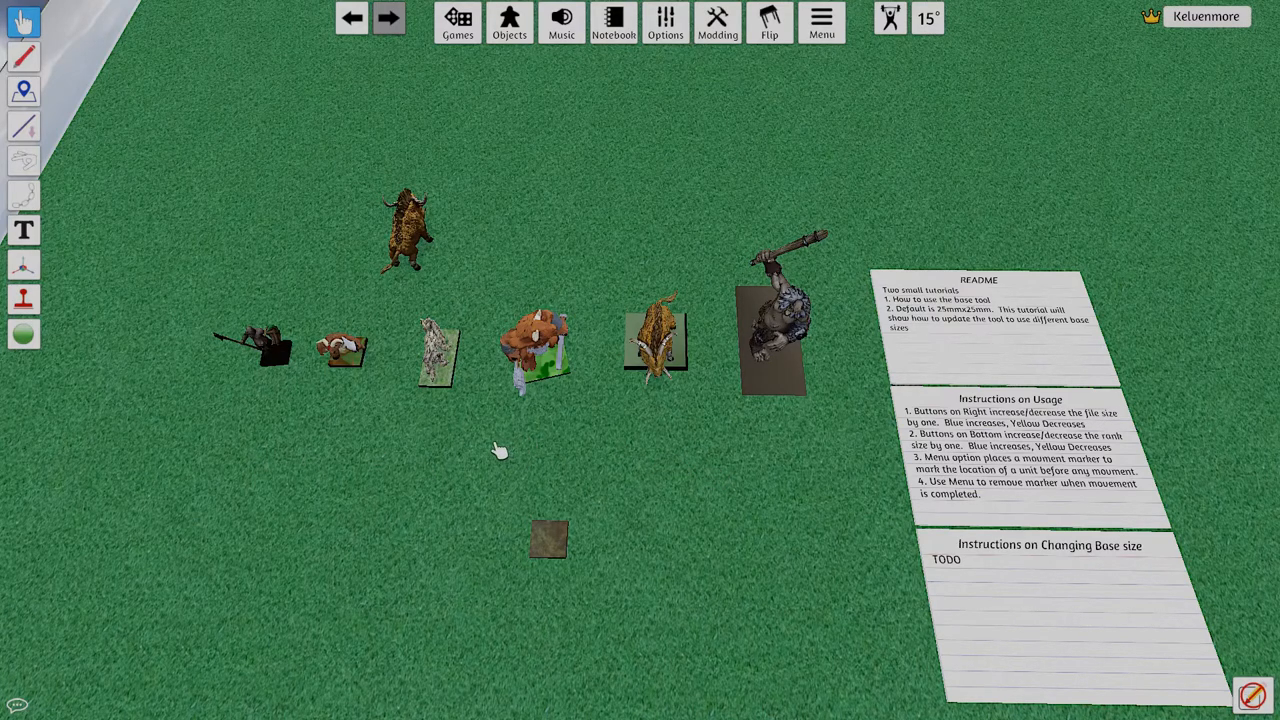
pyautogui.moveTo(350, 436)
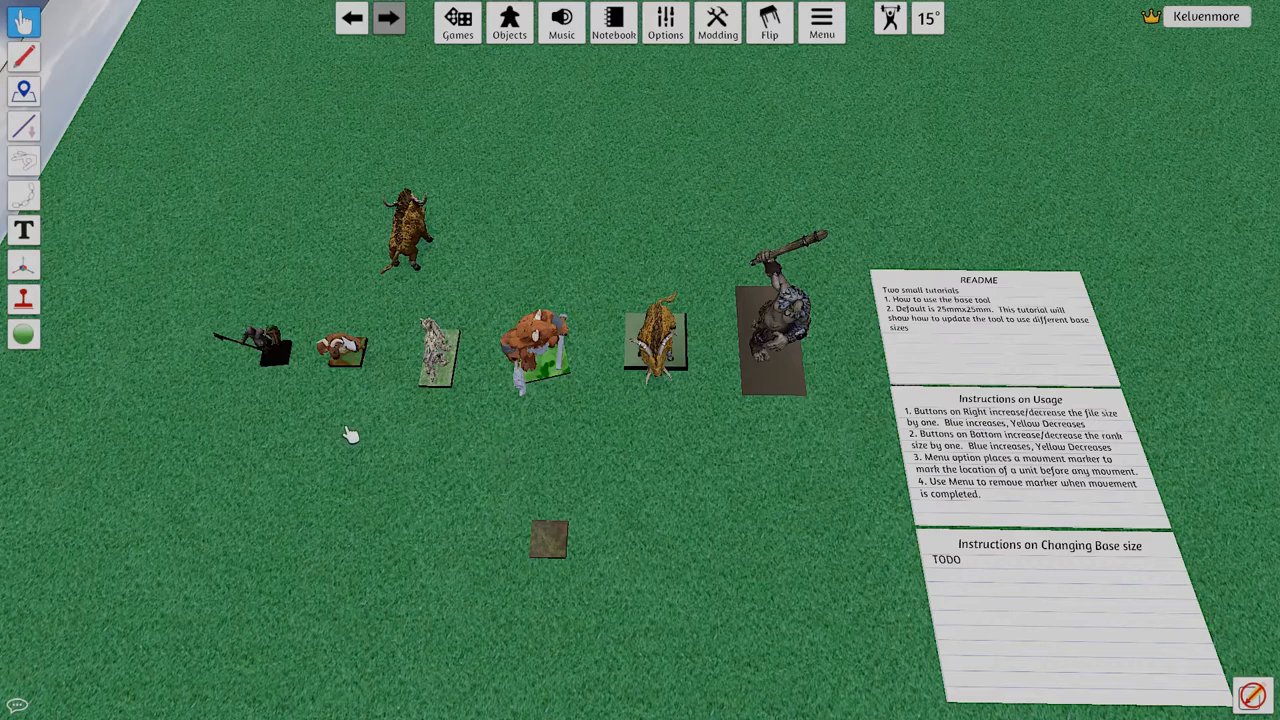
pyautogui.moveTo(638, 436)
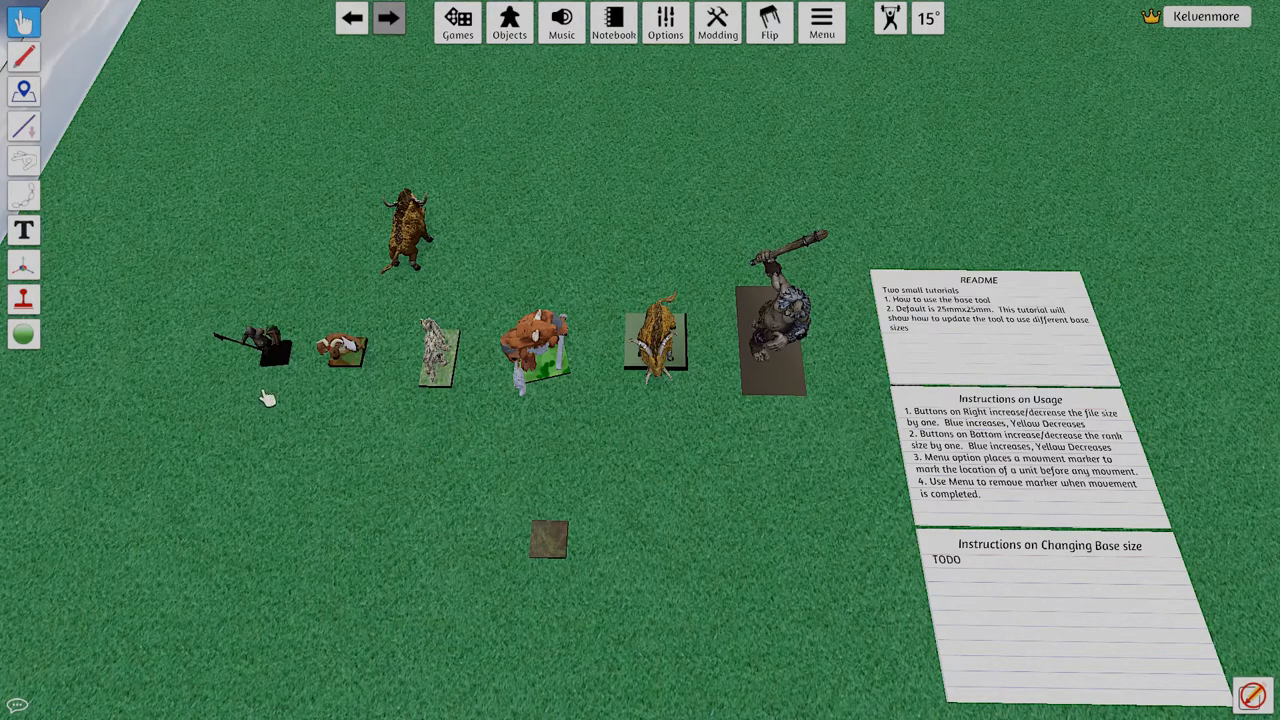
pyautogui.moveTo(424, 430)
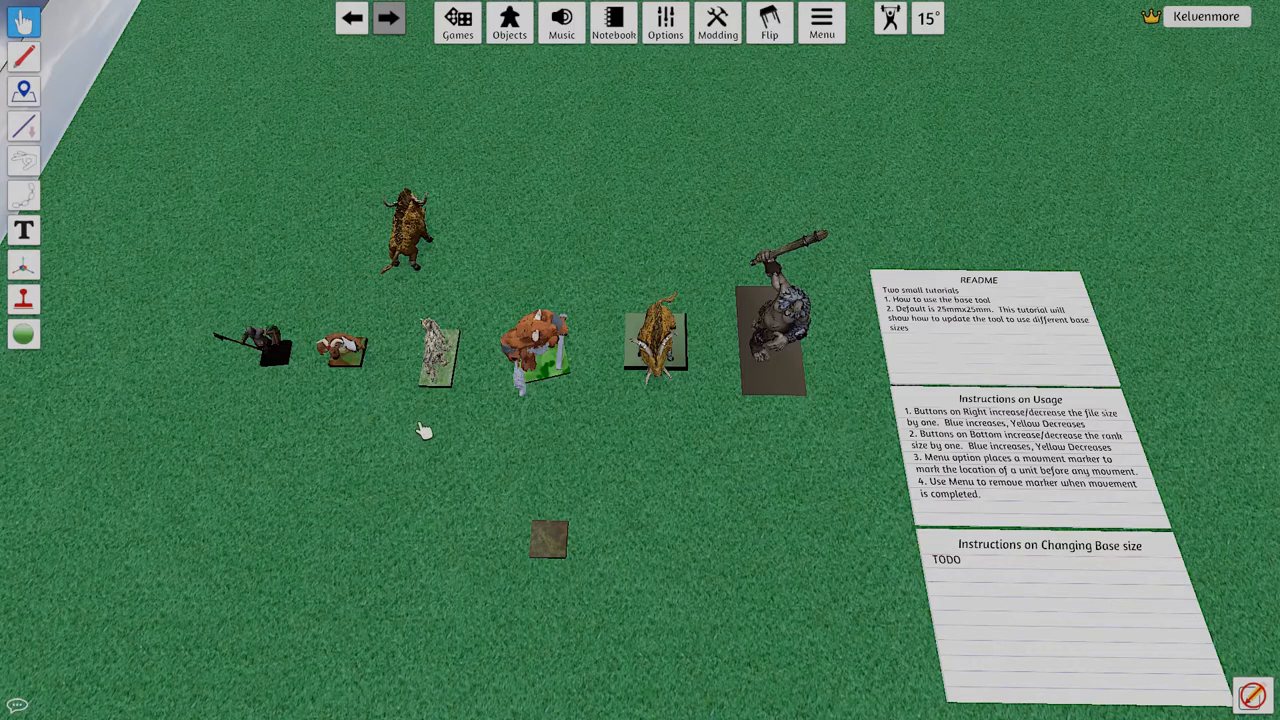
pyautogui.moveTo(576, 420)
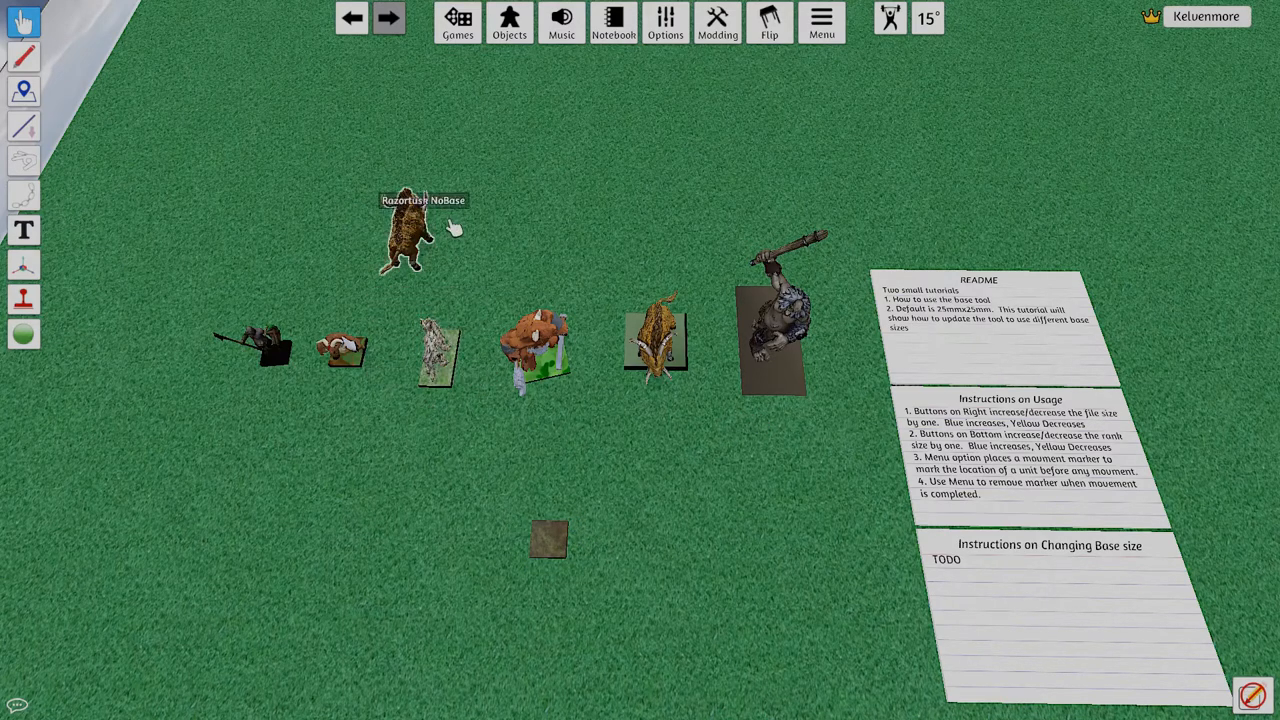
pyautogui.moveTo(590, 556)
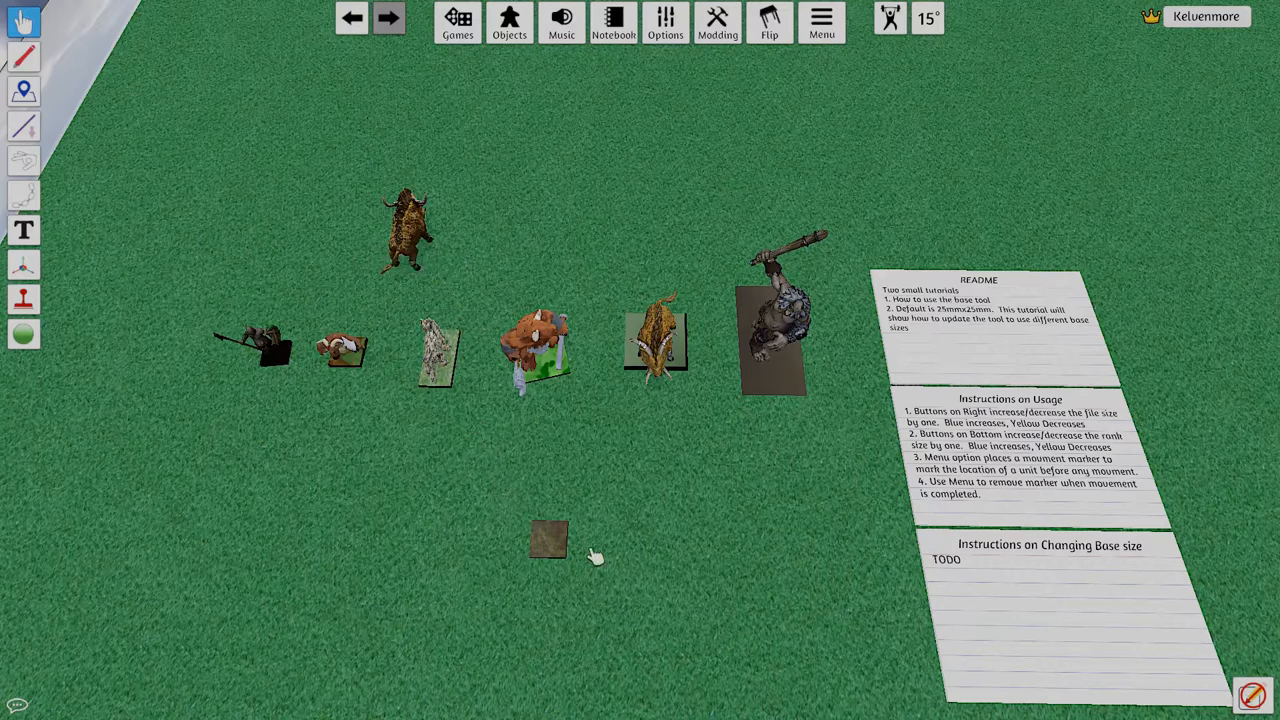
pyautogui.click(548, 540)
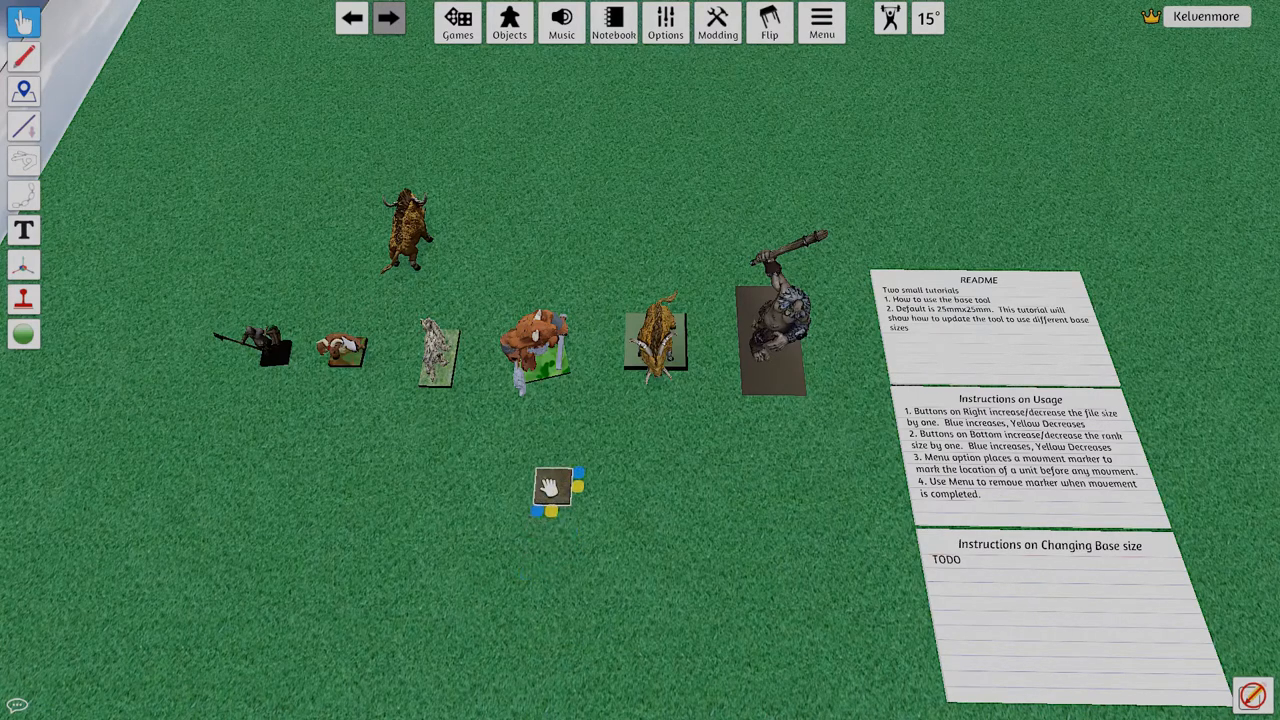
pyautogui.rightClick(556, 490)
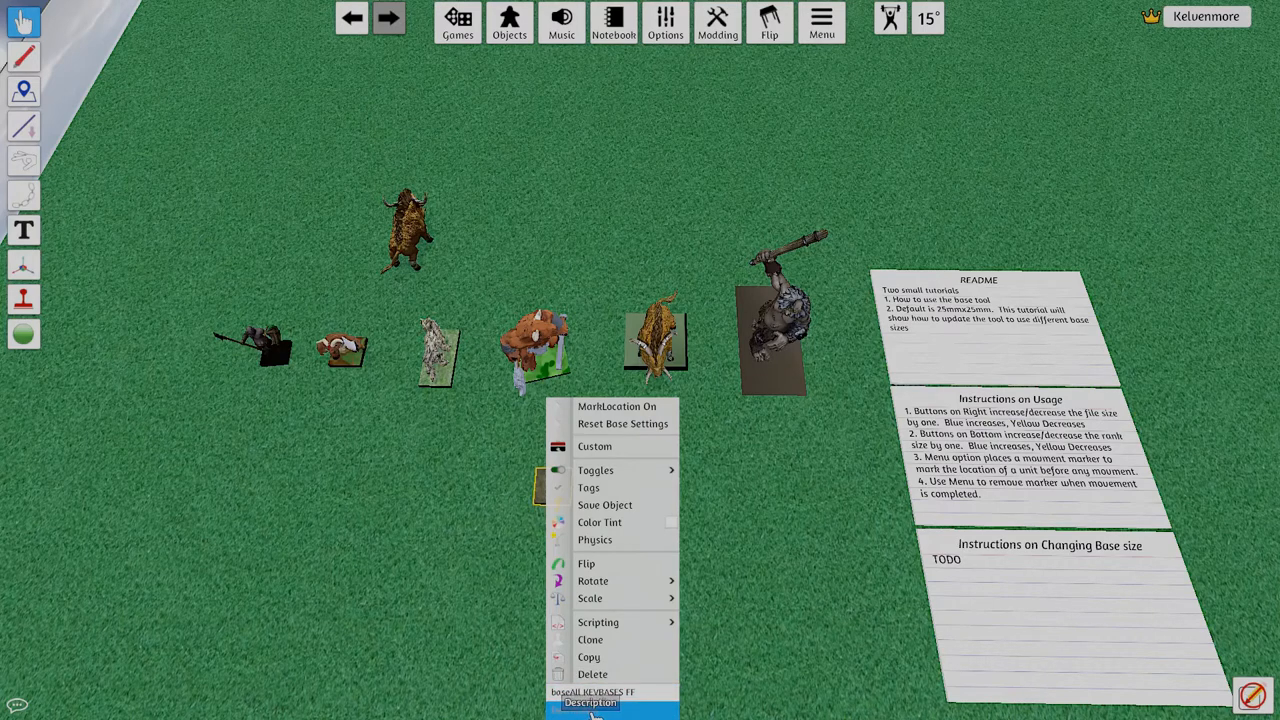
pyautogui.moveTo(262, 648)
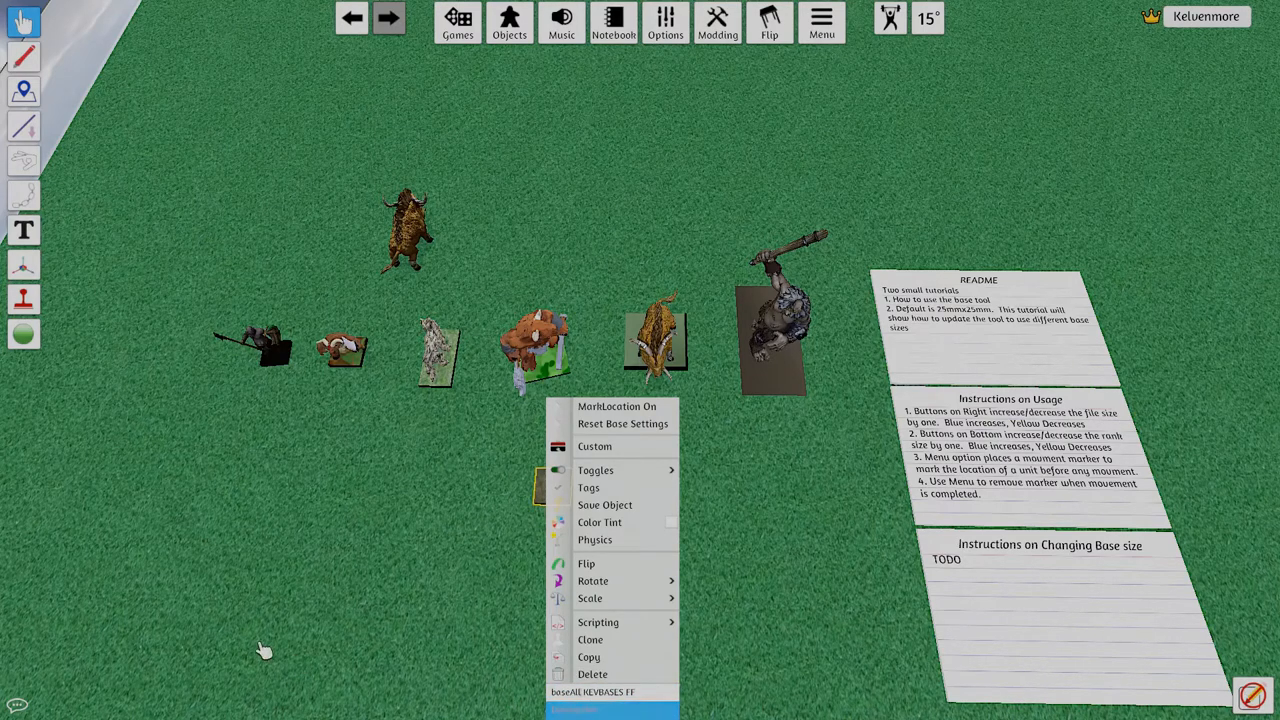
pyautogui.moveTo(244, 640)
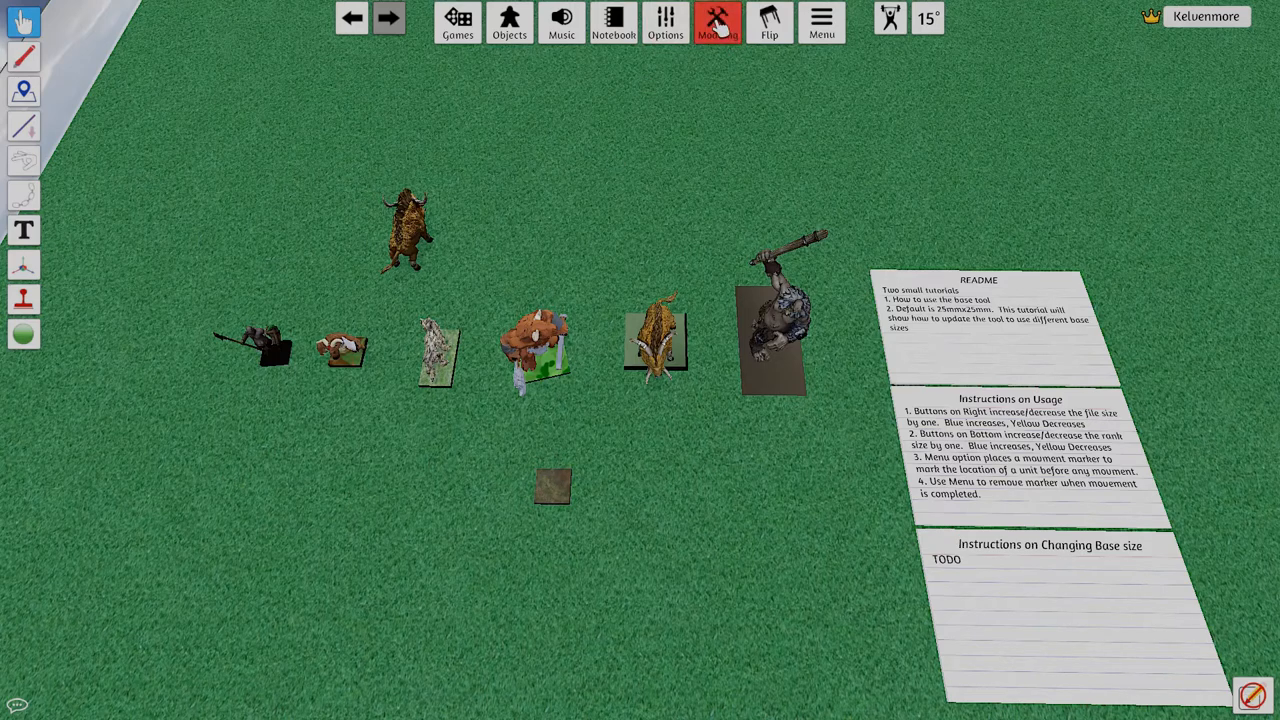
# - Set the base20x20mm KEVBASES script's front and side sizes to 20 mm and Save & Play
pyautogui.click(716, 22)
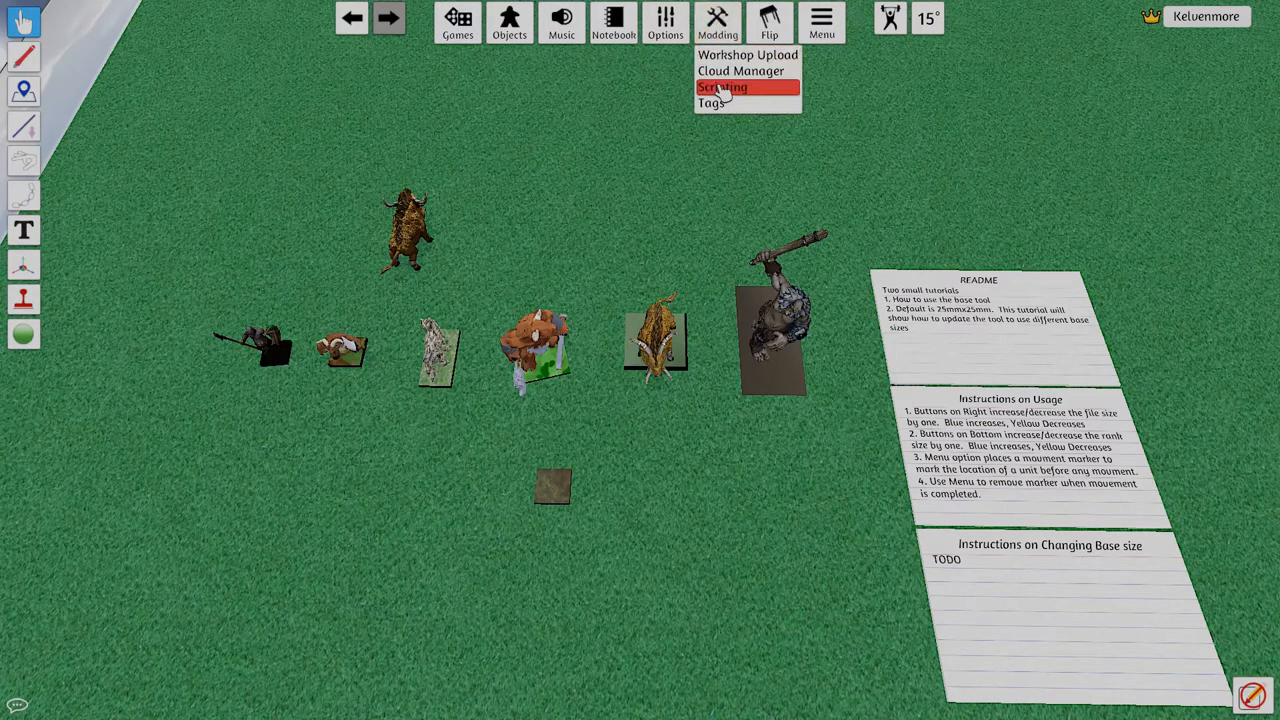
pyautogui.click(720, 88)
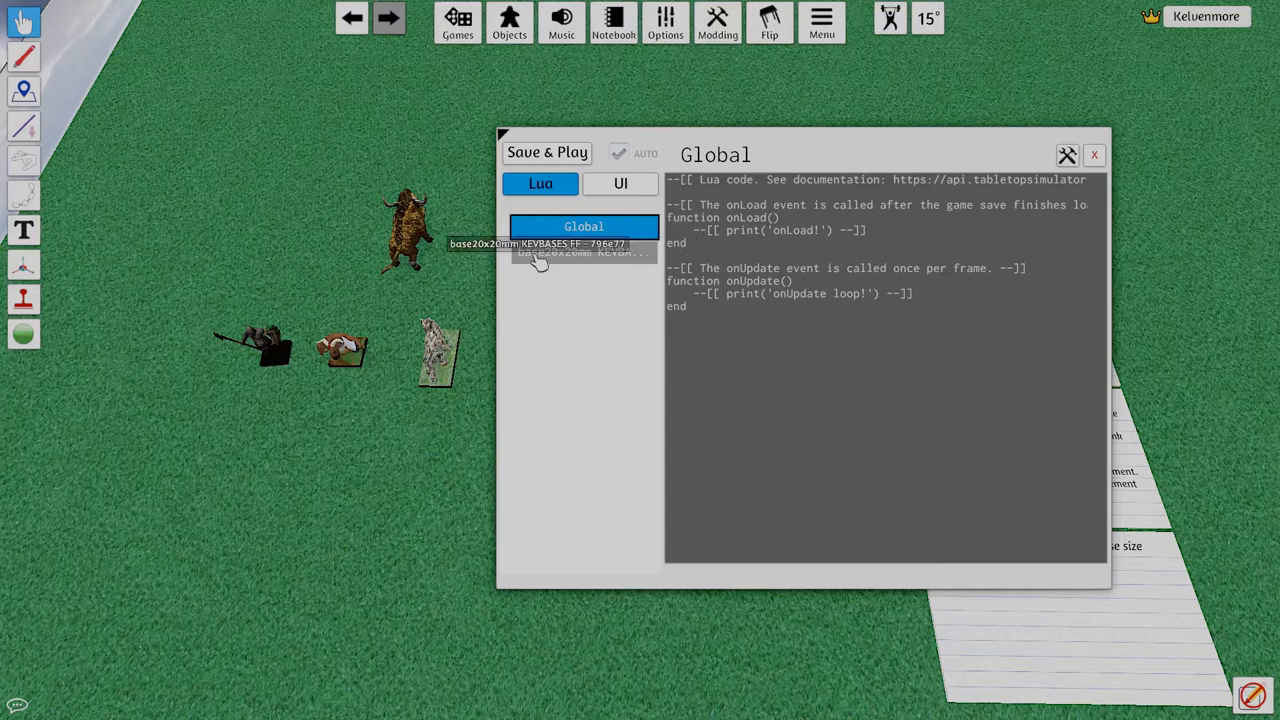
pyautogui.click(584, 252)
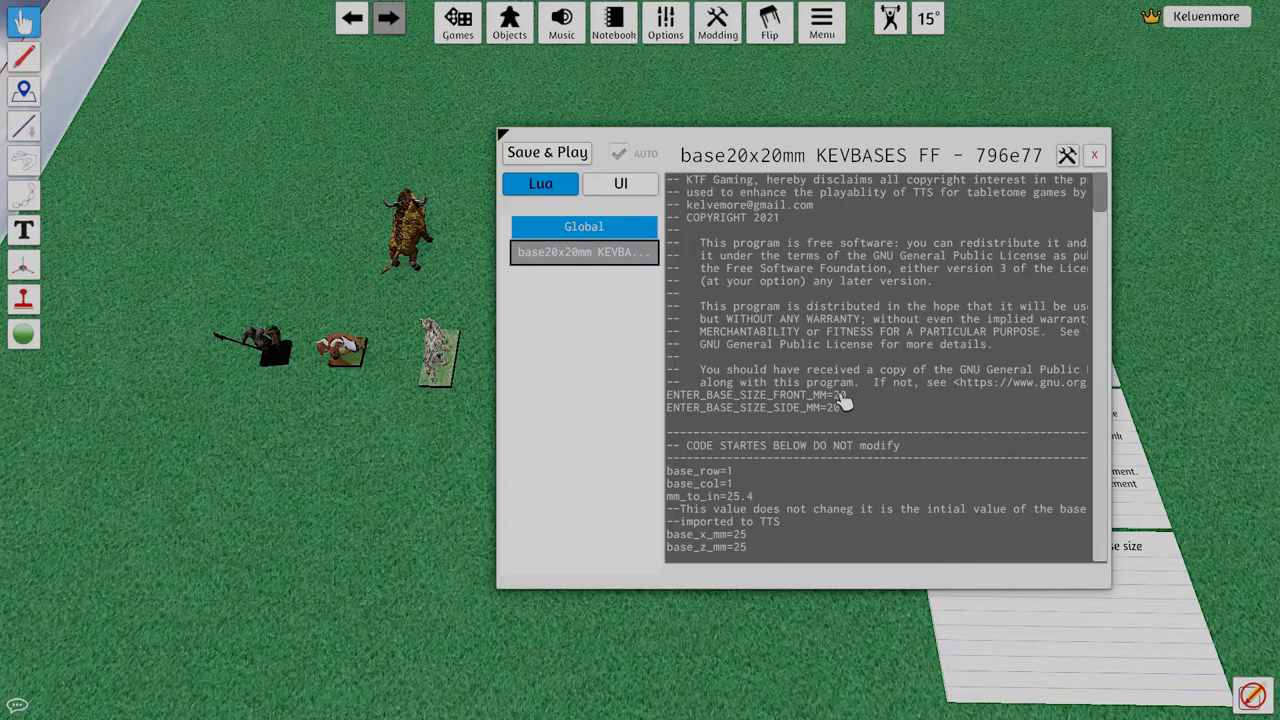
pyautogui.moveTo(856, 392)
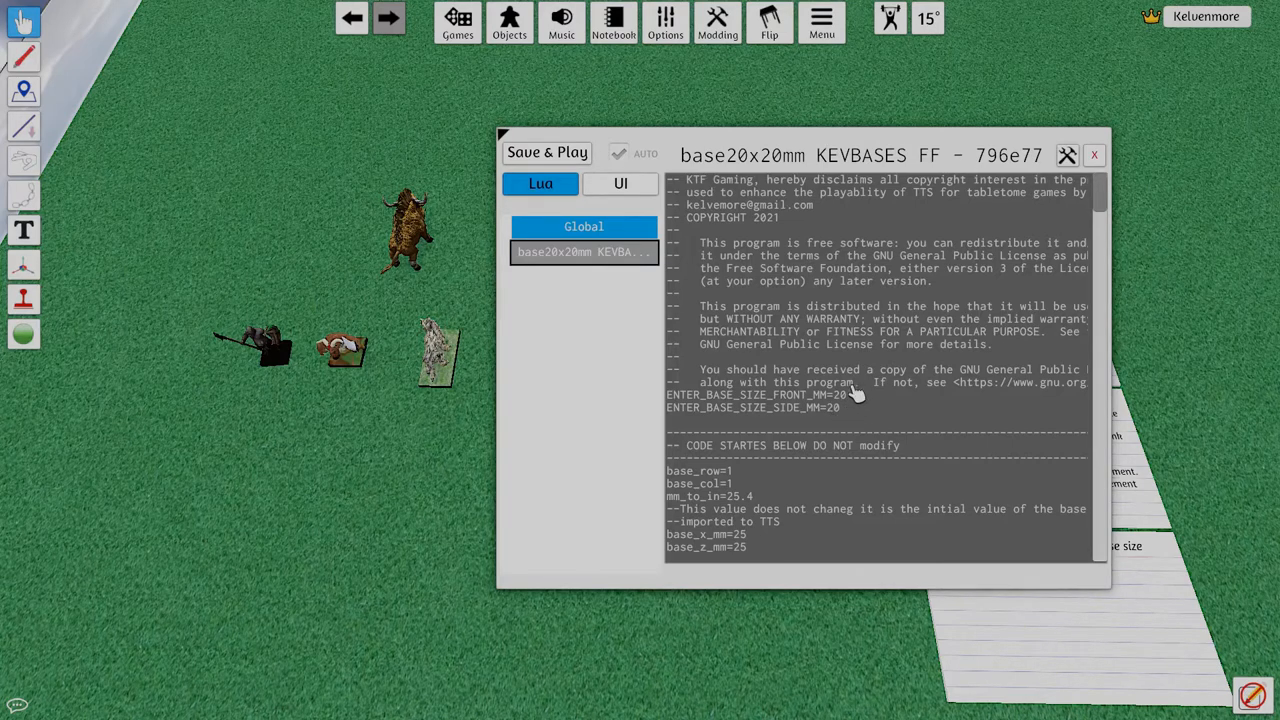
pyautogui.moveTo(604, 410)
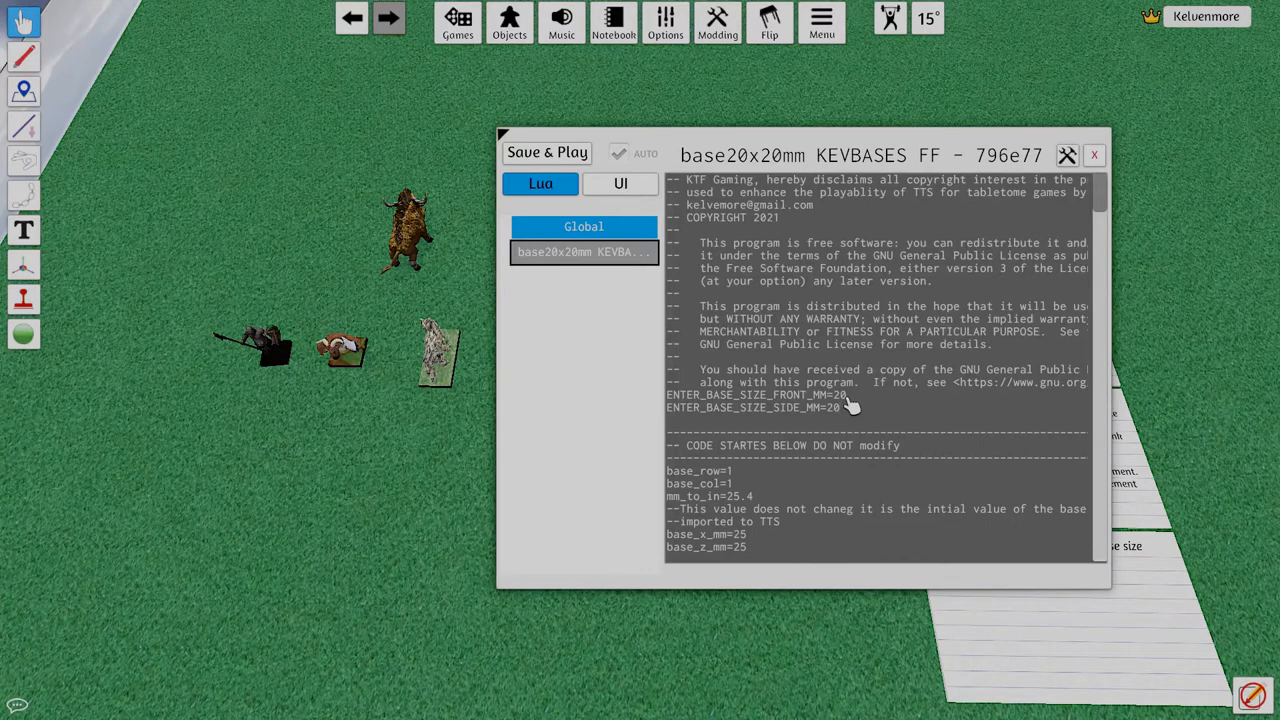
pyautogui.moveTo(616, 204)
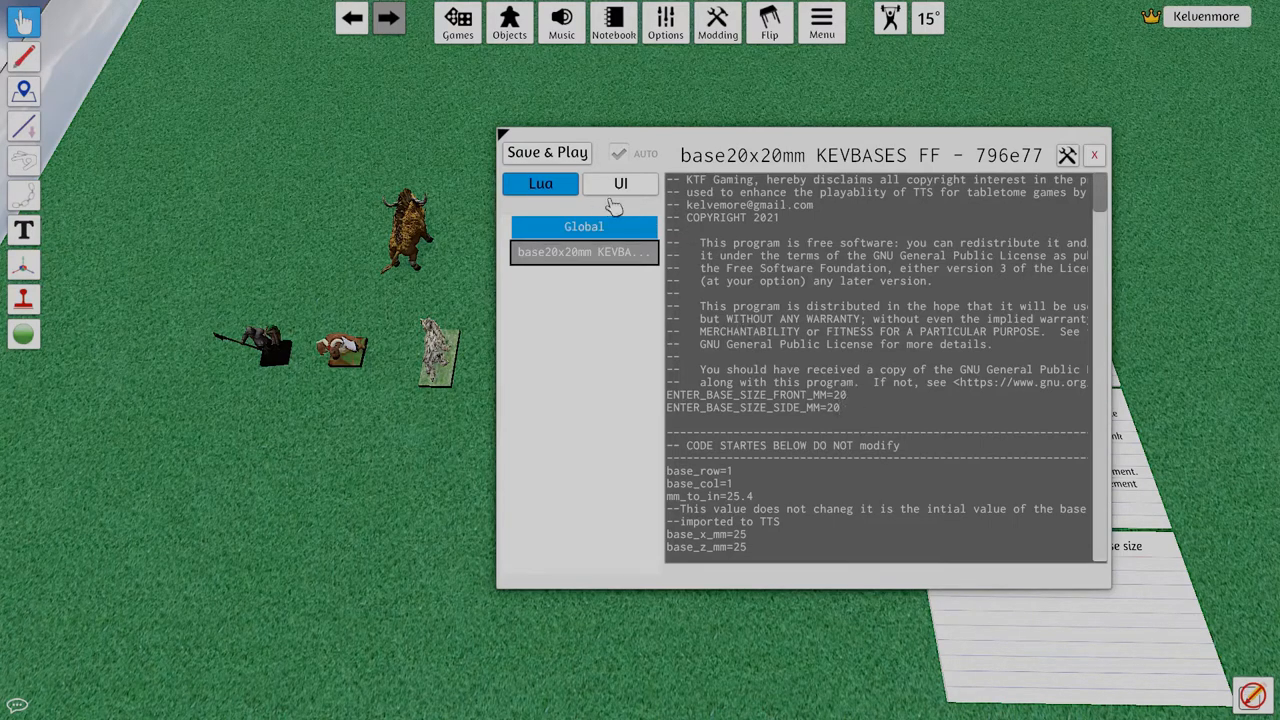
pyautogui.click(1092, 156)
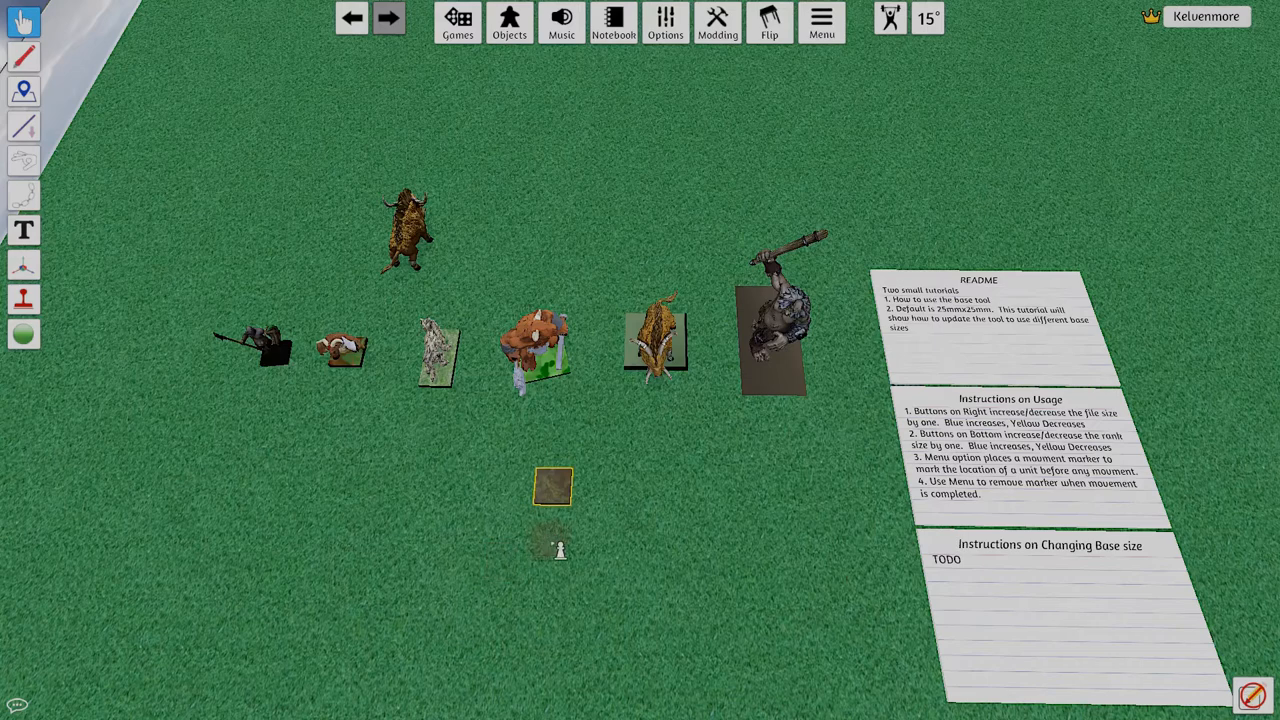
# - Rebuild the tray with Reset Base Settings and move the enlarged tray to the left of the table
pyautogui.rightClick(556, 548)
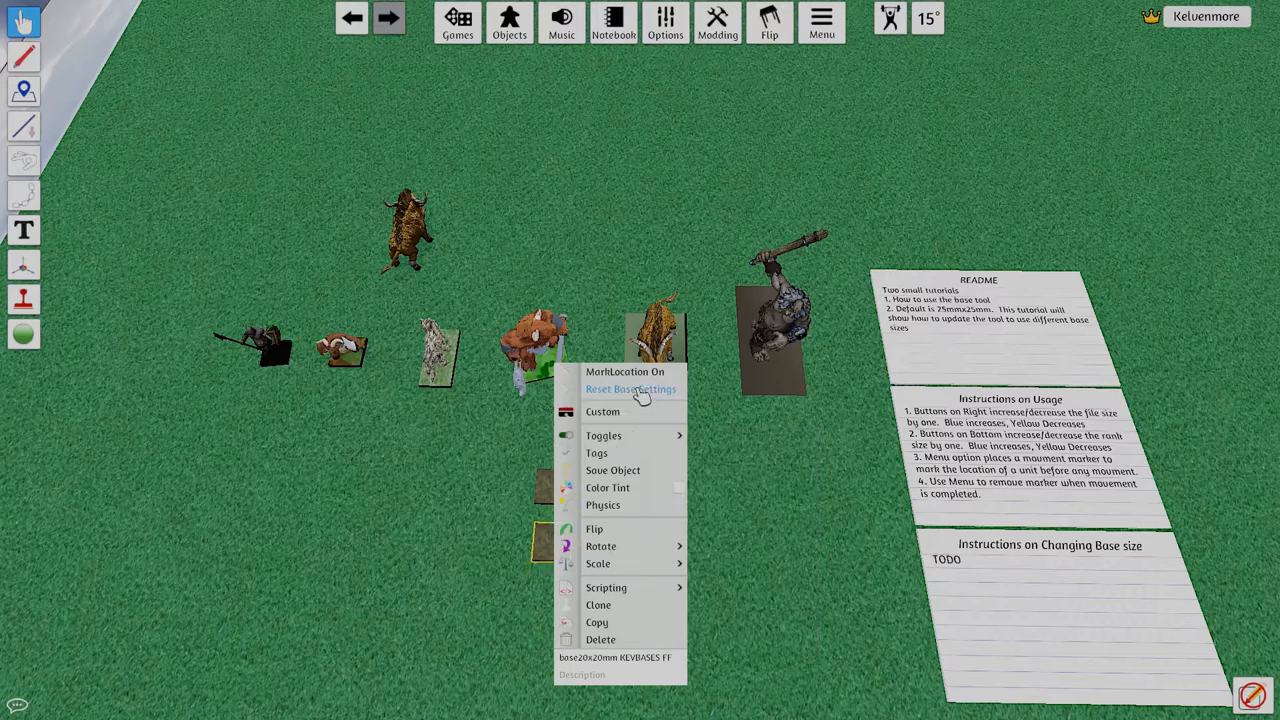
pyautogui.click(630, 388)
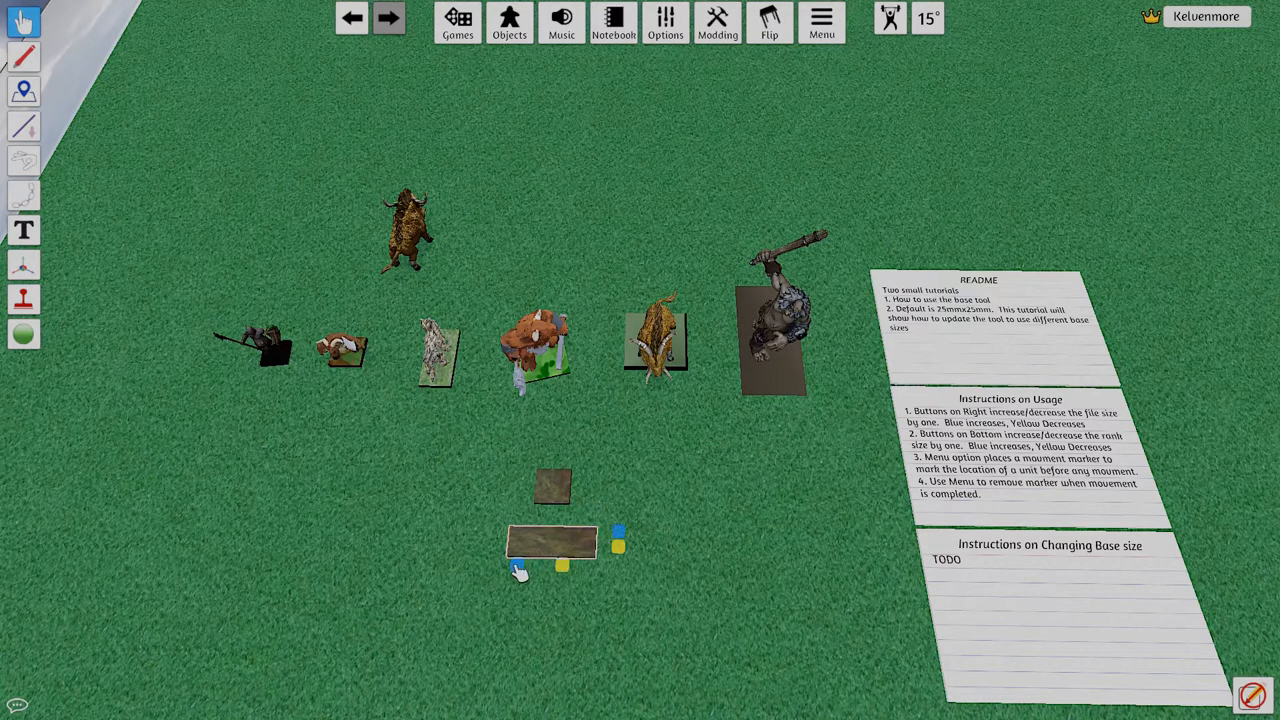
pyautogui.moveTo(550, 544); pyautogui.dragTo(224, 490)
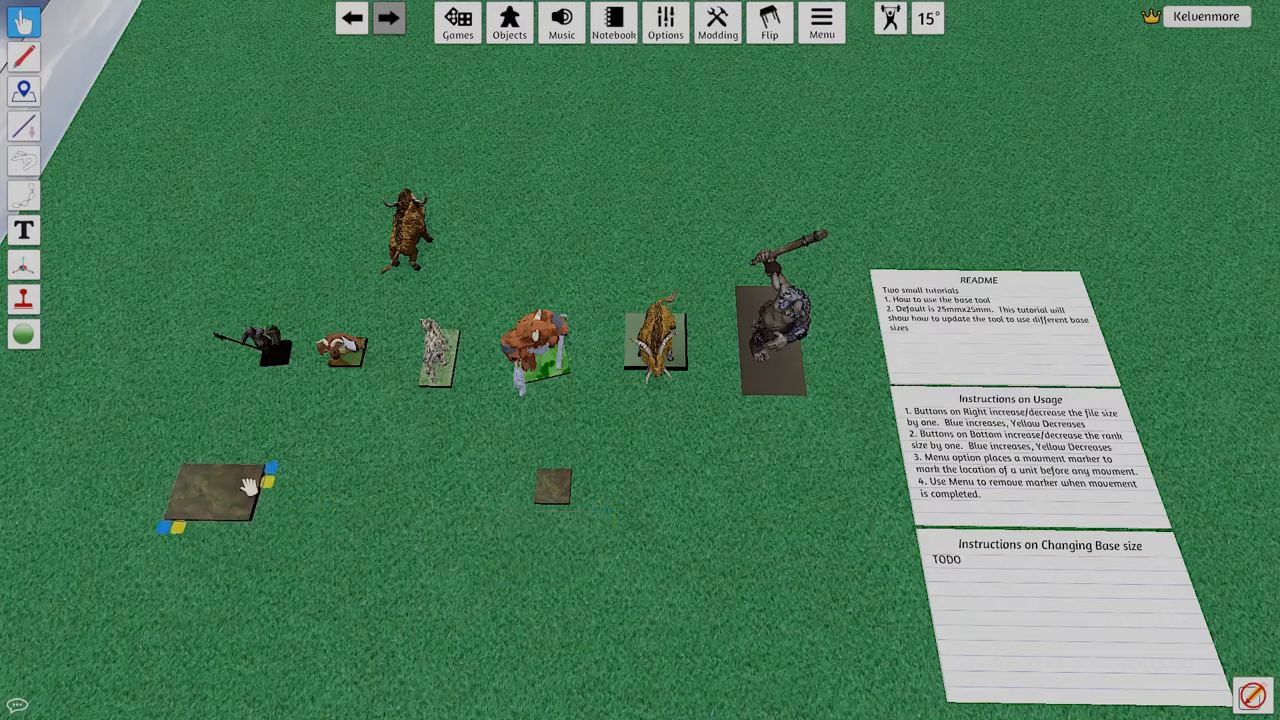
# - Seat the Mongrel Herd miniatures onto the enlarged tray
pyautogui.rightClick(256, 344)
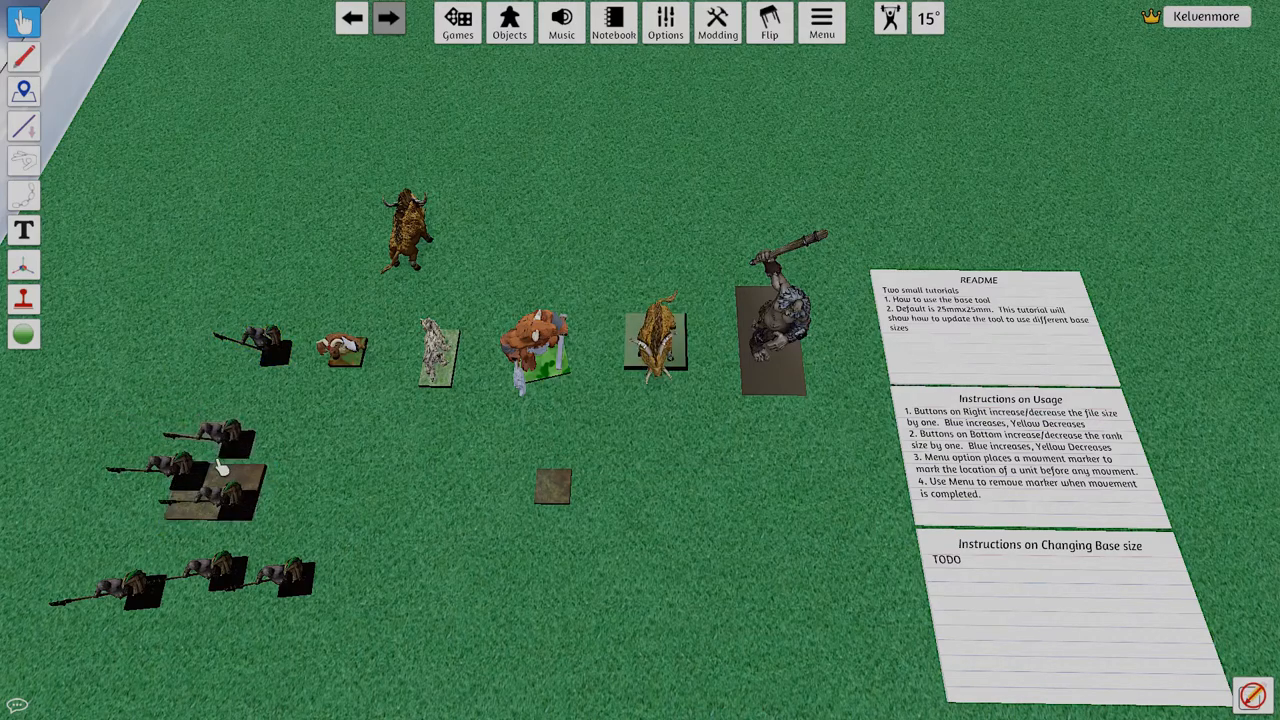
pyautogui.click(210, 486)
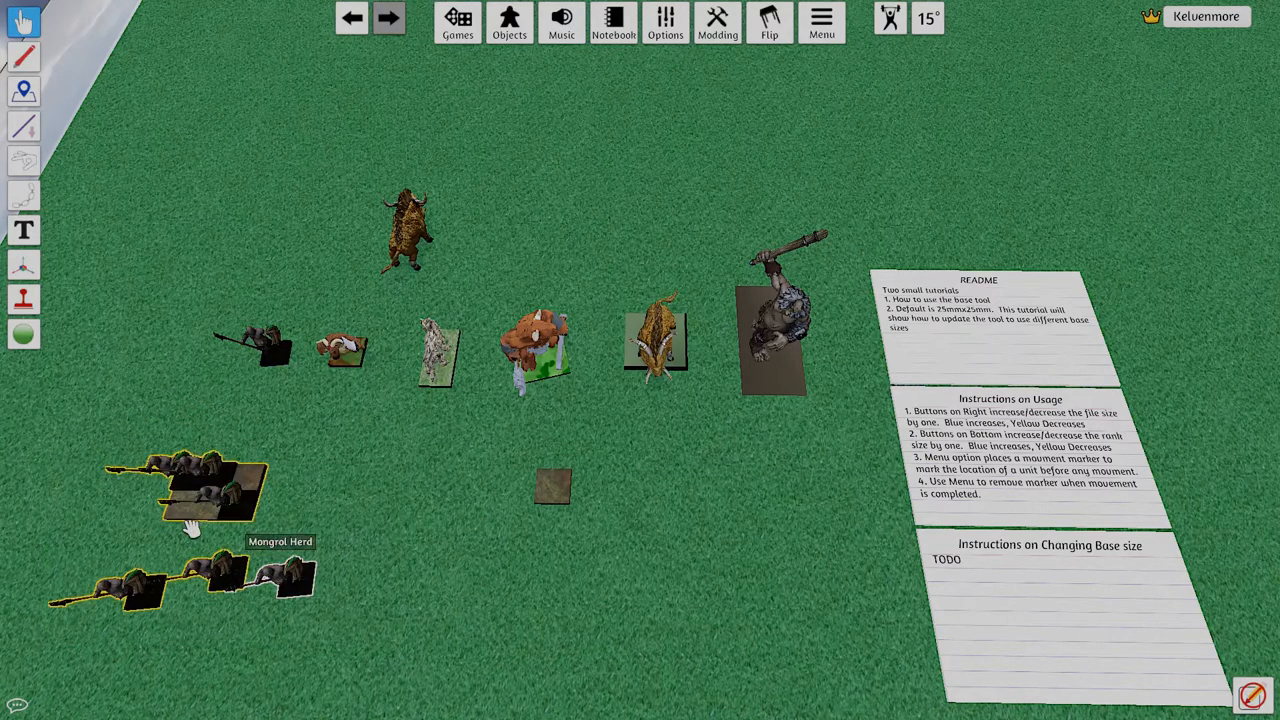
pyautogui.click(200, 490)
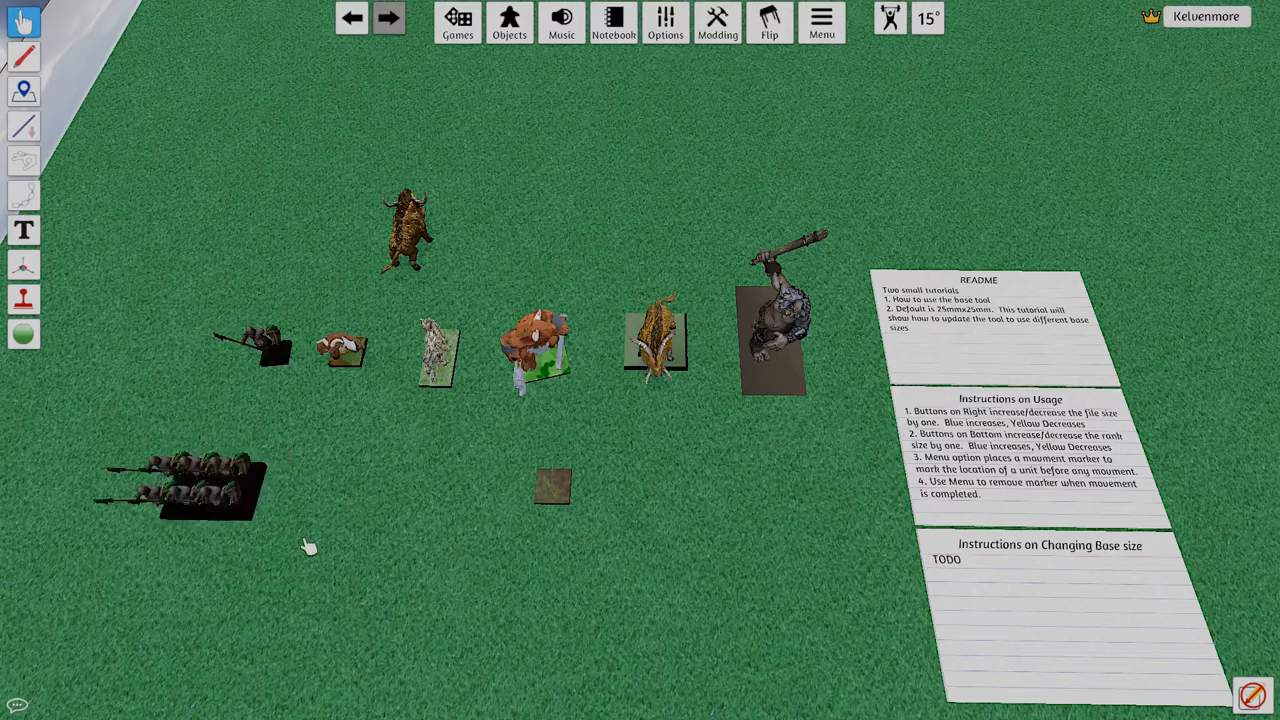
# - Set ENTER_BASE_SIZE_SIDE_MM to 50 in the base25x50mm KEVBASES script
pyautogui.rightClick(540, 350)
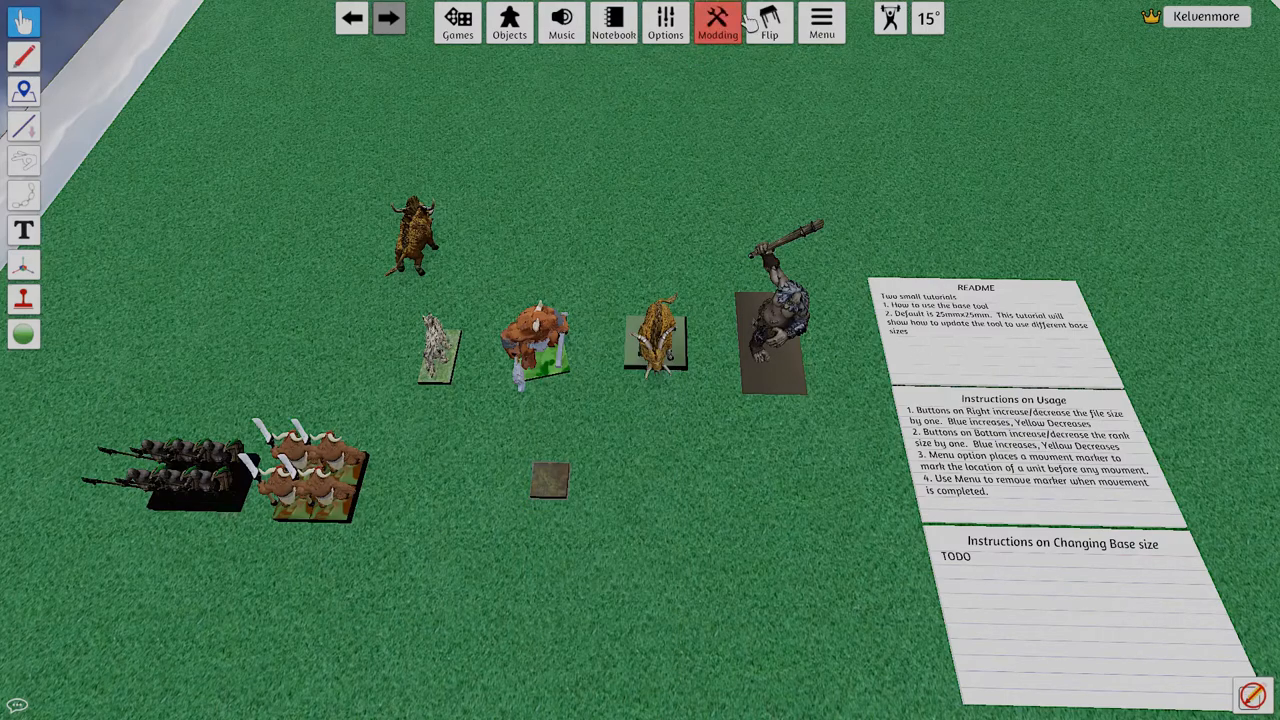
pyautogui.click(716, 22)
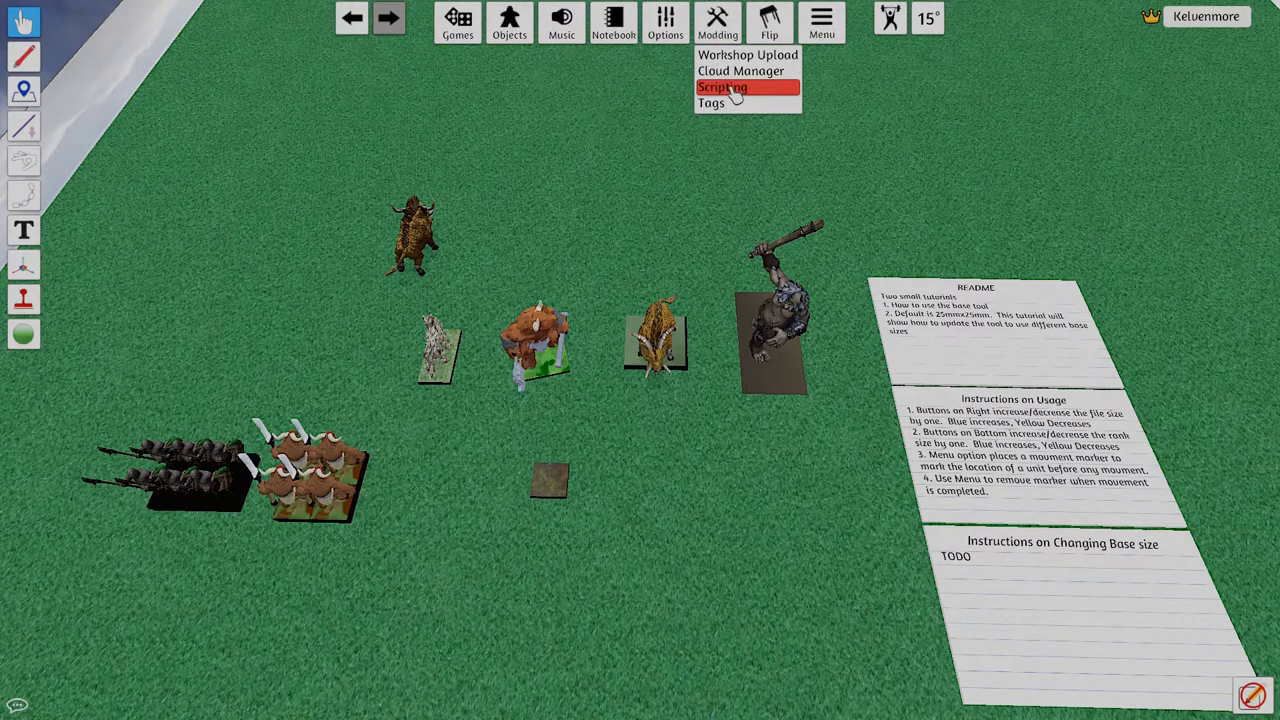
pyautogui.click(720, 88)
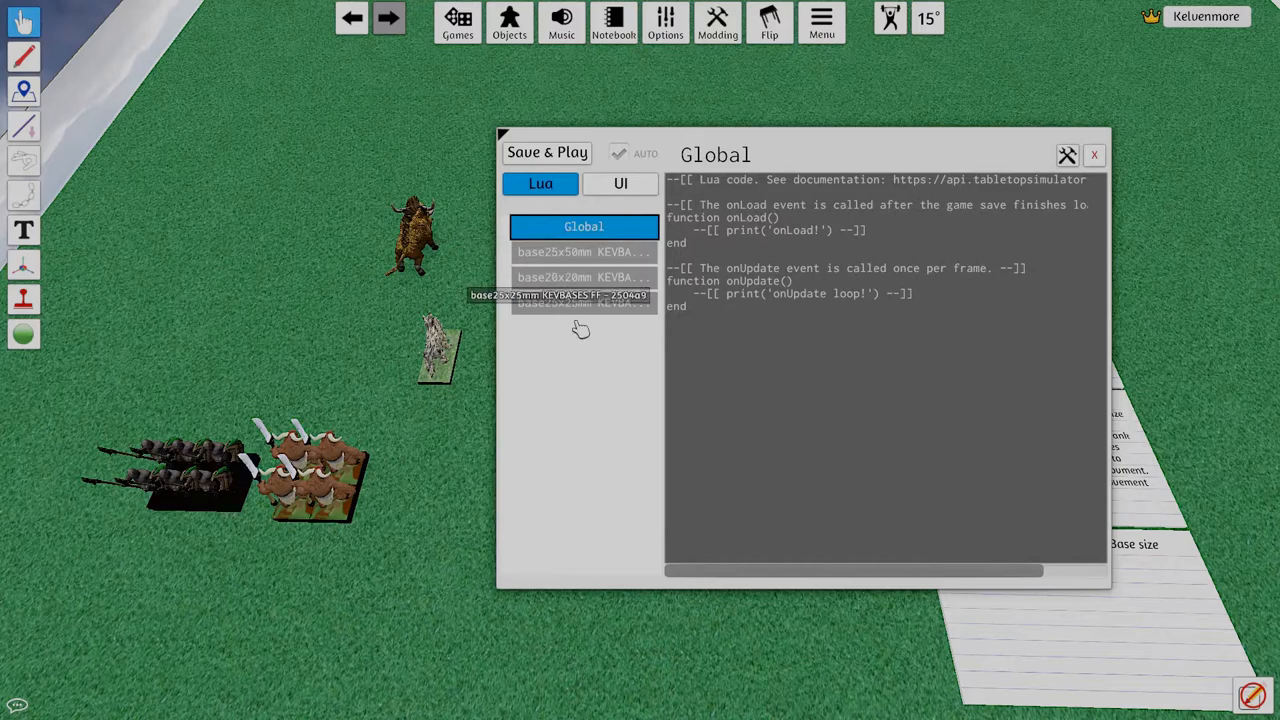
pyautogui.click(584, 252)
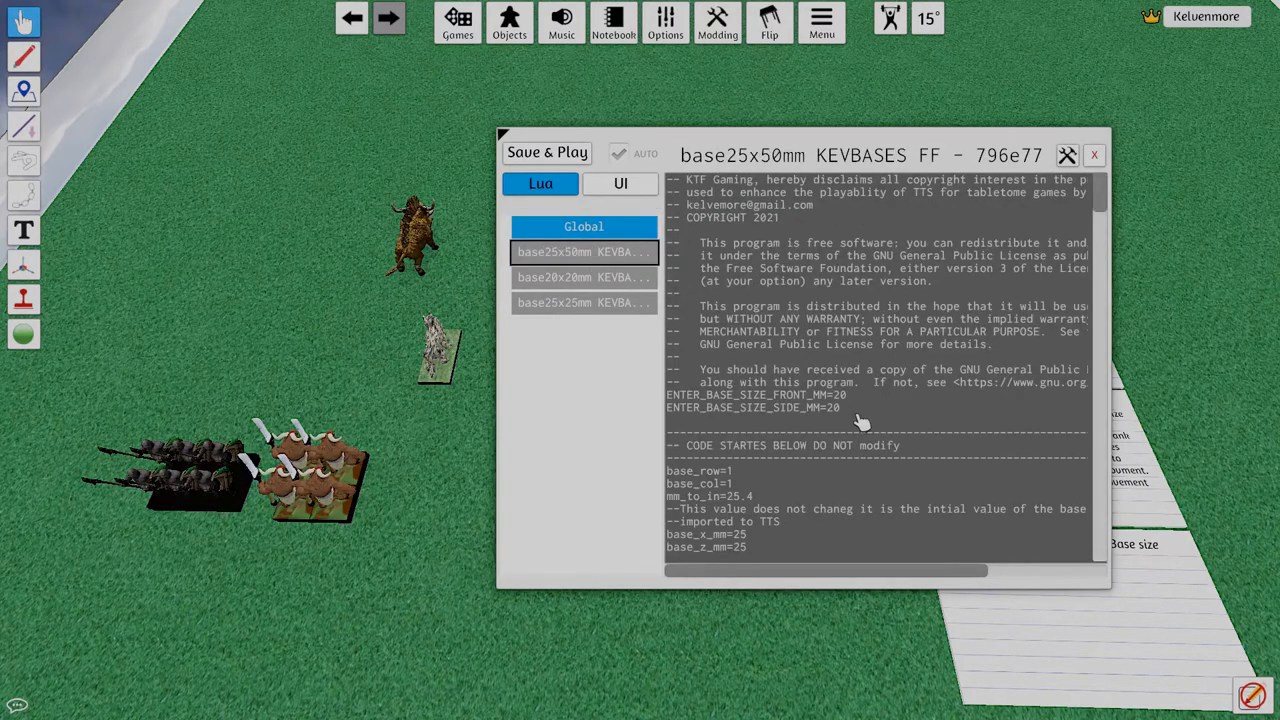
pyautogui.moveTo(864, 404)
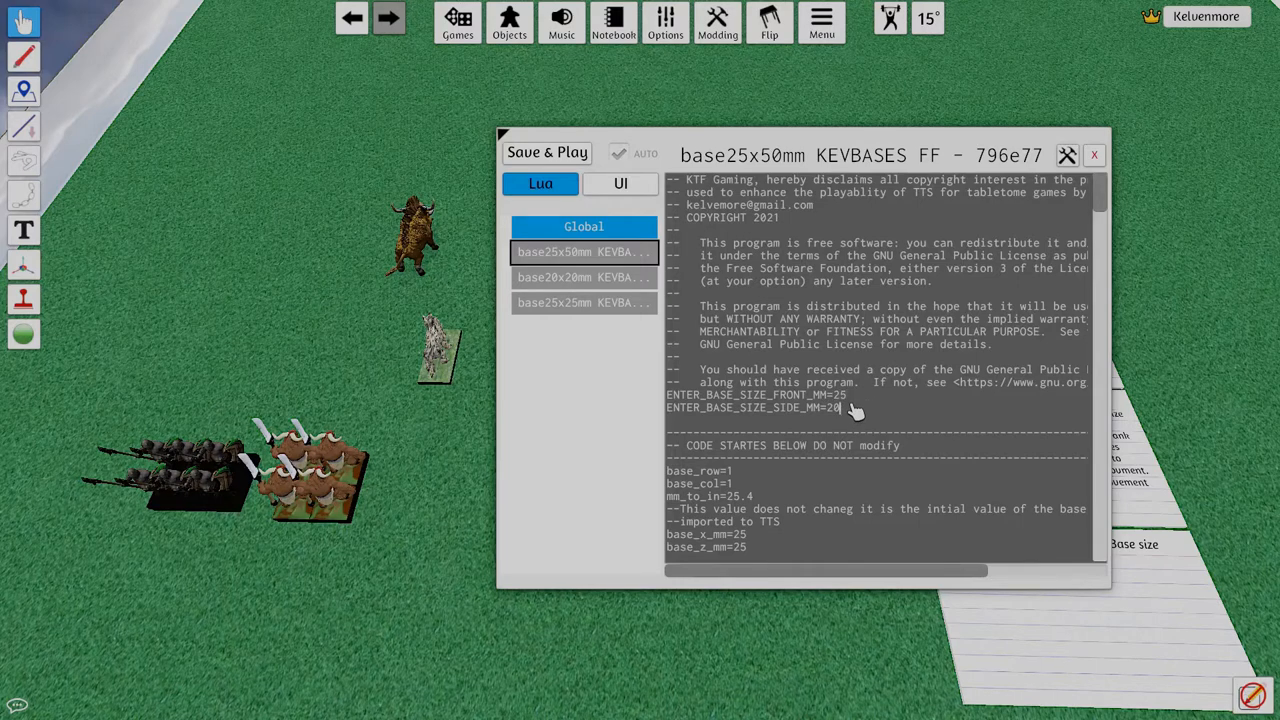
pyautogui.write('50')
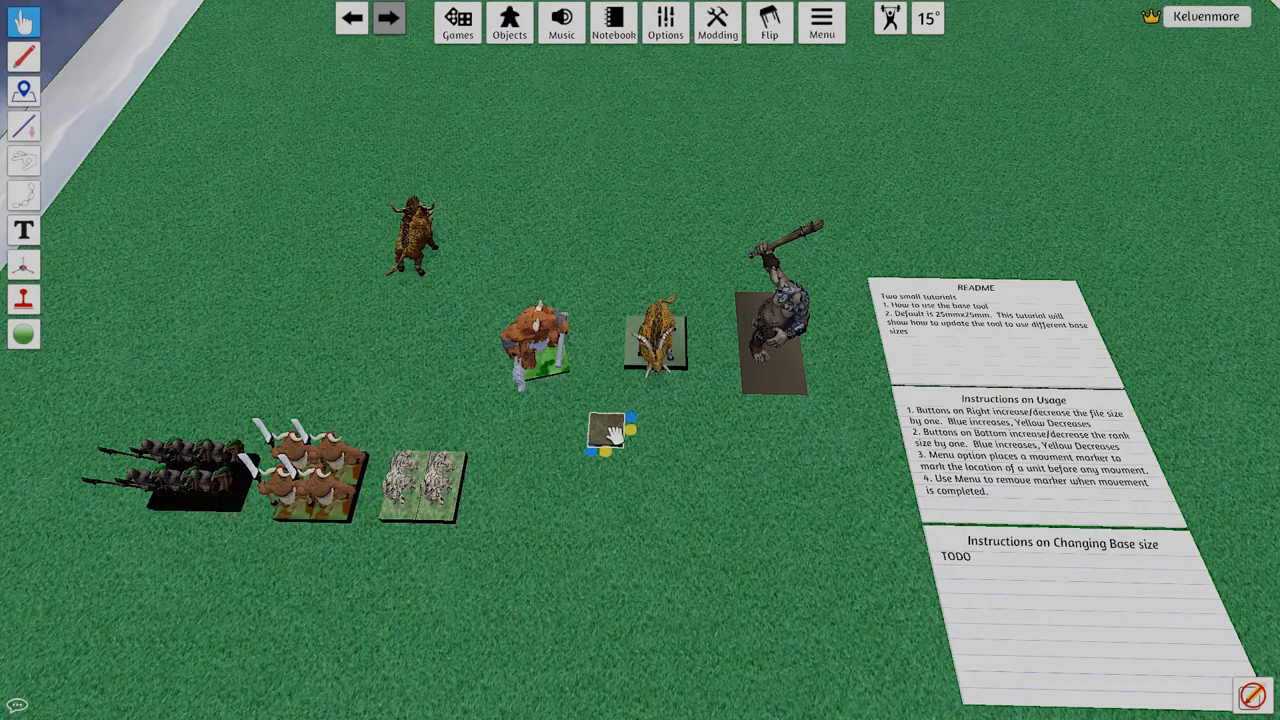
# - Set FRONT_MM and SIDE_MM to 40 in the base40x40mm KEVBASES script and Save & Play
pyautogui.rightClick(608, 430)
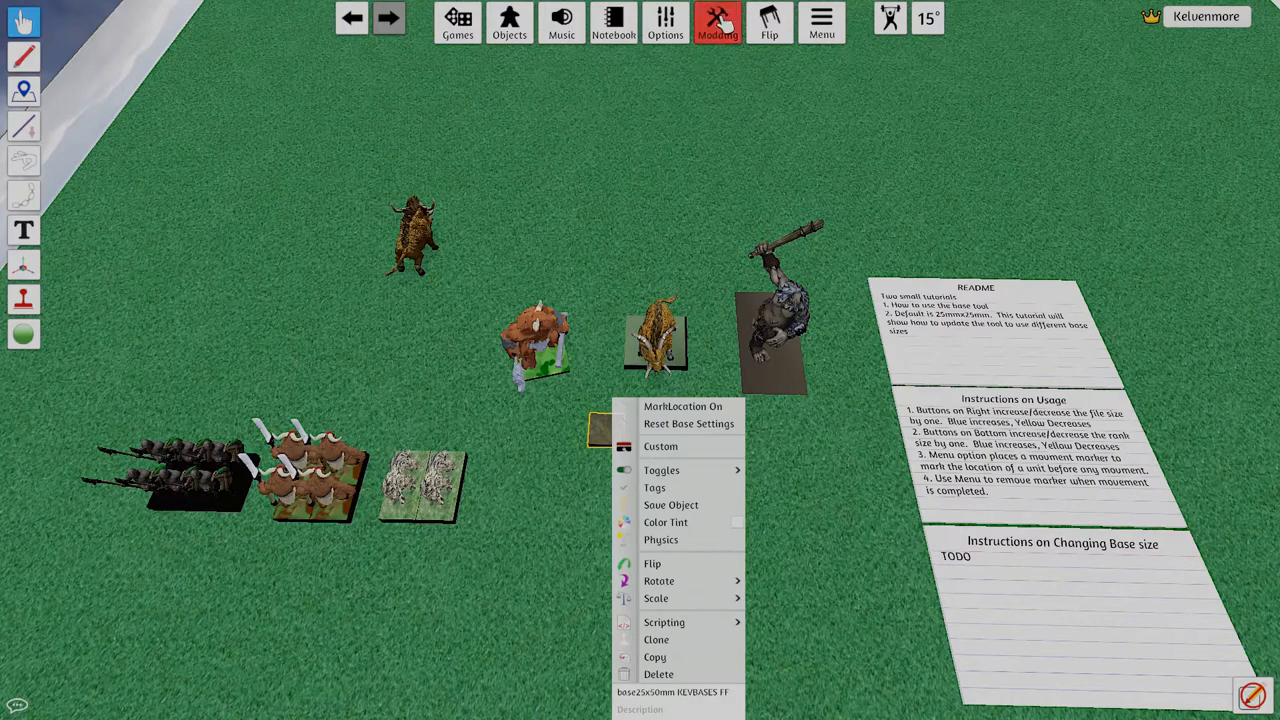
pyautogui.click(722, 88)
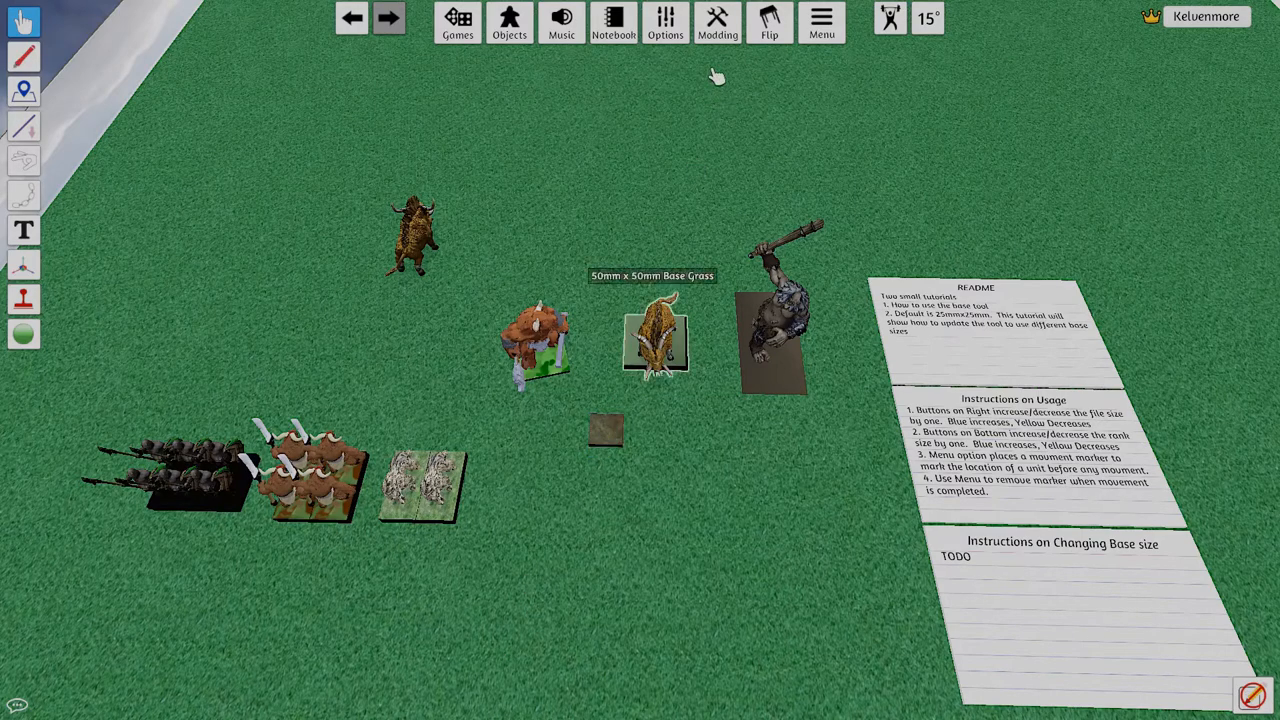
pyautogui.click(716, 22)
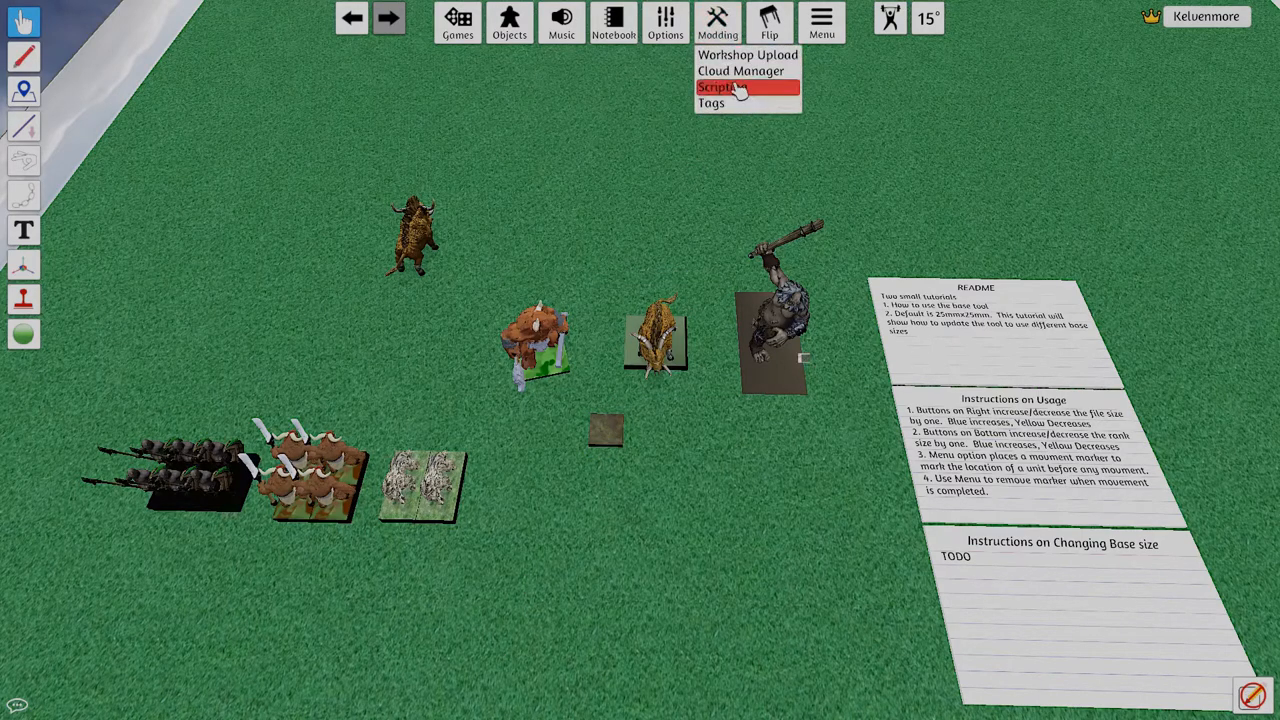
pyautogui.click(716, 88)
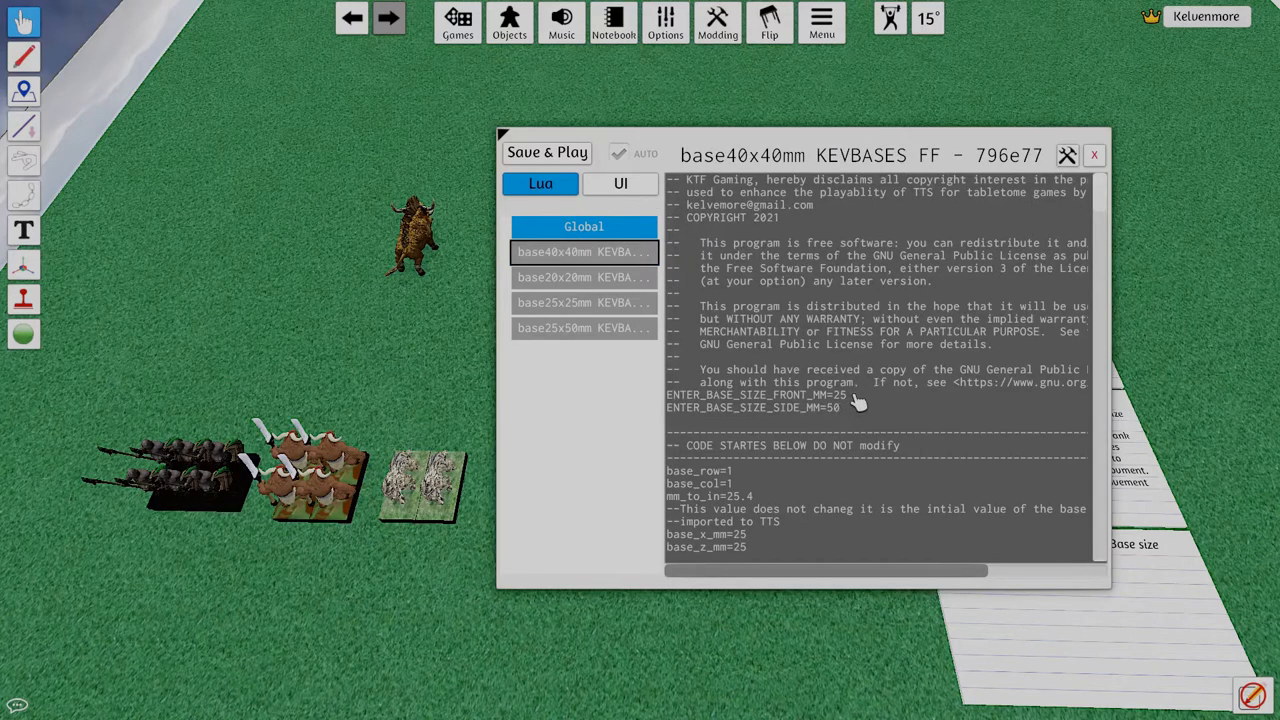
pyautogui.write('40')
pyautogui.write('4')
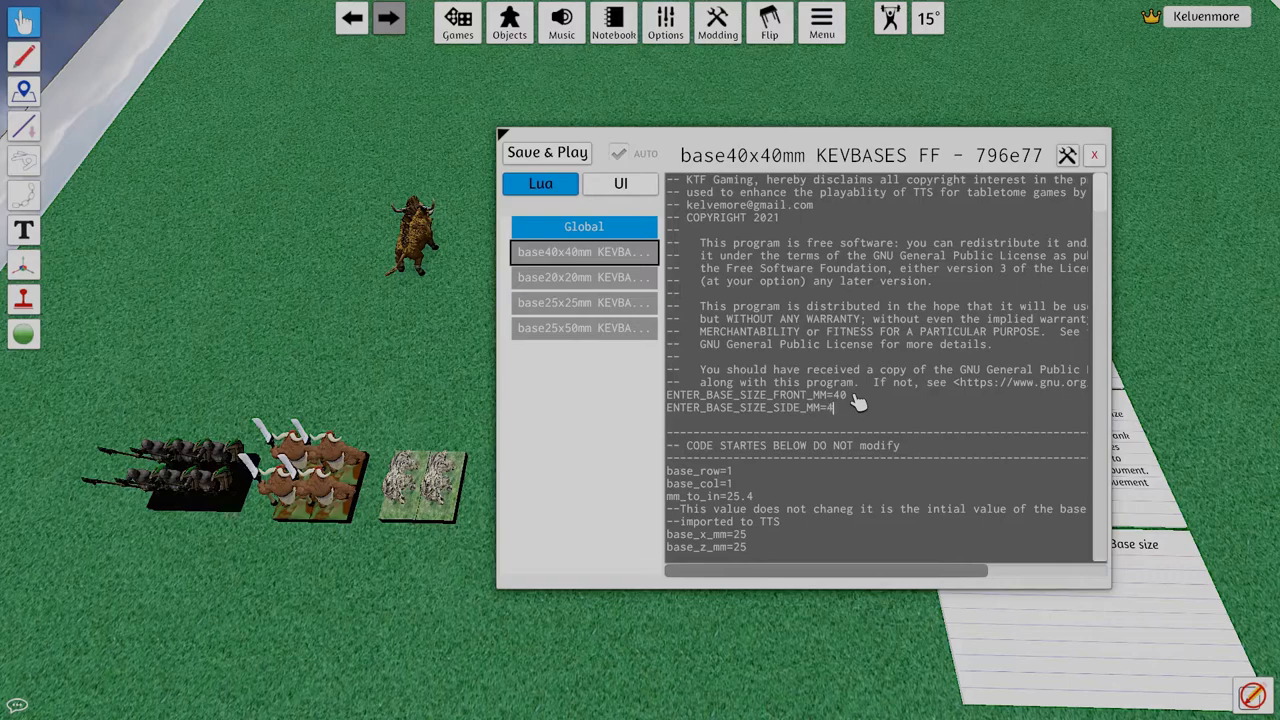
pyautogui.write('0')
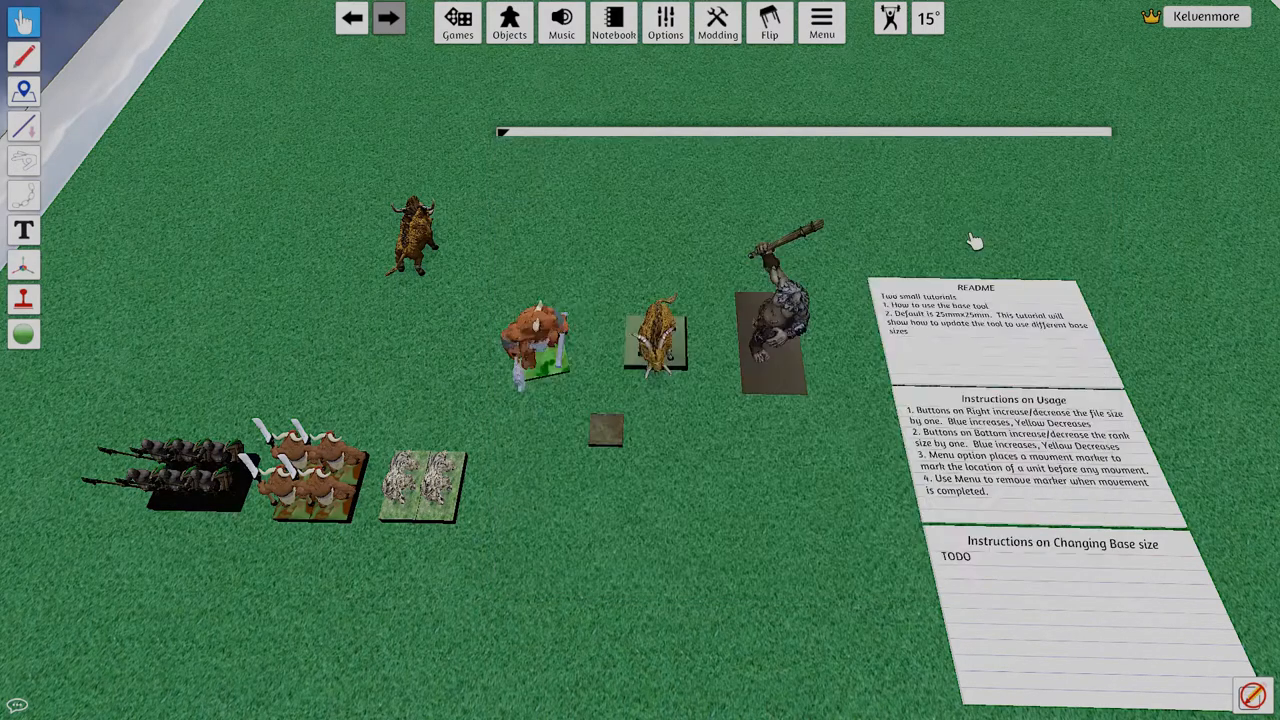
# - Clone the base tools into two larger trays for the brutes and beasts
pyautogui.rightClick(656, 336)
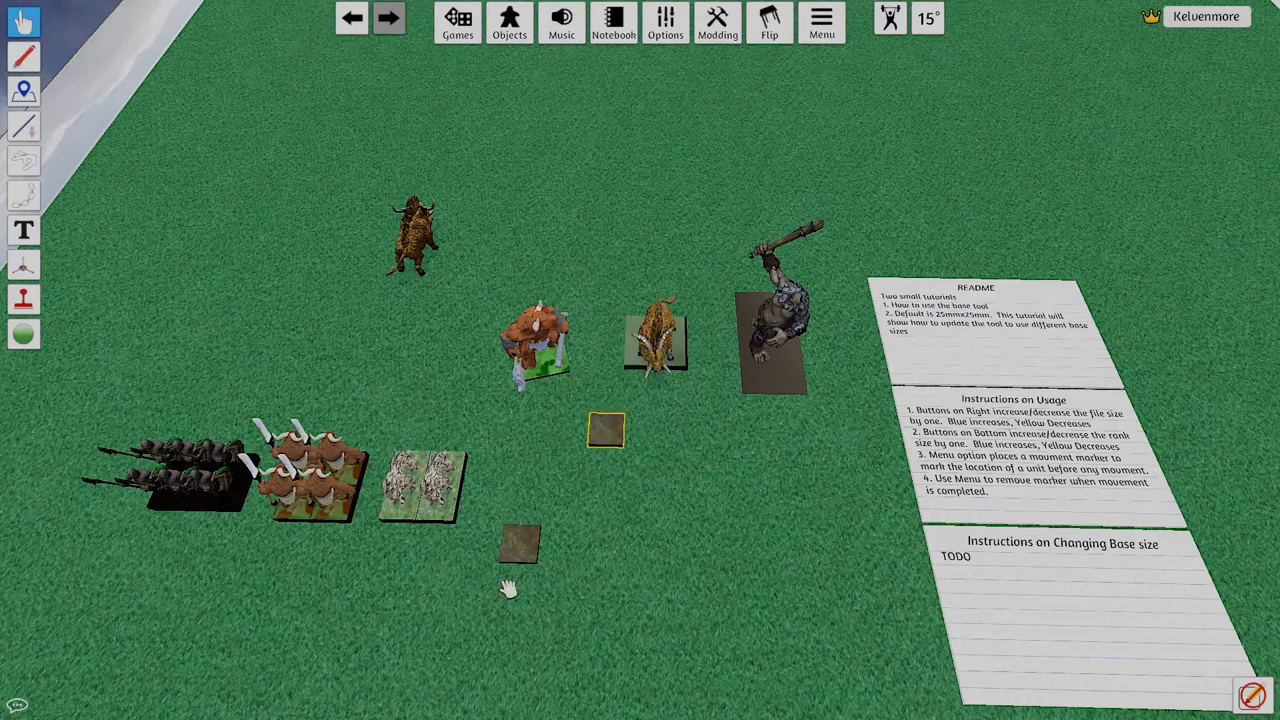
pyautogui.rightClick(604, 430)
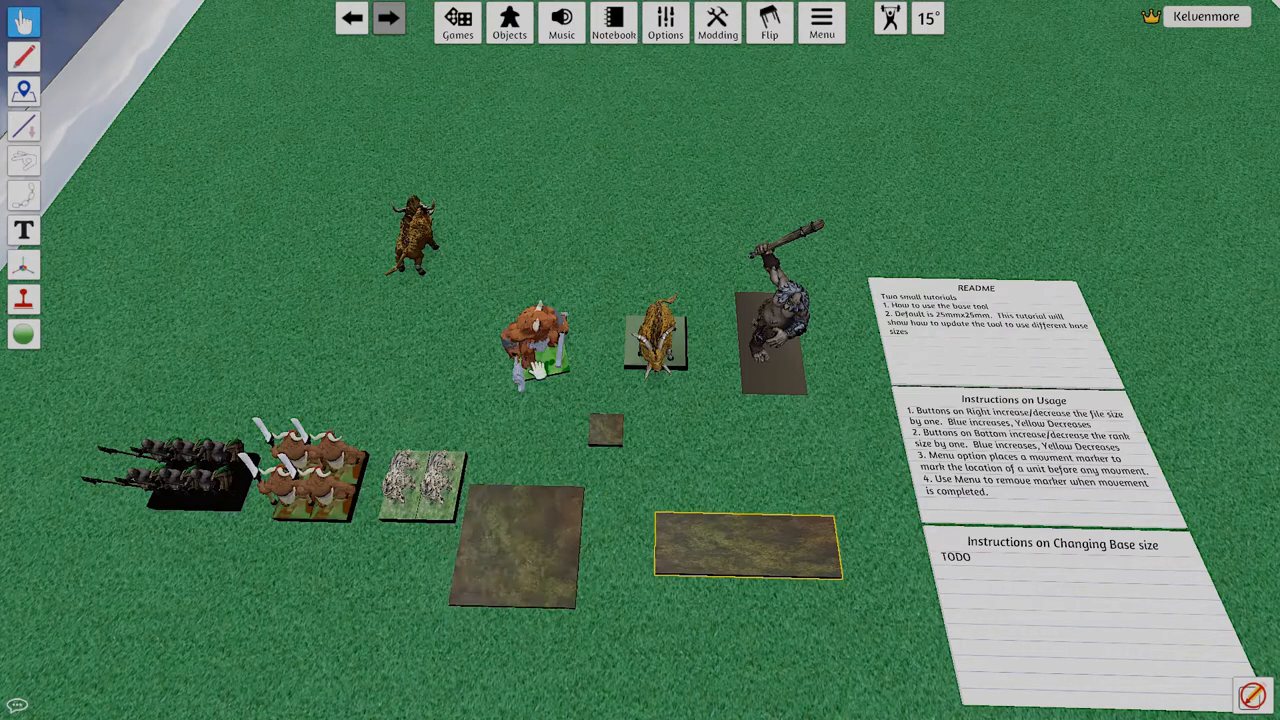
pyautogui.rightClick(530, 344)
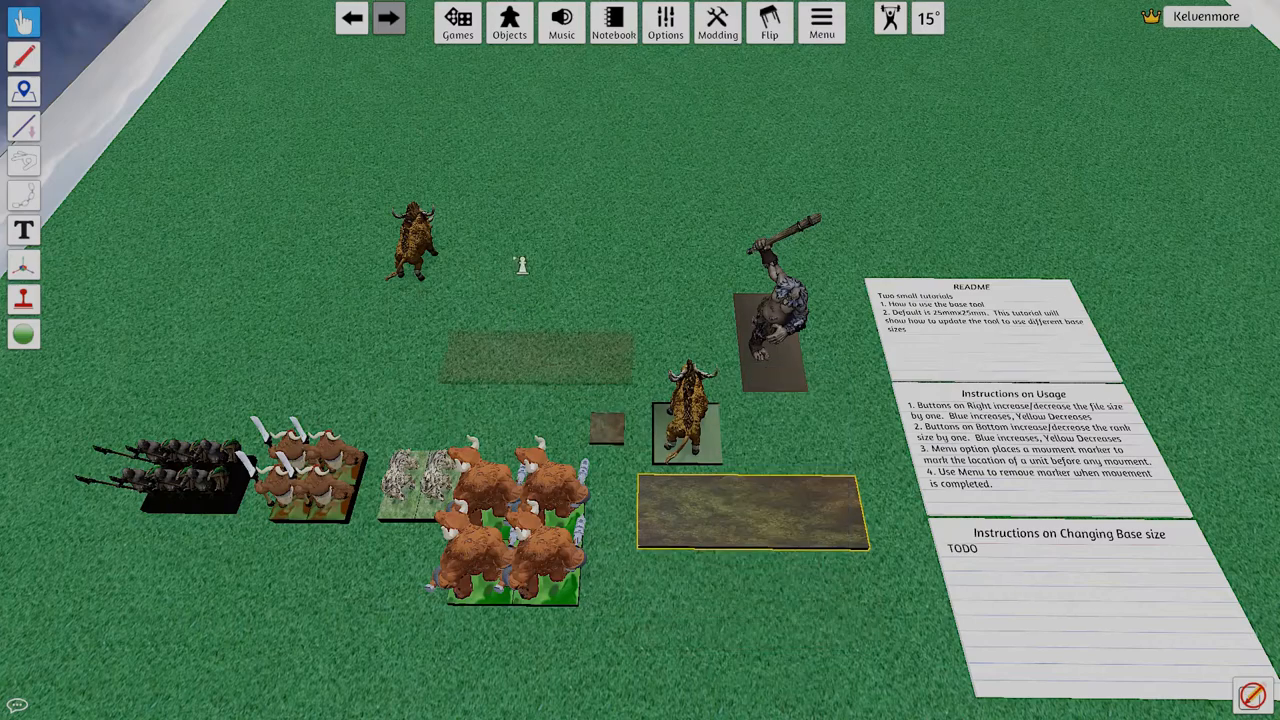
# - Seat the four furry brutes on the square tray and the horned beasts on the wide tray
pyautogui.click(820, 22)
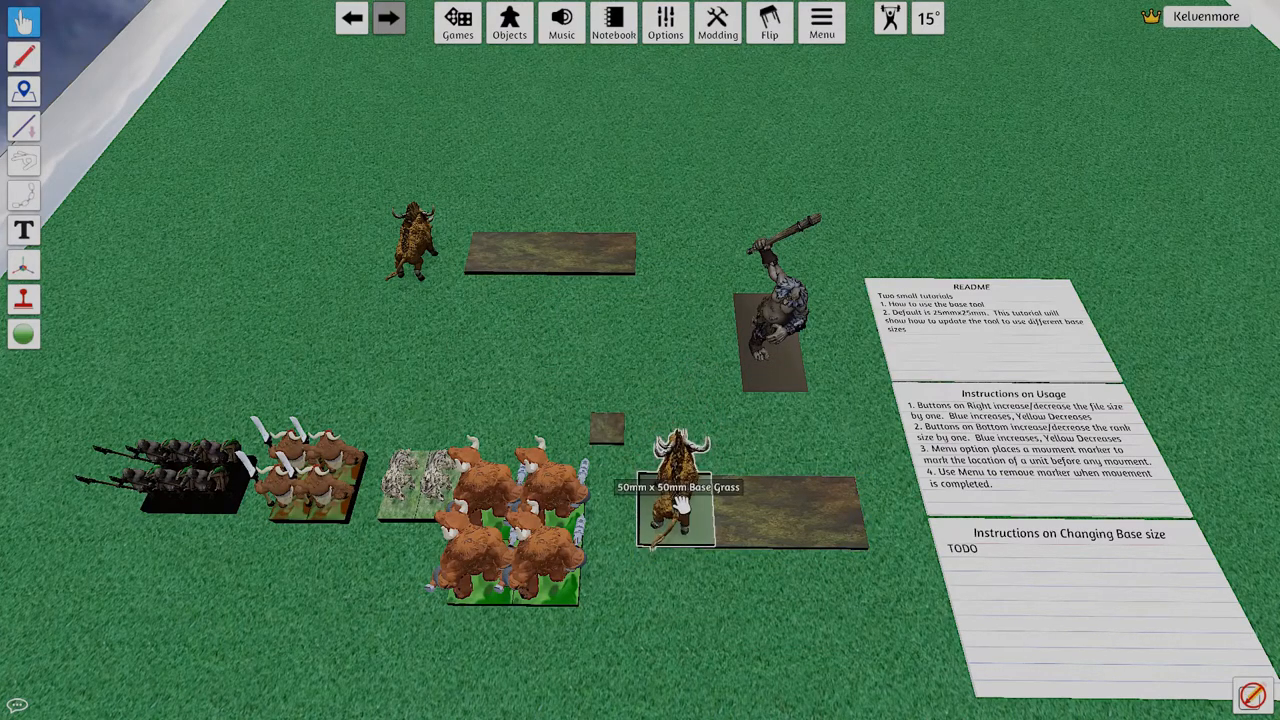
pyautogui.rightClick(676, 510)
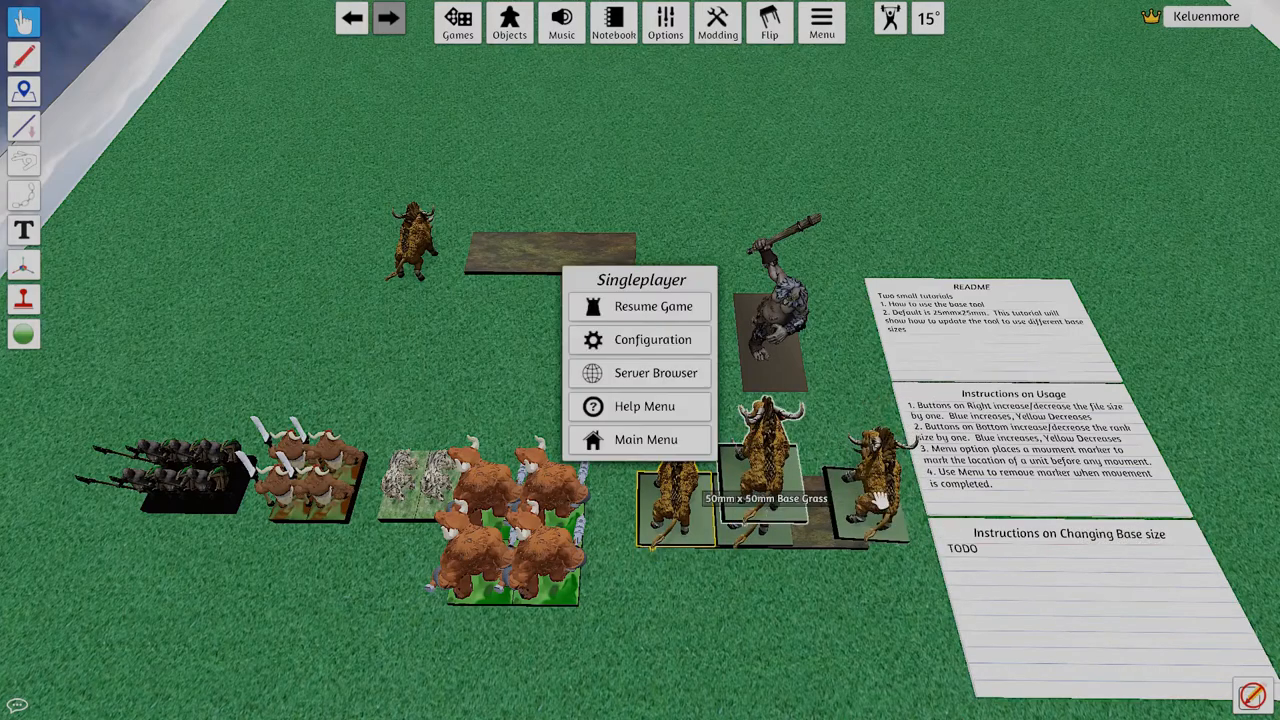
# - Fit the three horned beasts into the slotted long tray
pyautogui.rightClick(770, 490)
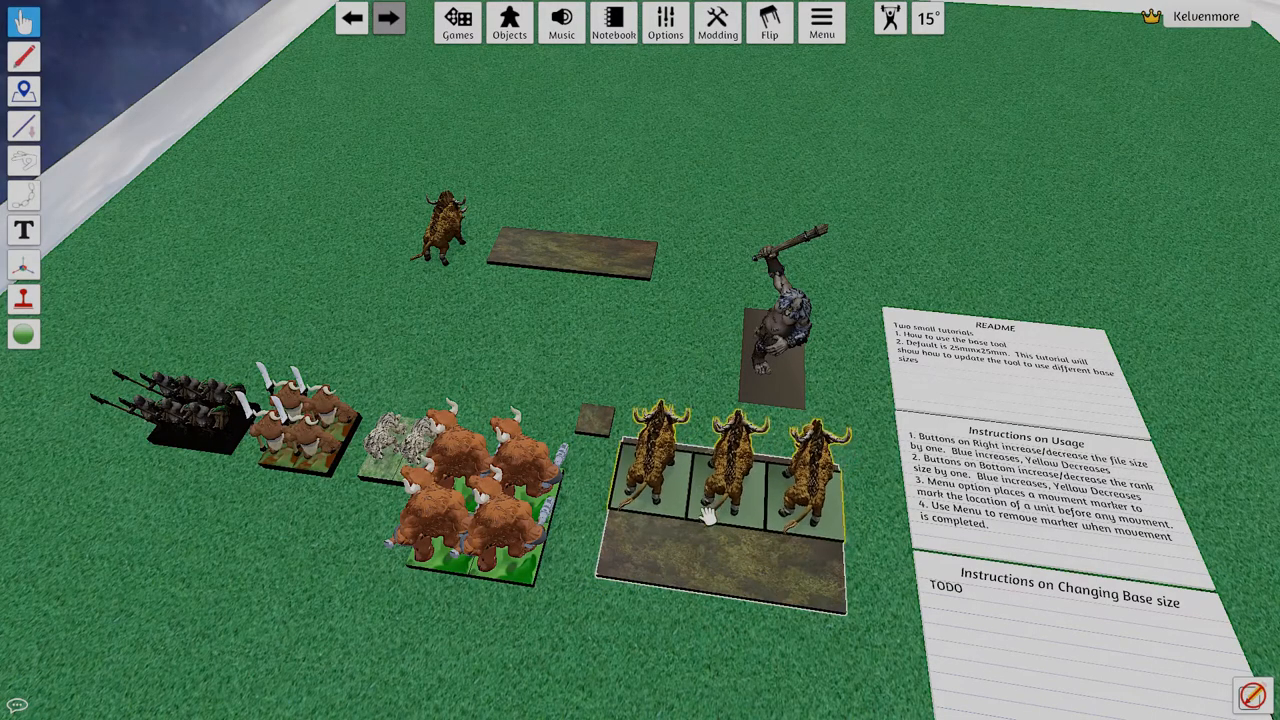
pyautogui.rightClick(740, 516)
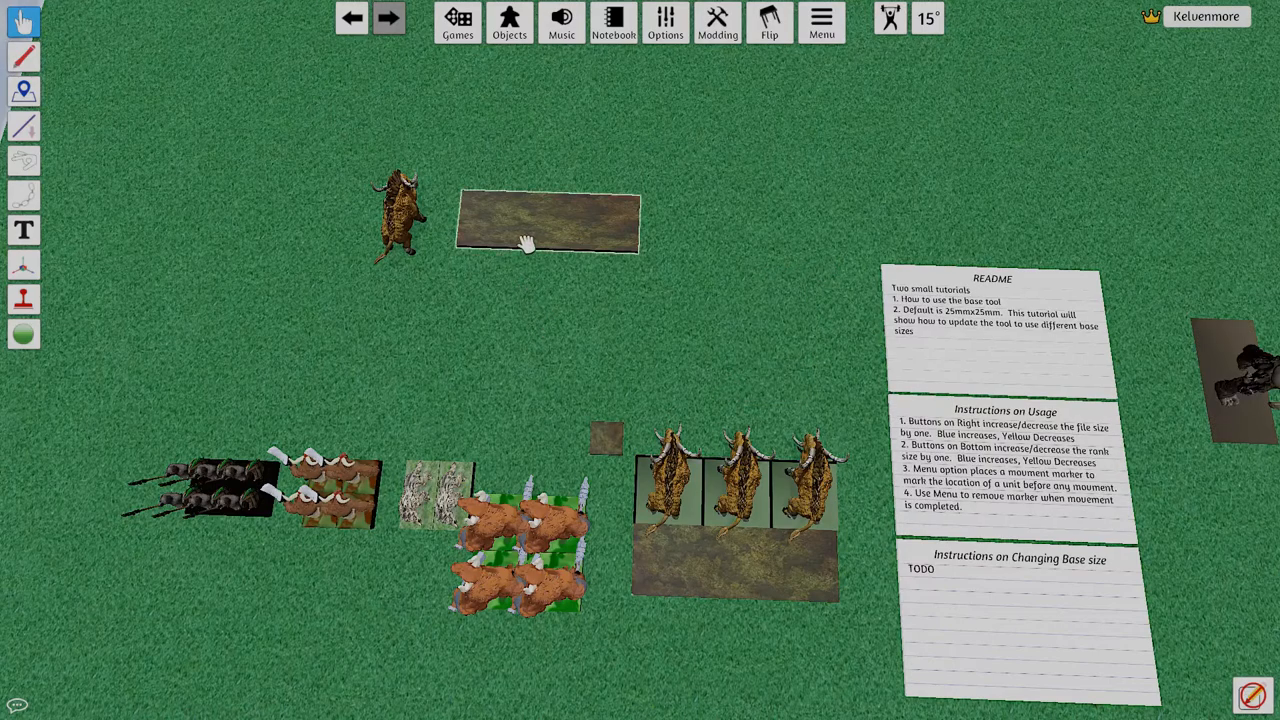
# - Move the Razortusk Nobose onto the empty long tray and clone it
pyautogui.moveTo(400, 216); pyautogui.dragTo(524, 264)
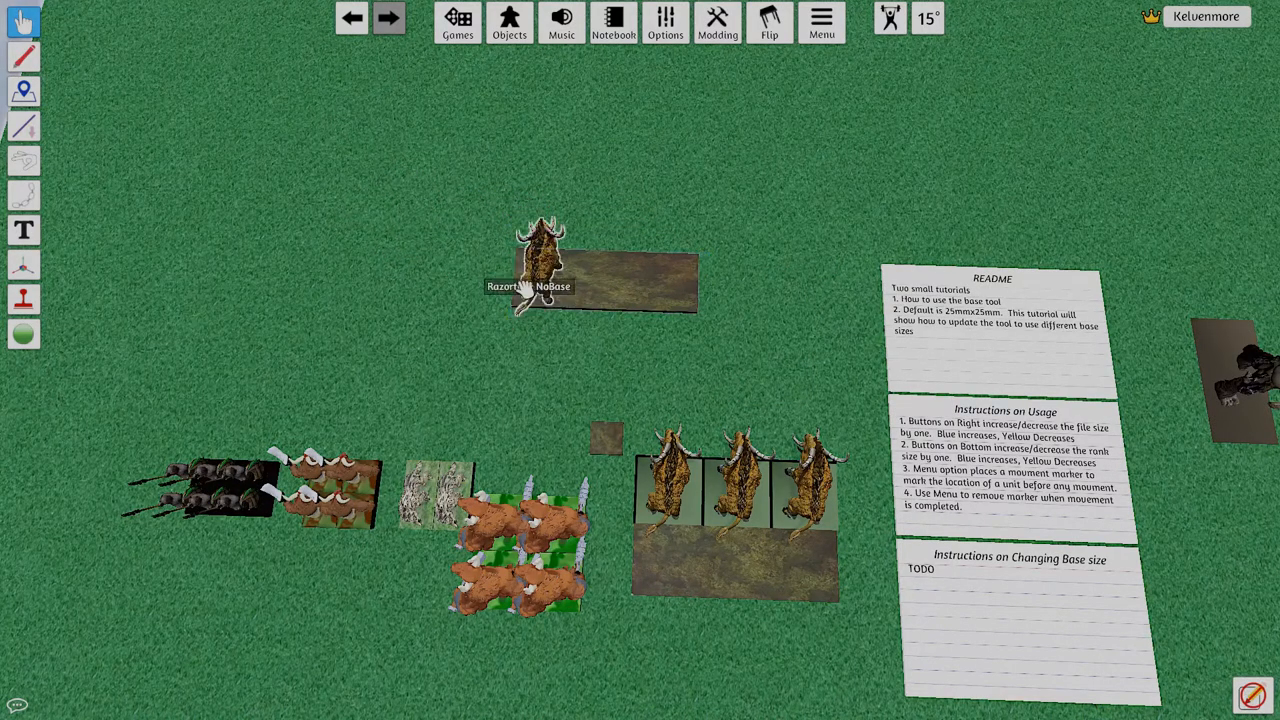
pyautogui.rightClick(540, 260)
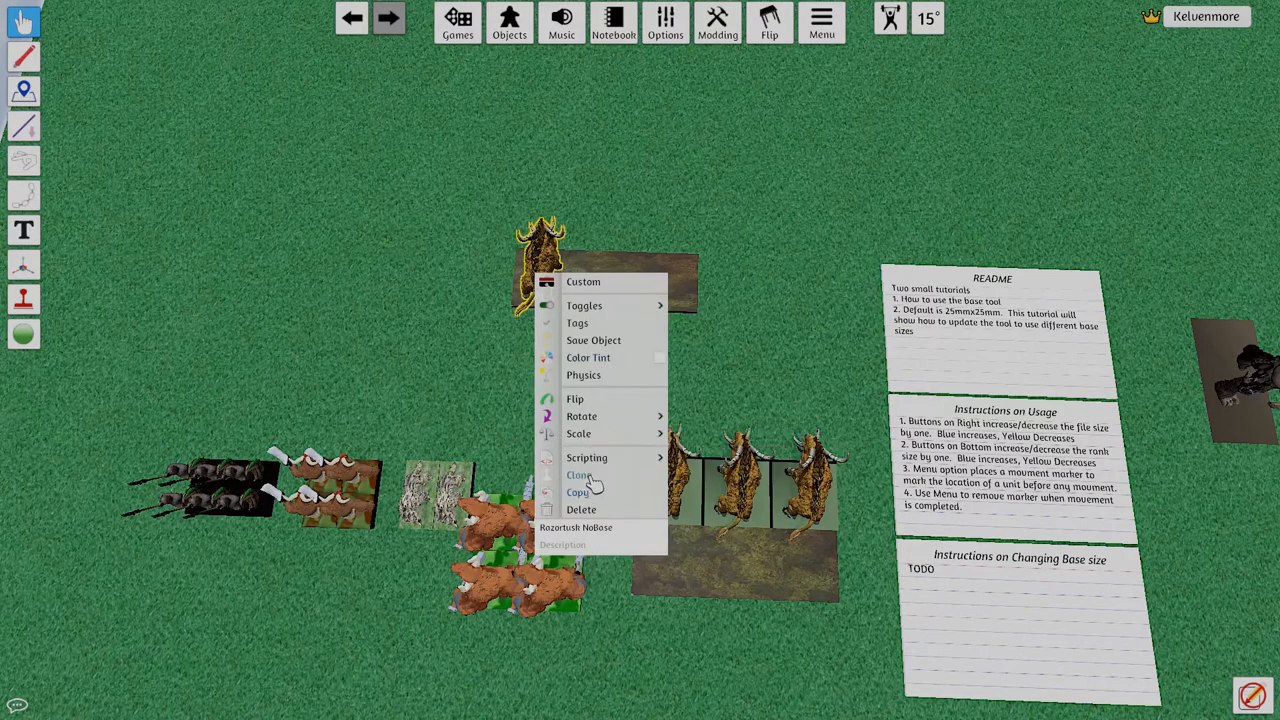
pyautogui.click(578, 476)
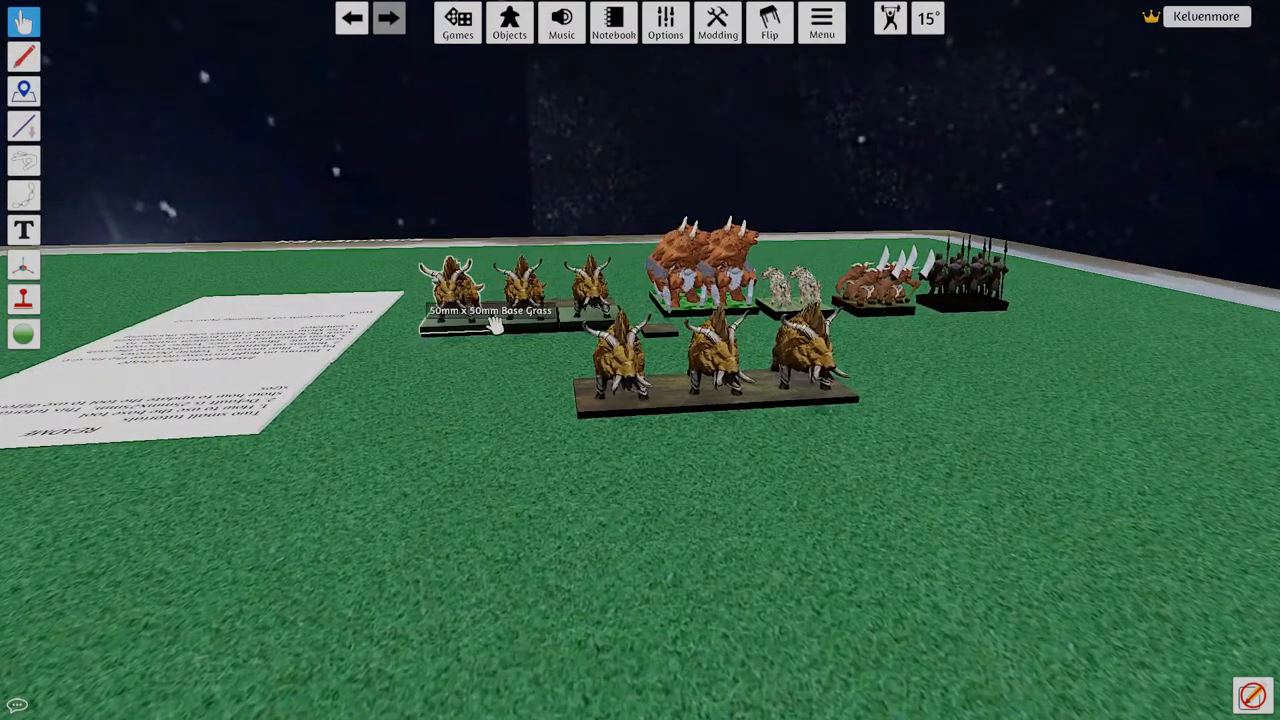
pyautogui.moveTo(490, 380)
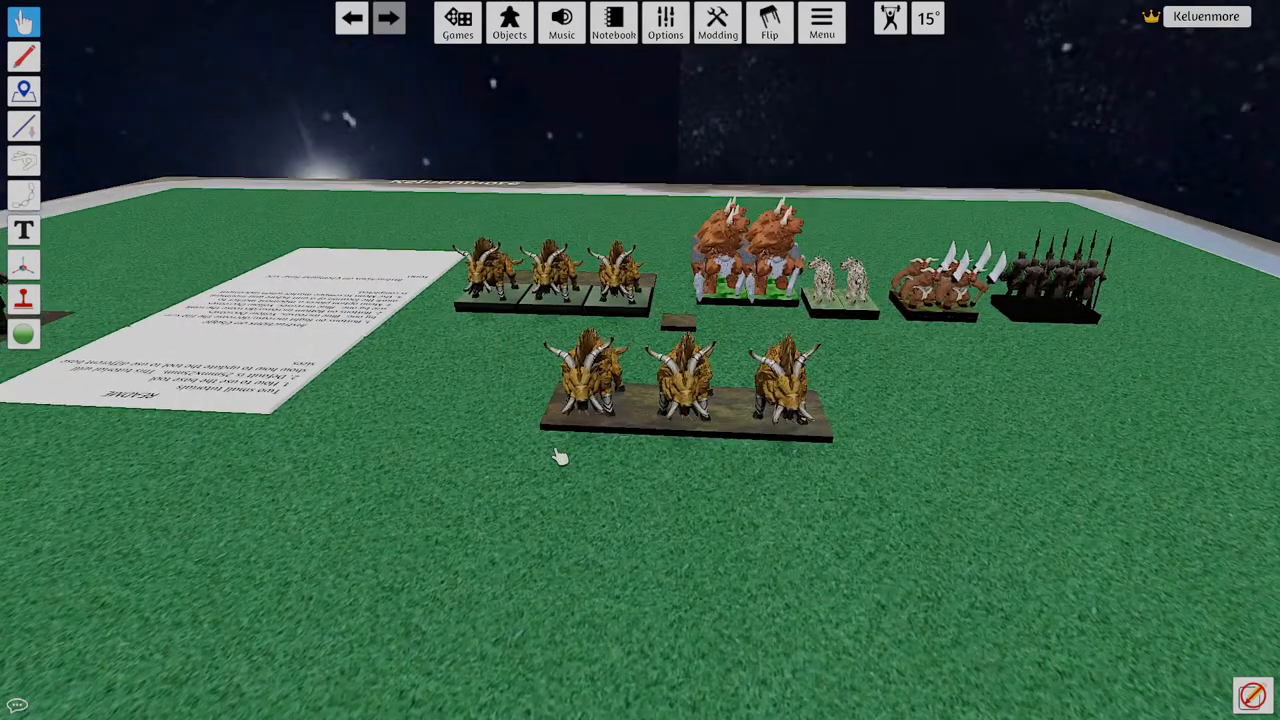
pyautogui.moveTo(892, 424)
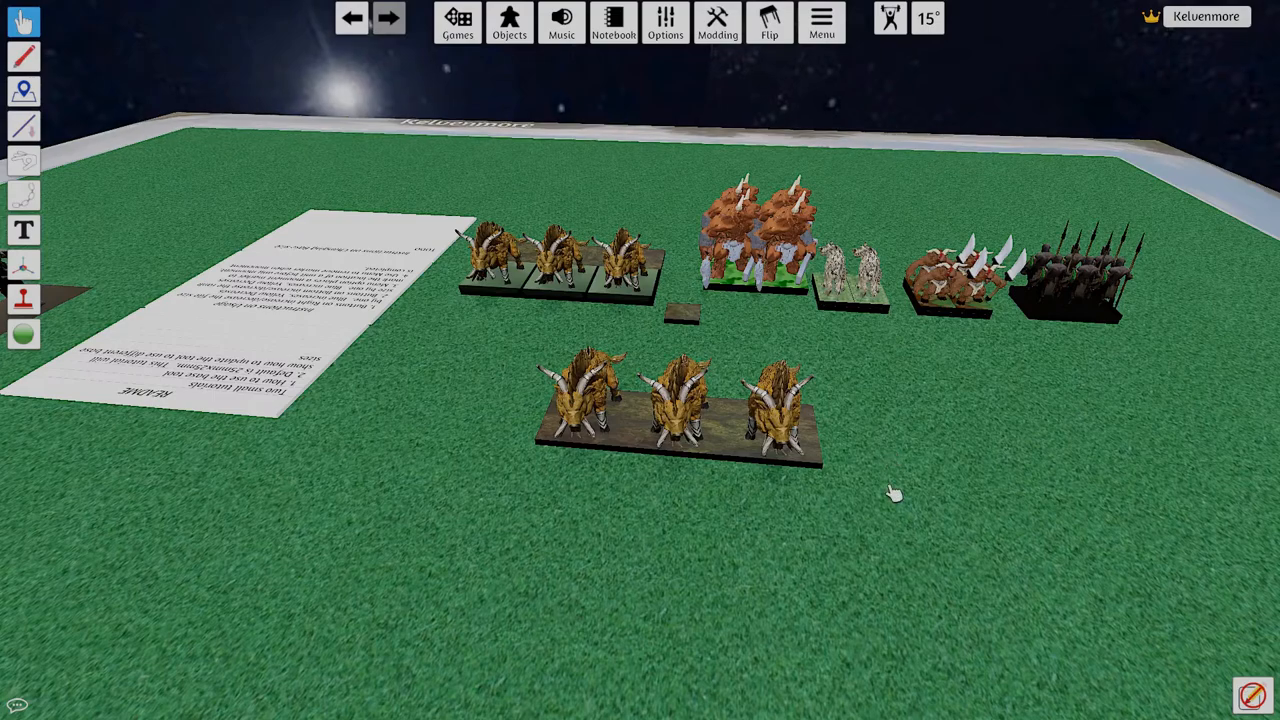
# - Select the front tray of three Razortusk boars to show its size-adjustment controls
pyautogui.click(680, 410)
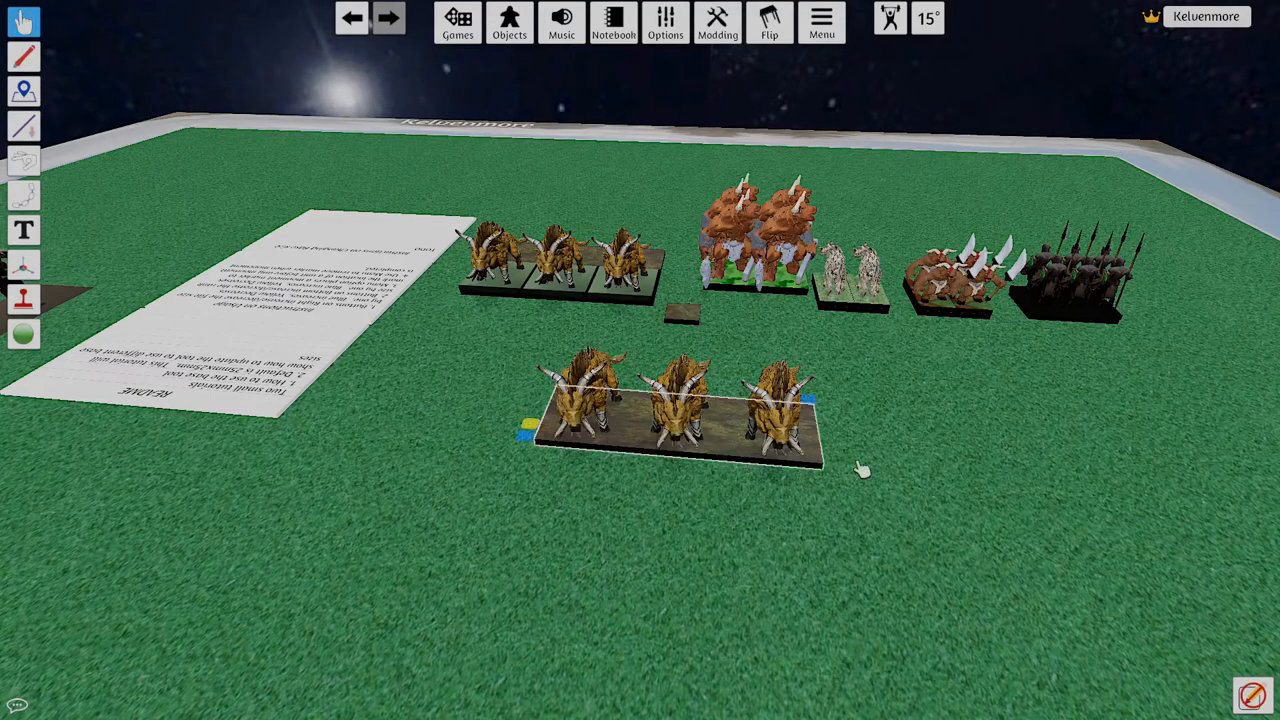